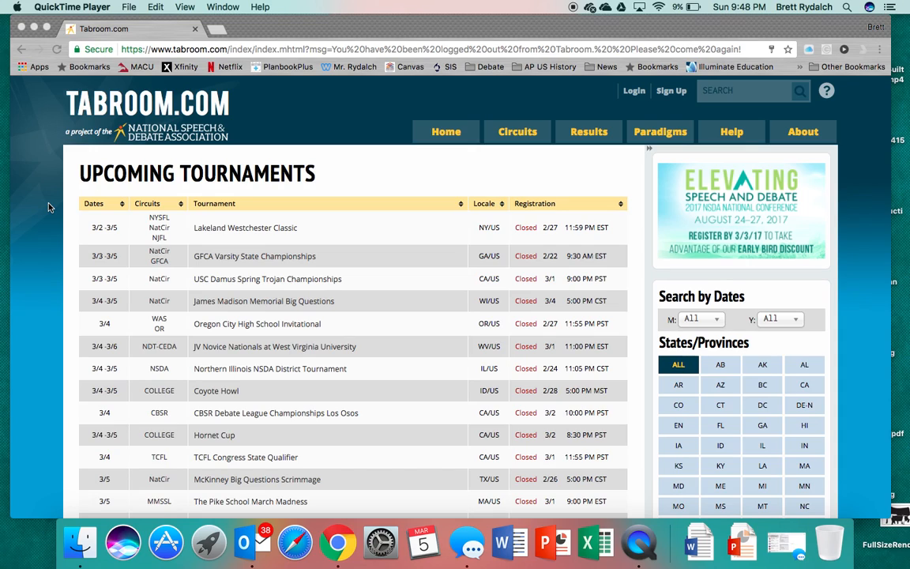
mouse_move(468, 543)
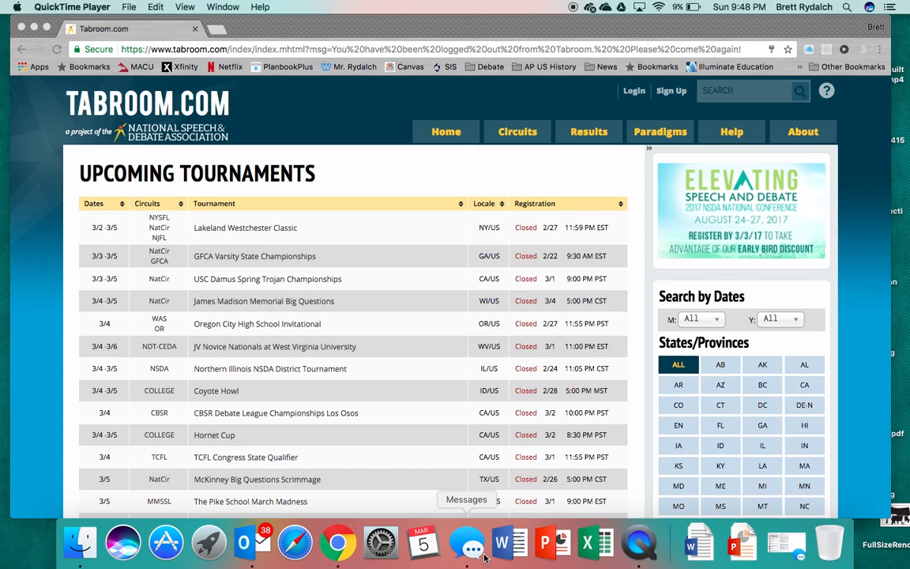
mouse_move(477, 549)
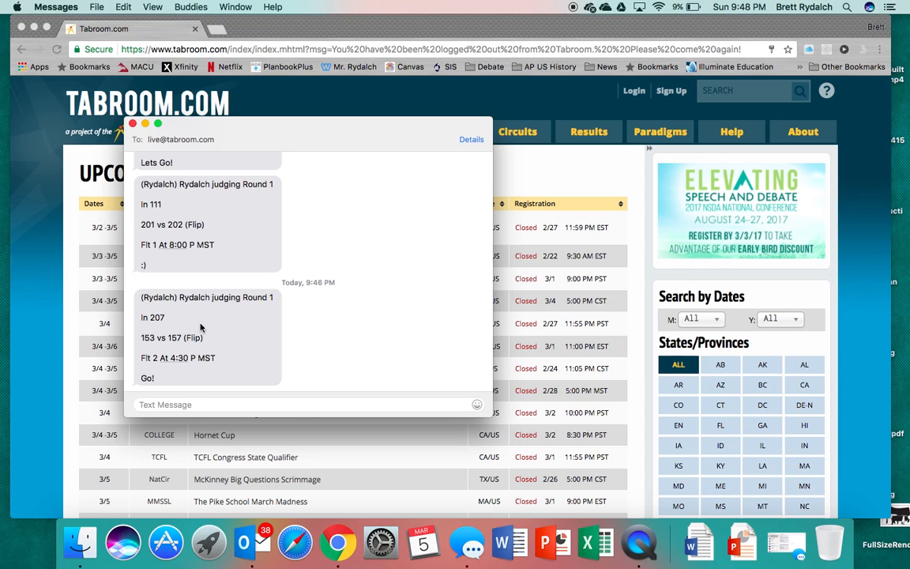
mouse_move(274, 308)
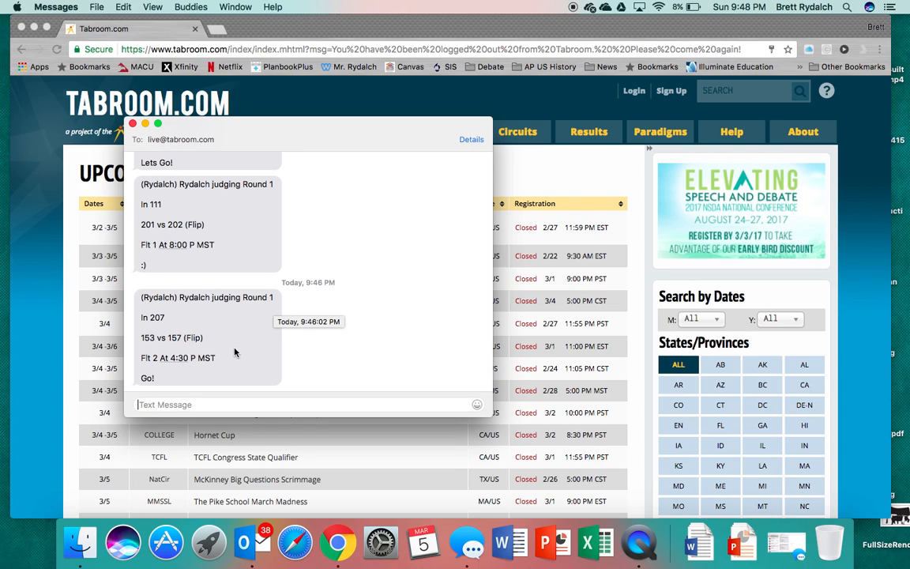
mouse_move(210, 338)
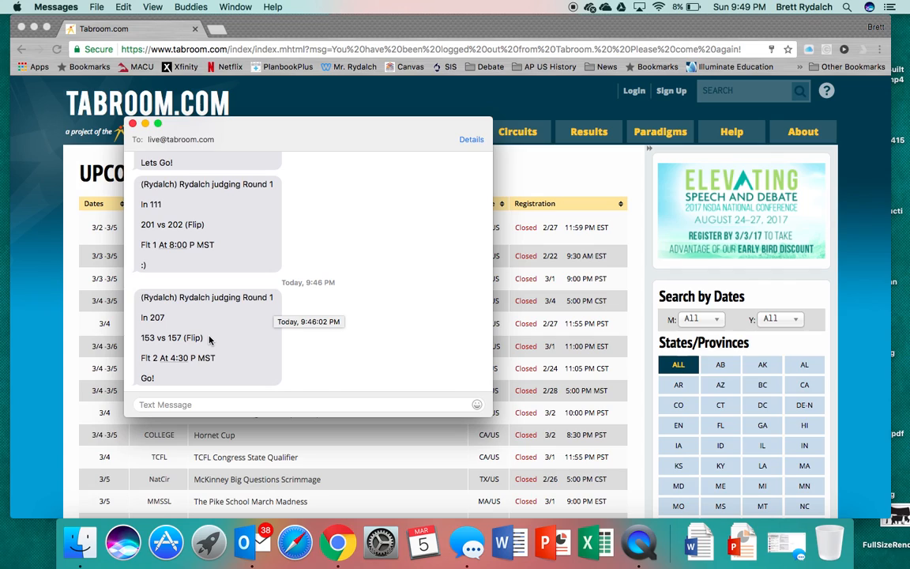
mouse_move(176, 372)
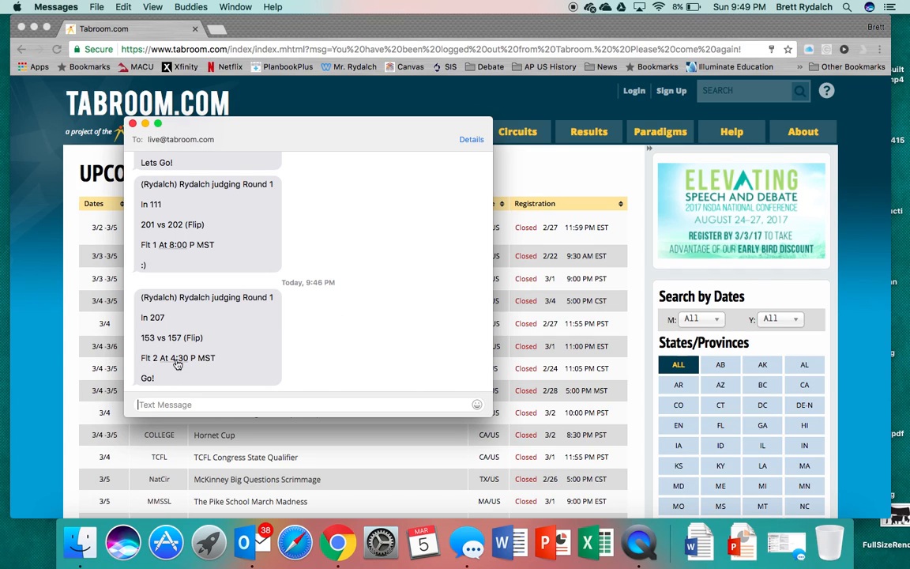
mouse_move(183, 378)
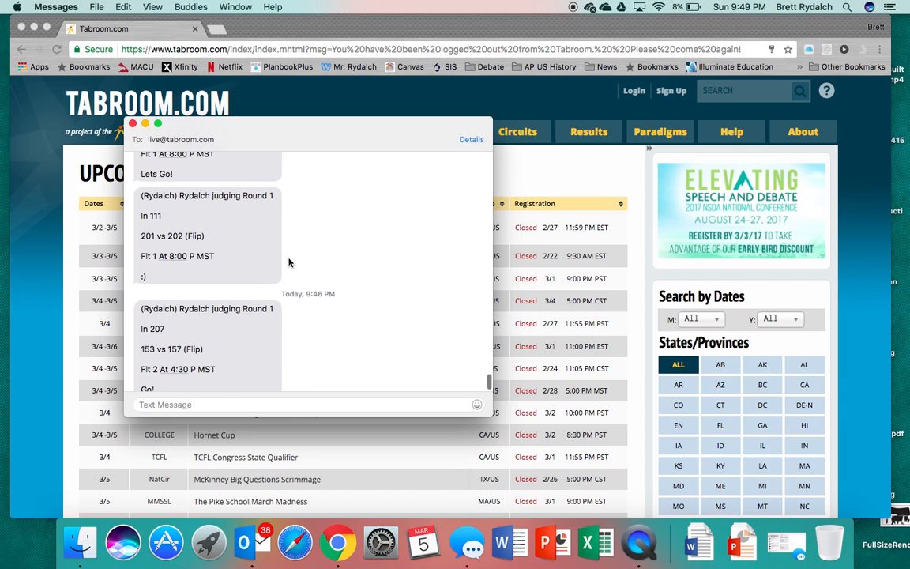
Review the Round 1 texts (room 207, 153 vs 157, Flight 2 at 4:30) and bring up Outlook
scroll(up, 3)
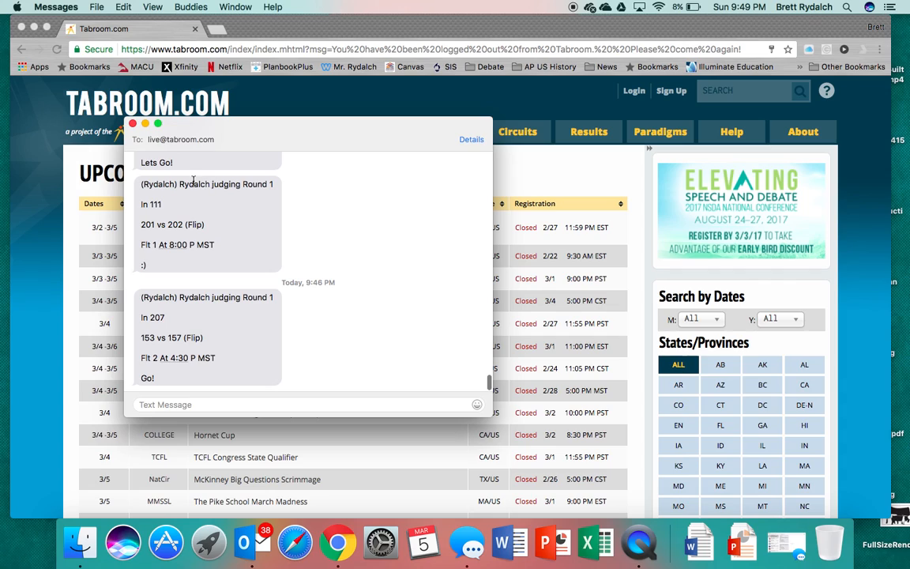
mouse_move(263, 274)
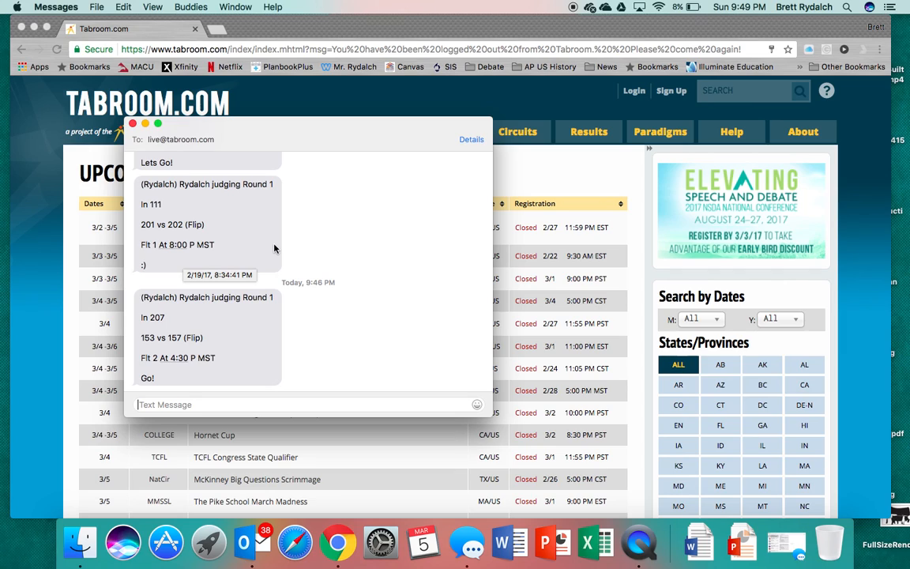
mouse_move(133, 237)
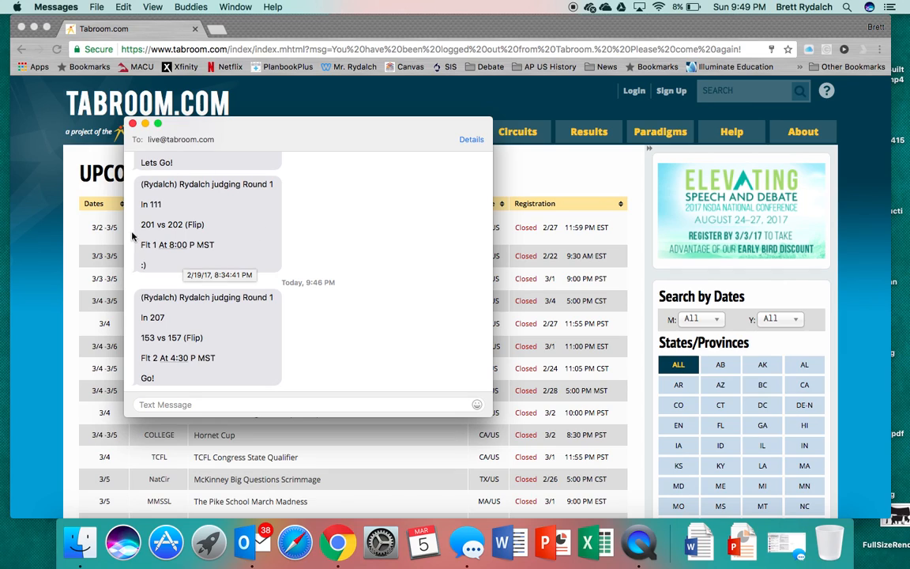
mouse_move(441, 331)
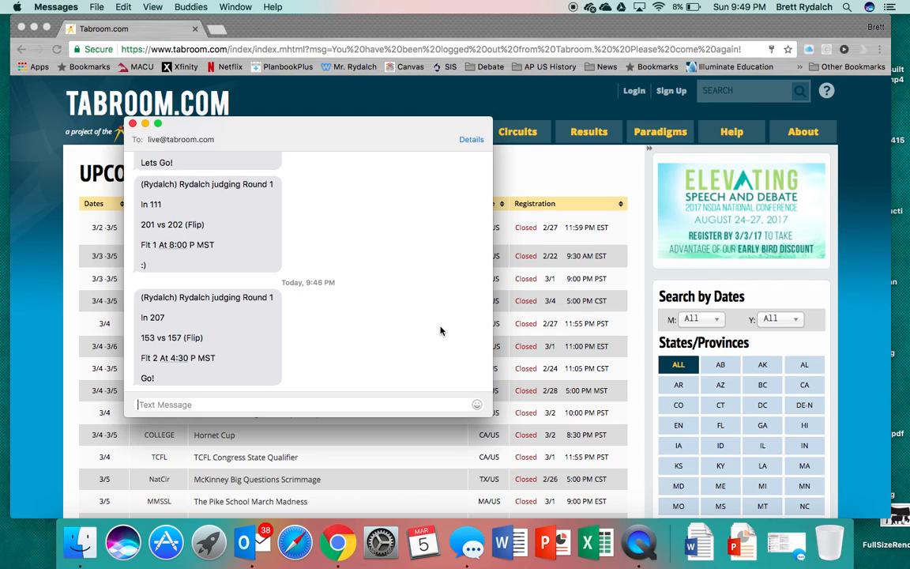
mouse_move(308, 310)
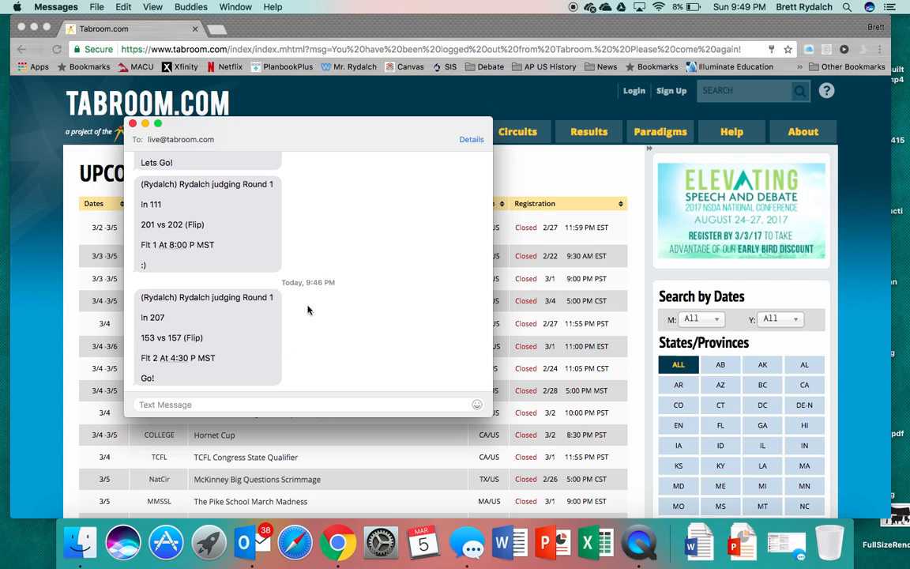
mouse_move(240, 324)
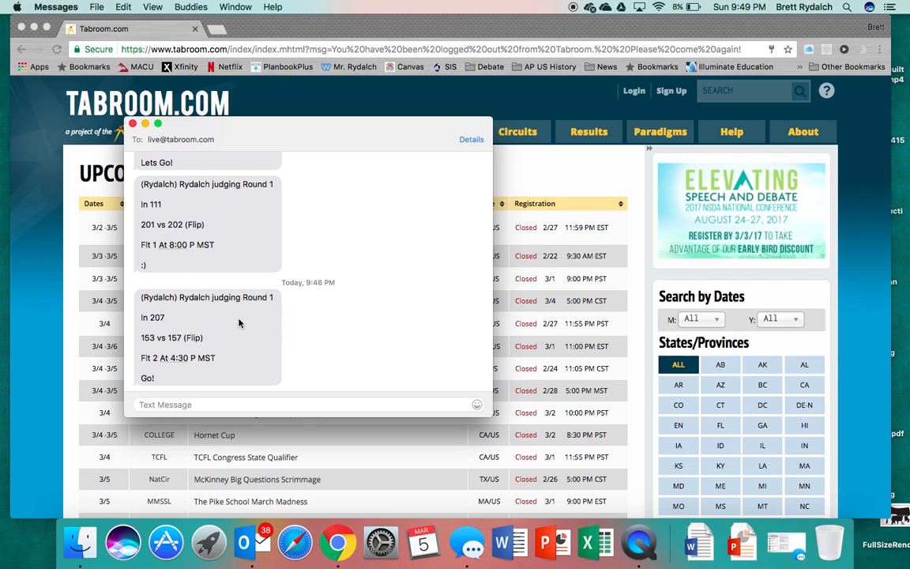
mouse_move(266, 309)
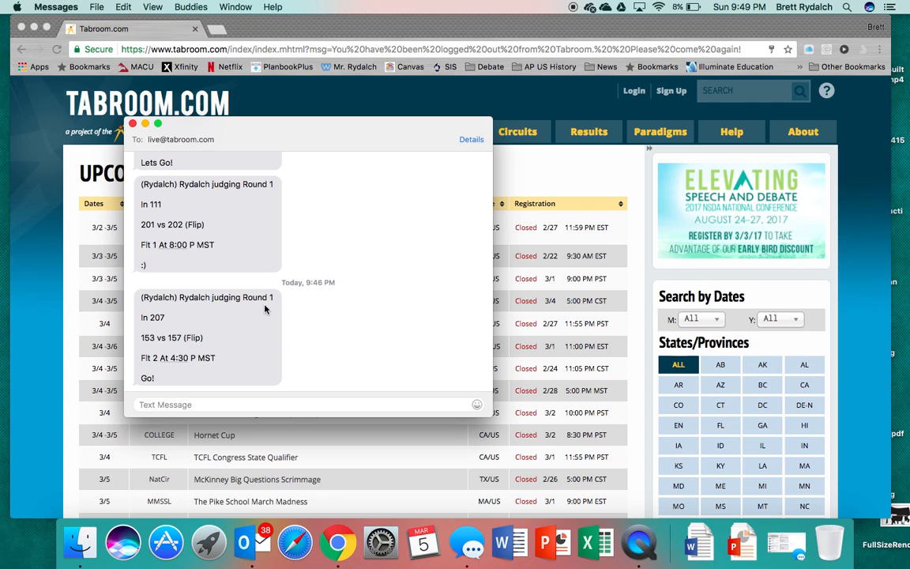
mouse_move(171, 260)
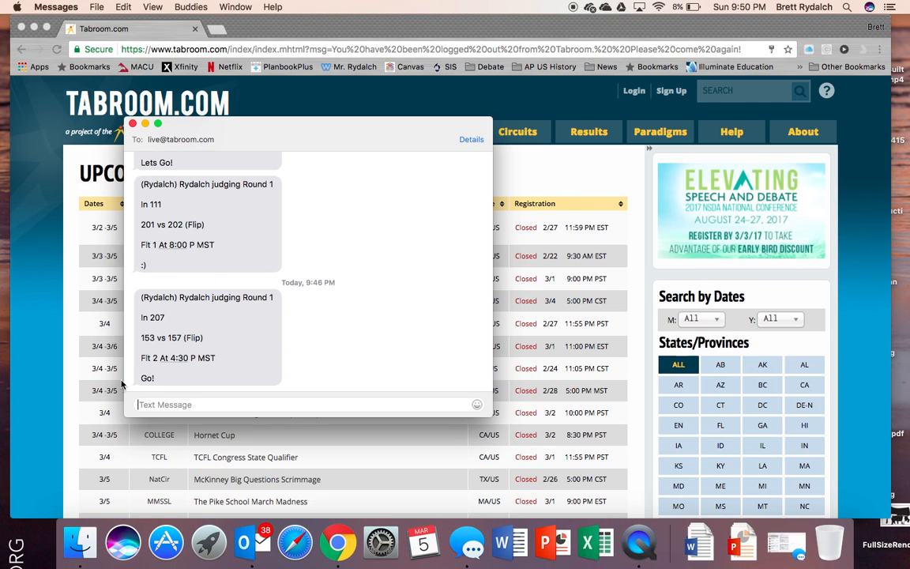
mouse_move(147, 377)
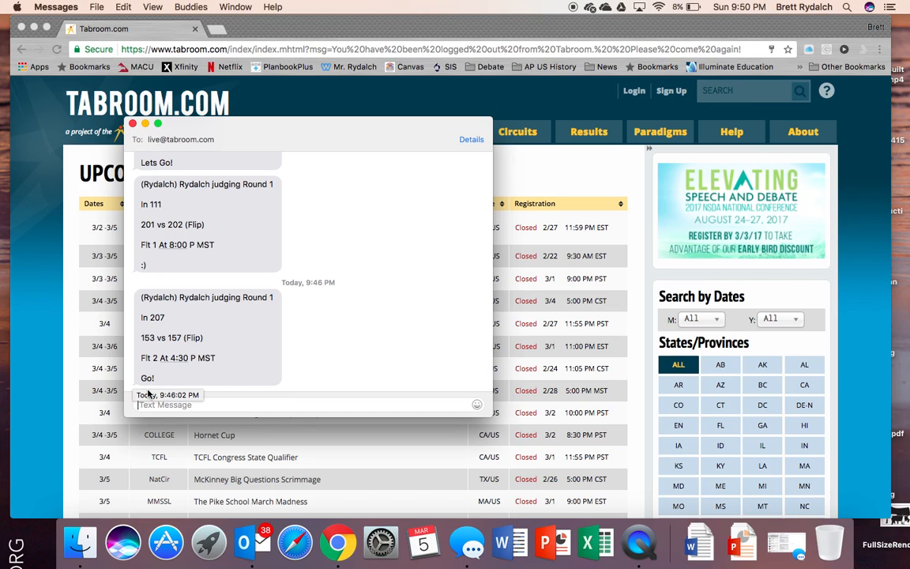
mouse_move(553, 397)
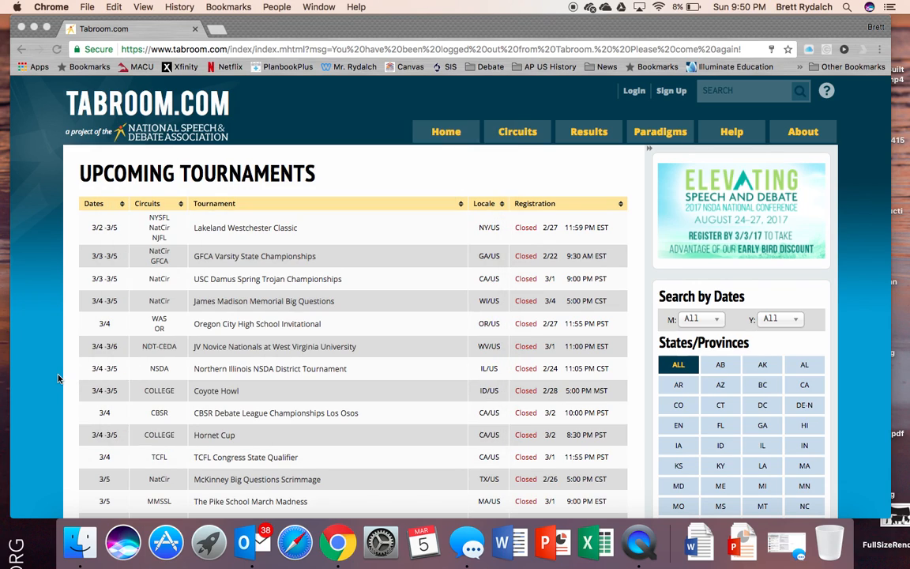
mouse_move(165, 542)
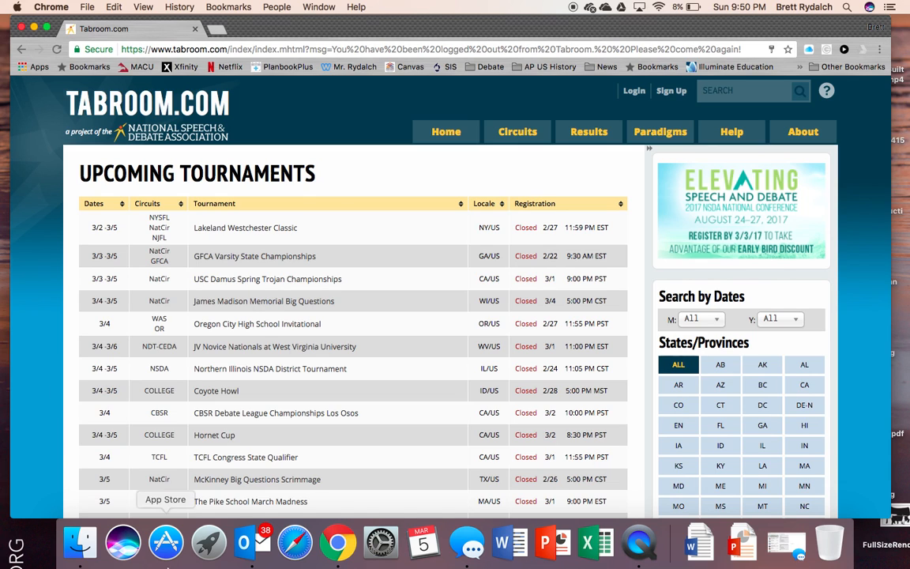
mouse_move(245, 542)
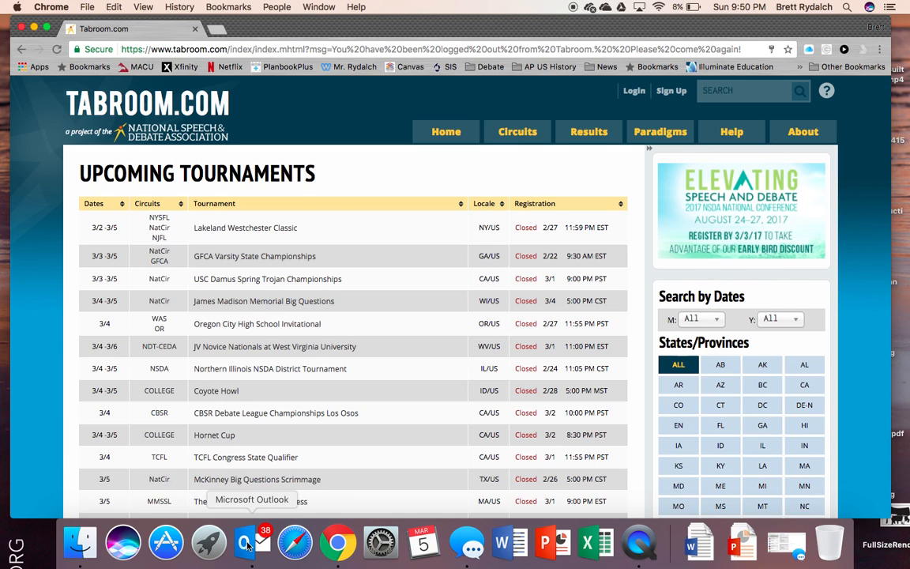
click(245, 541)
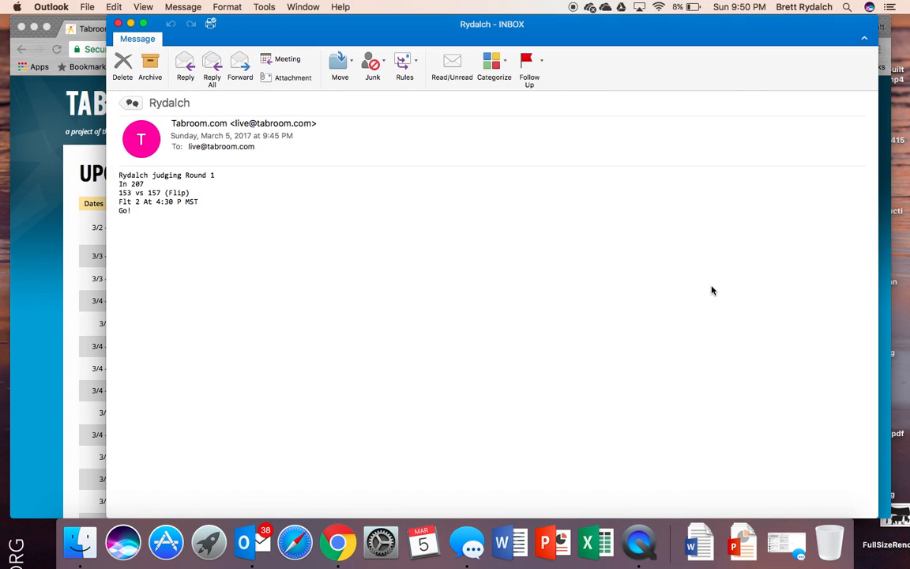
mouse_move(289, 282)
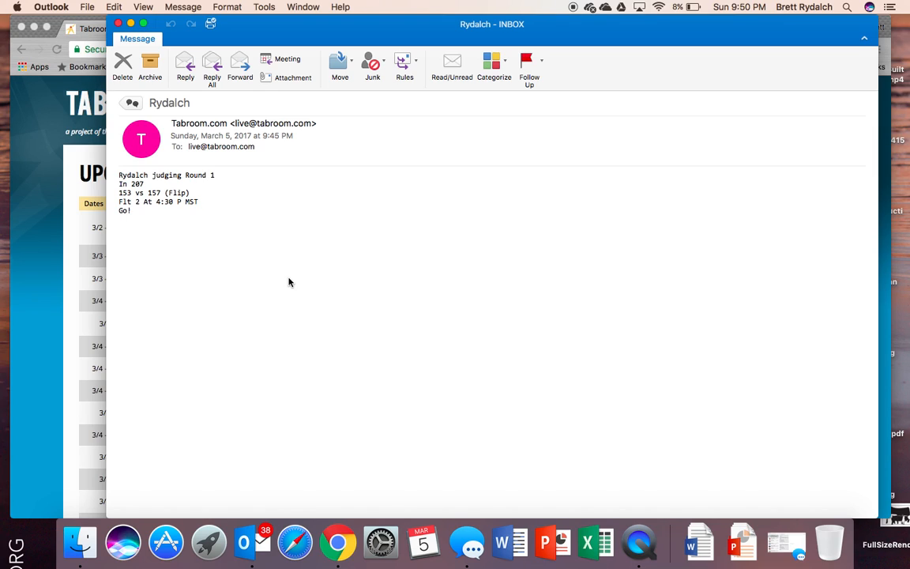
mouse_move(35, 256)
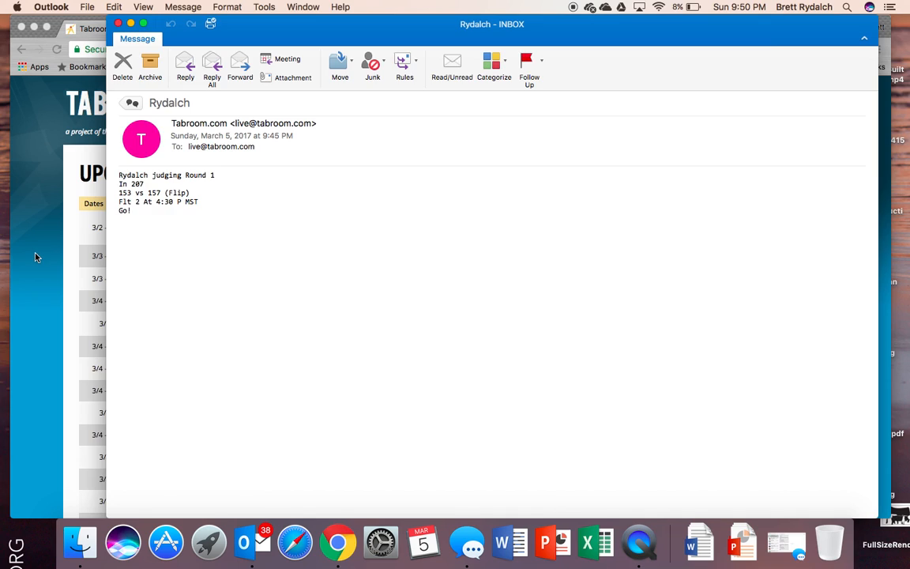
Return to the Tabroom tournaments list in Chrome after reading the assignment e-mail
click(338, 541)
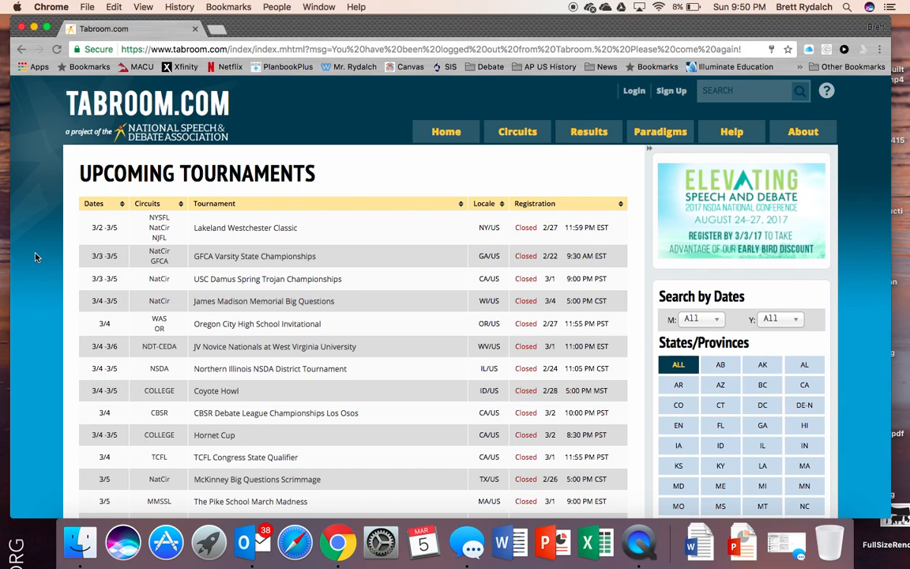
mouse_move(588, 131)
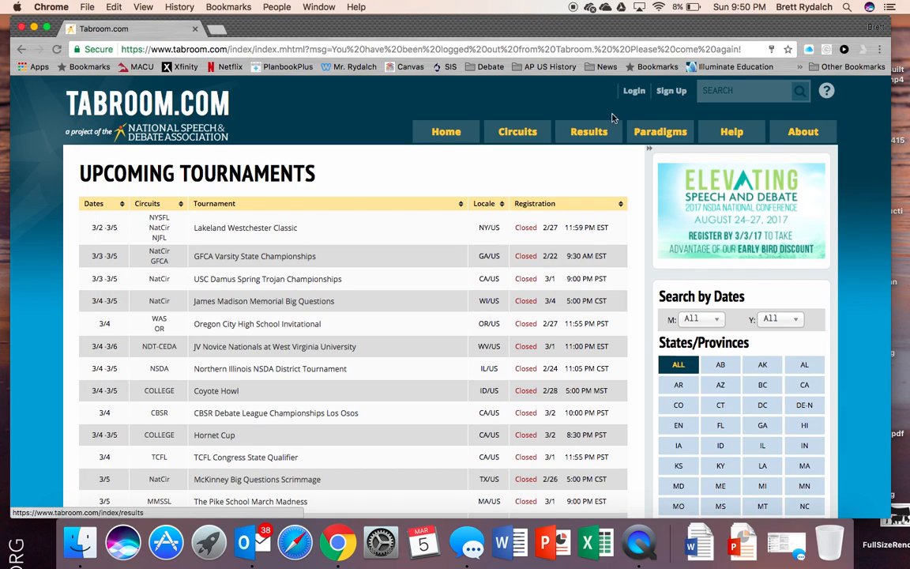
click(634, 90)
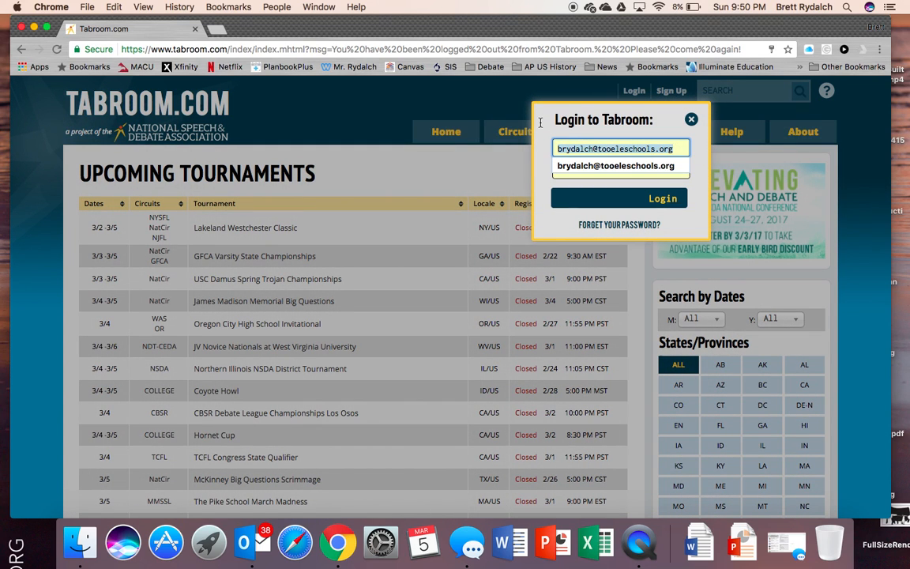
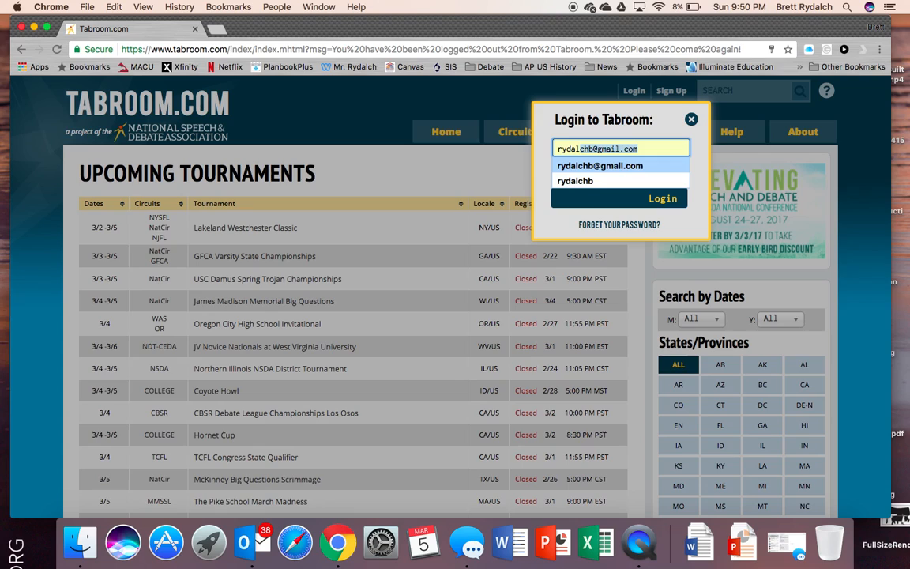
click(599, 165)
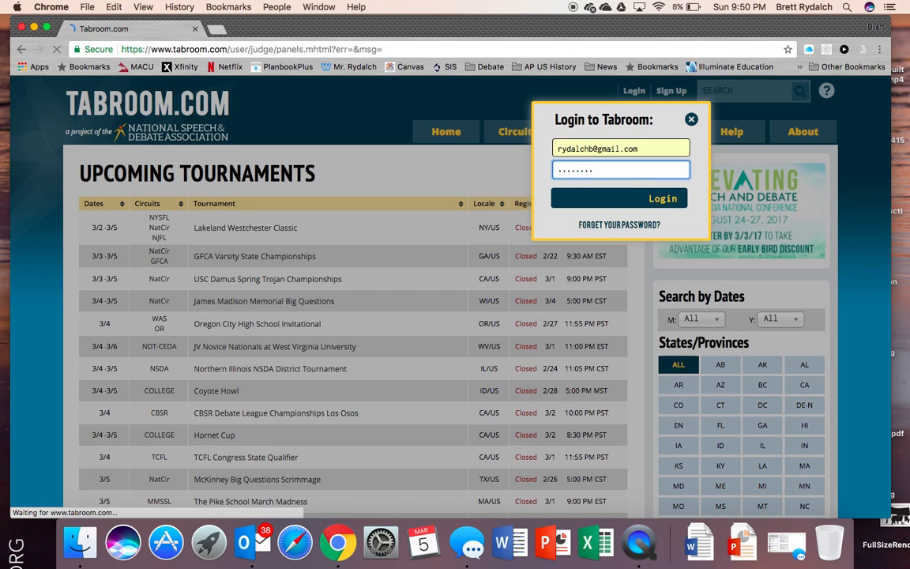
click(661, 198)
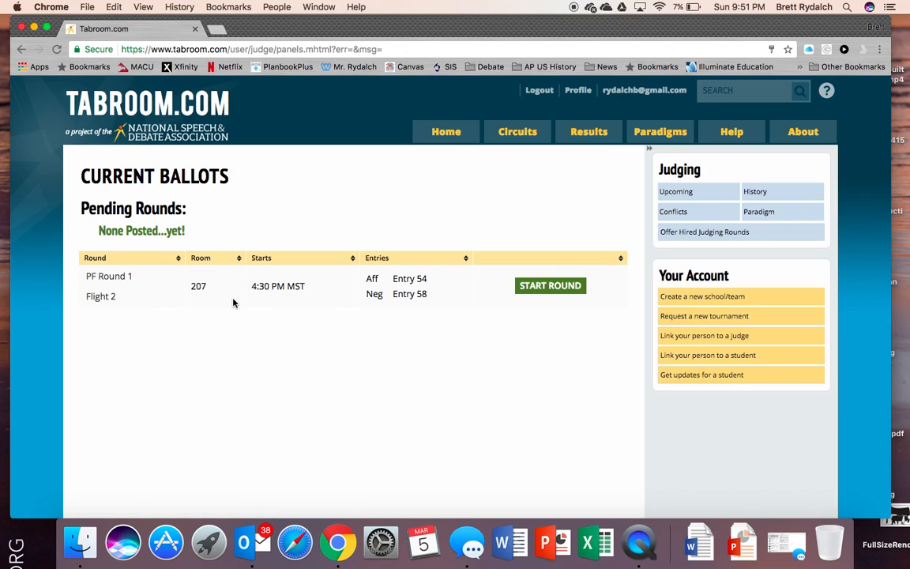
mouse_move(284, 281)
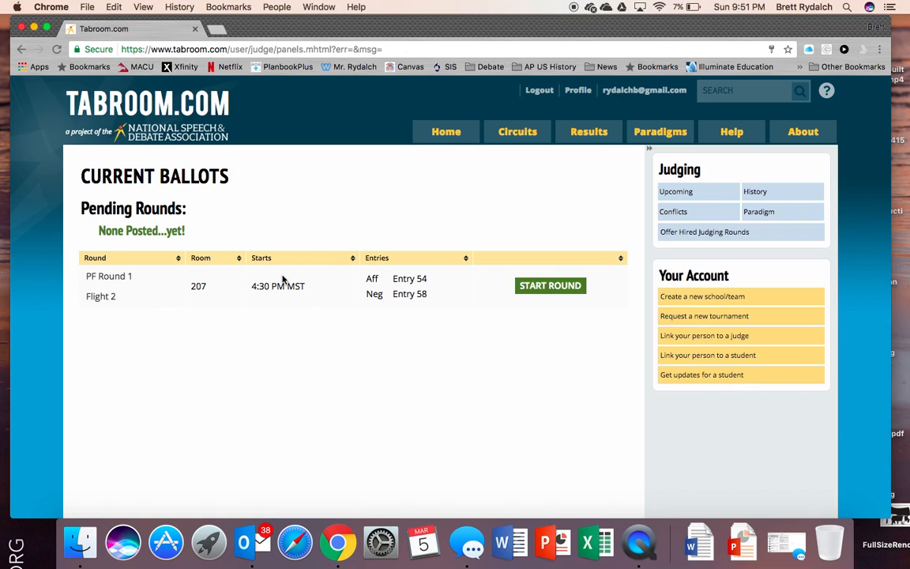
mouse_move(395, 263)
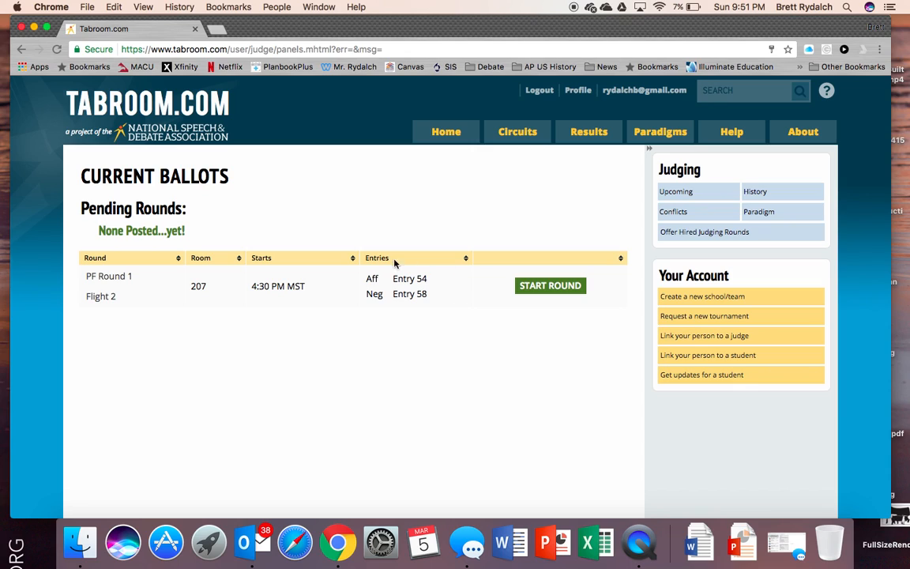
mouse_move(432, 305)
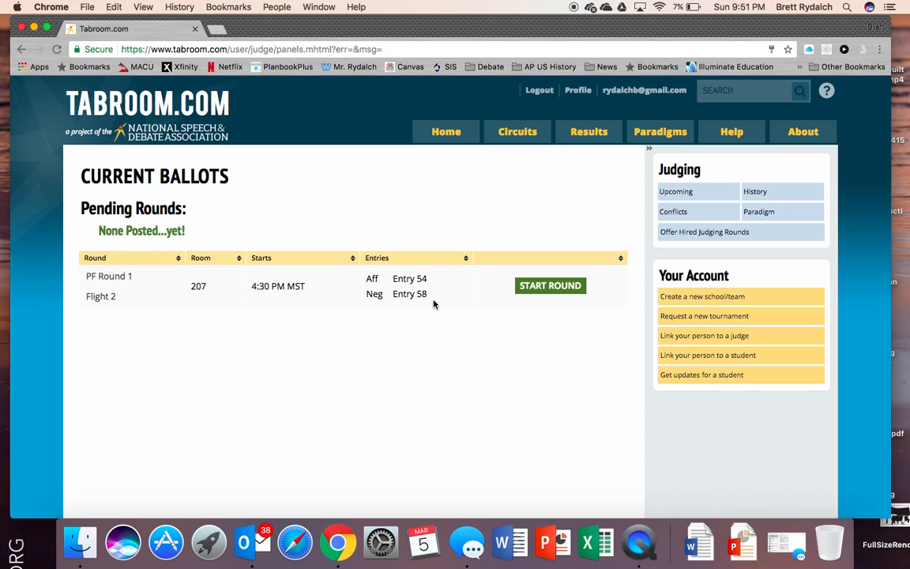
mouse_move(502, 298)
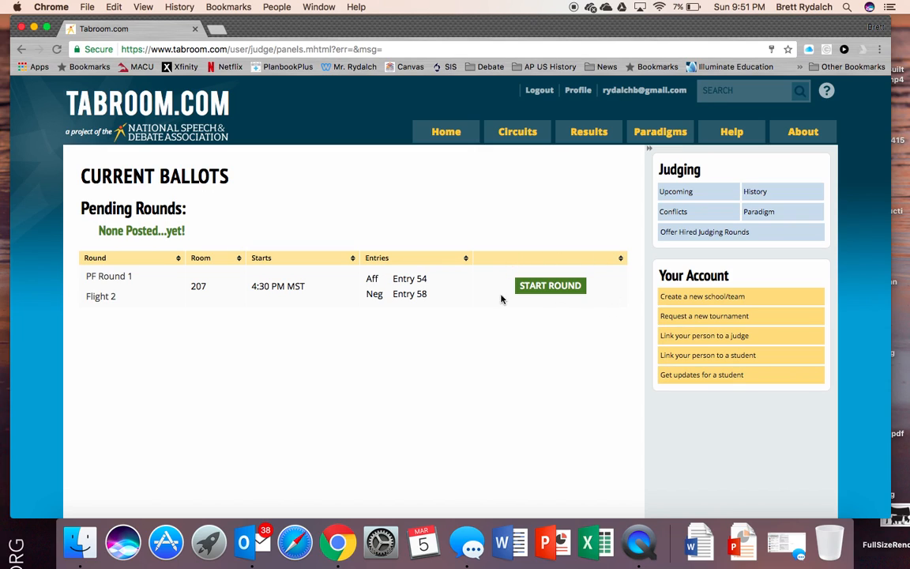
mouse_move(601, 307)
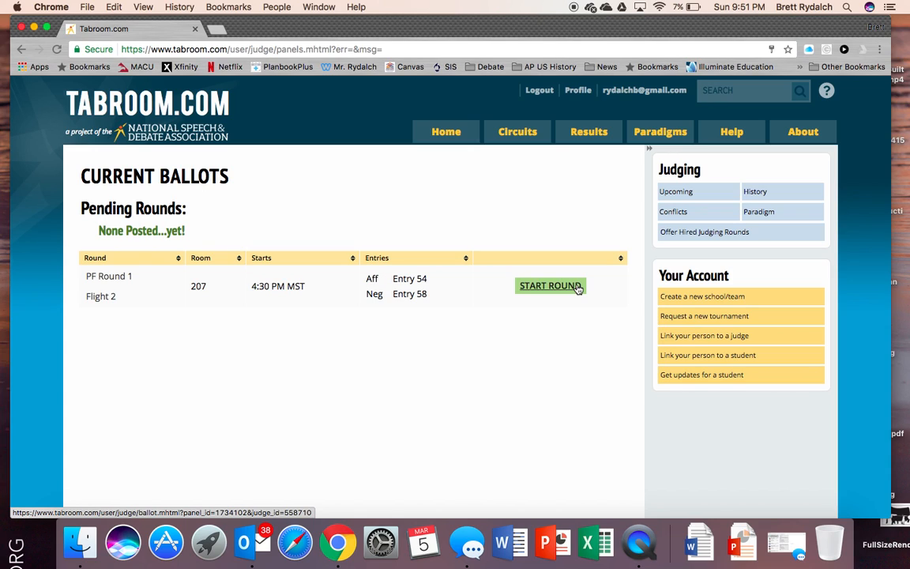
mouse_move(282, 297)
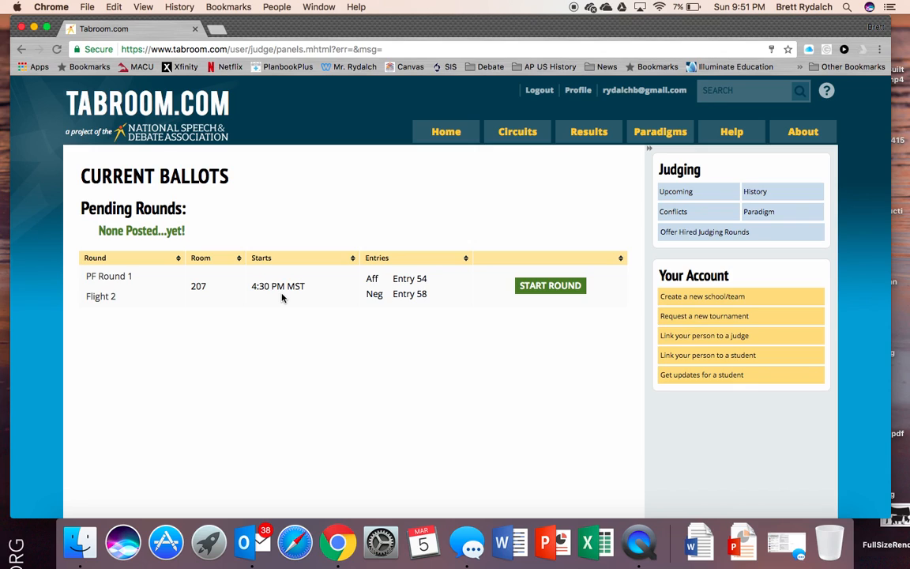
mouse_move(462, 324)
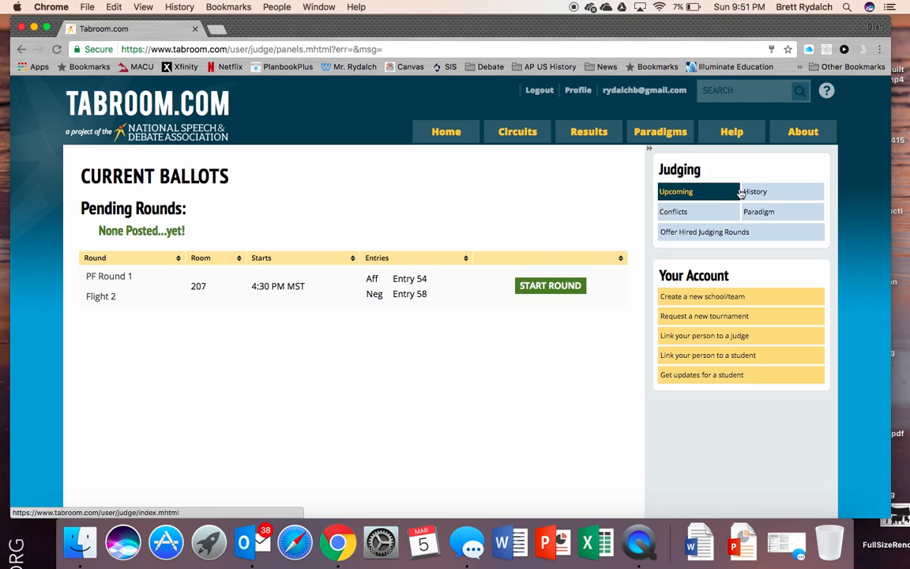
mouse_move(704, 231)
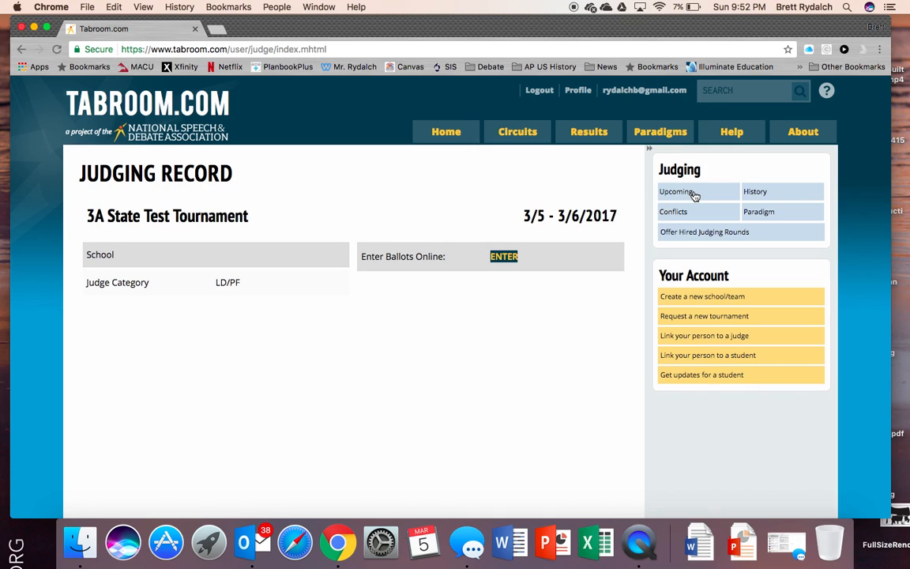
mouse_move(307, 363)
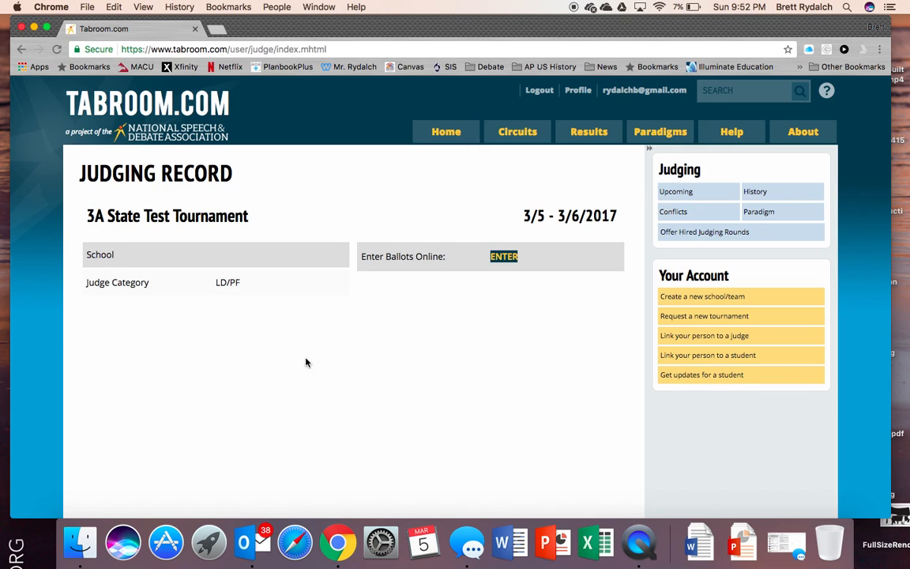
mouse_move(211, 250)
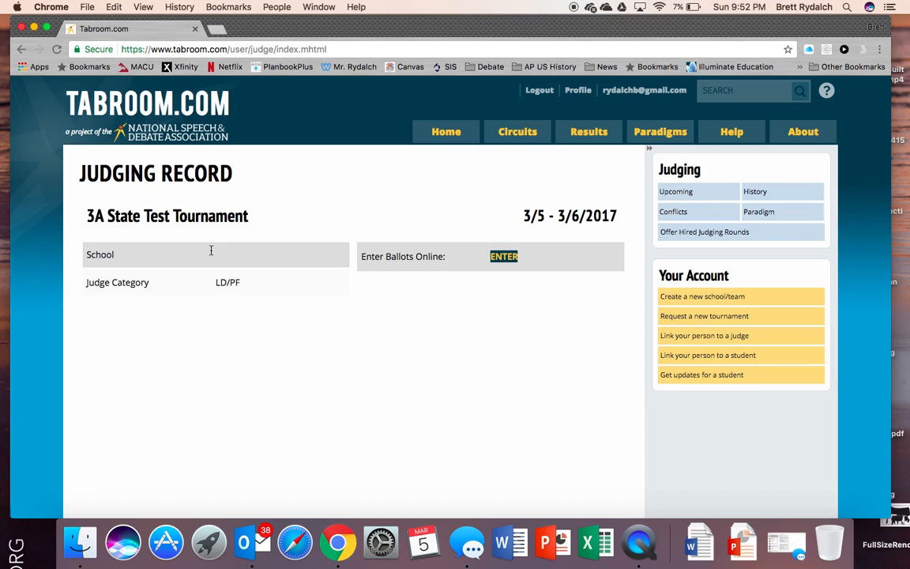
mouse_move(122, 300)
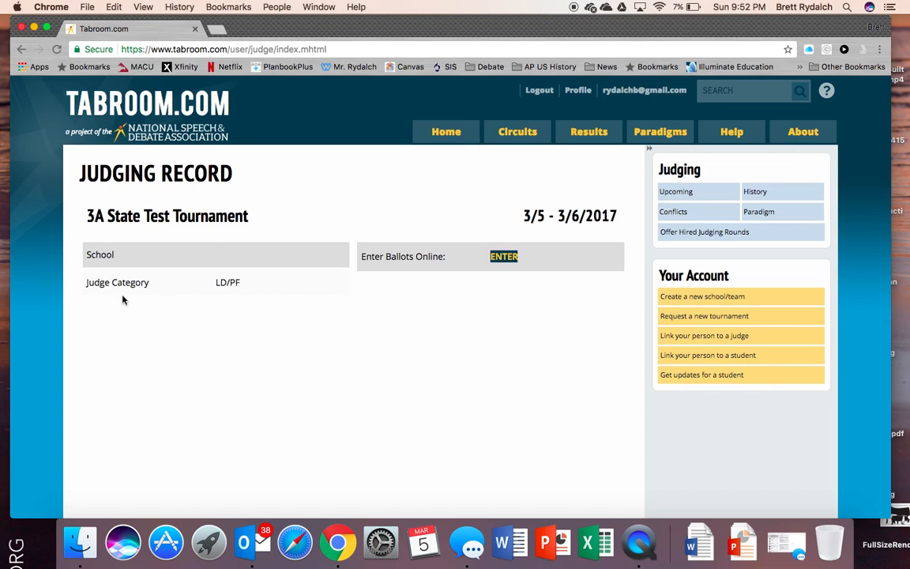
mouse_move(241, 295)
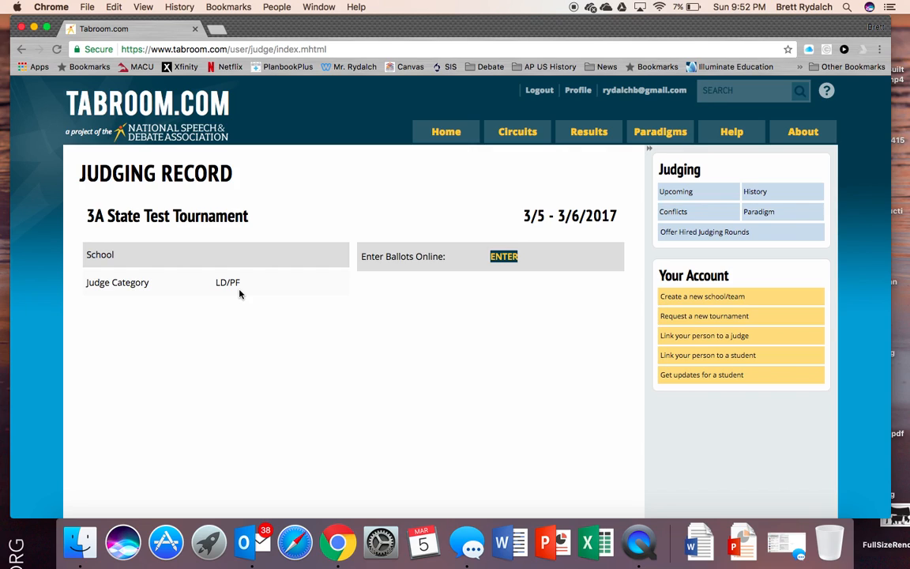
mouse_move(232, 279)
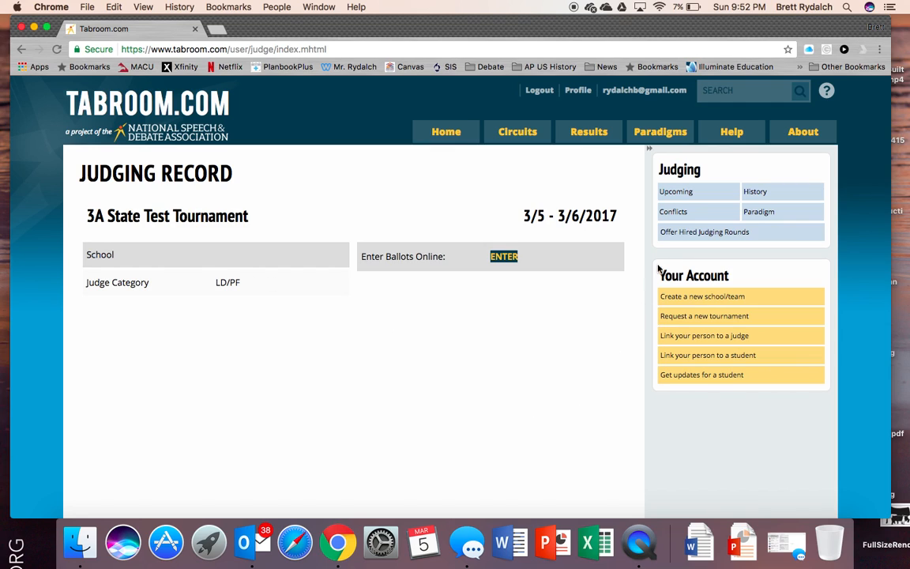
Go to the Standing Conflicts page from the Judging sidebar
click(673, 211)
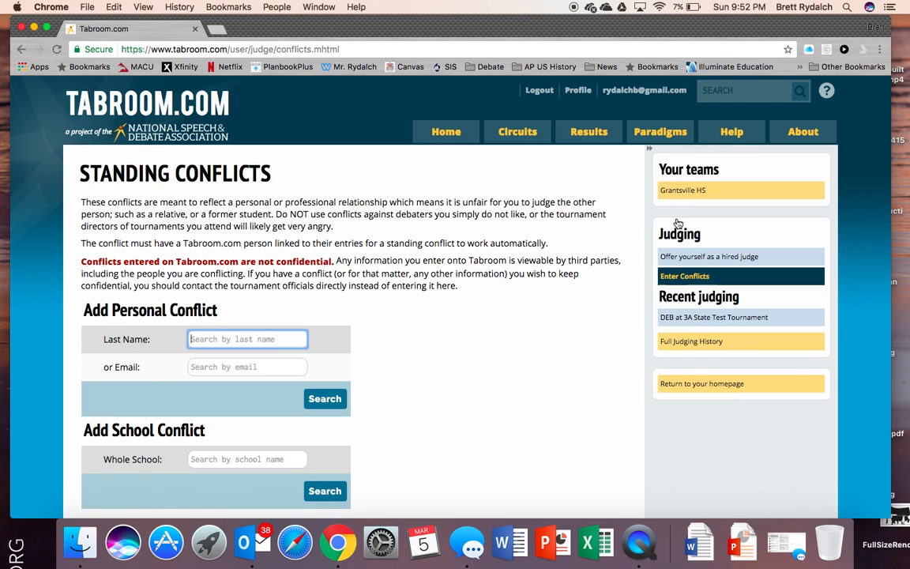
scroll(down, 3)
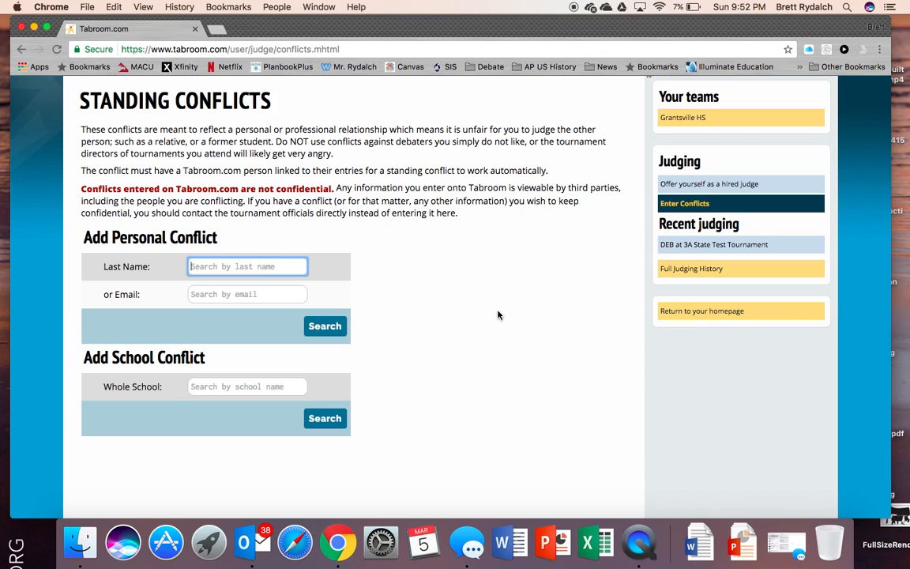
mouse_move(319, 273)
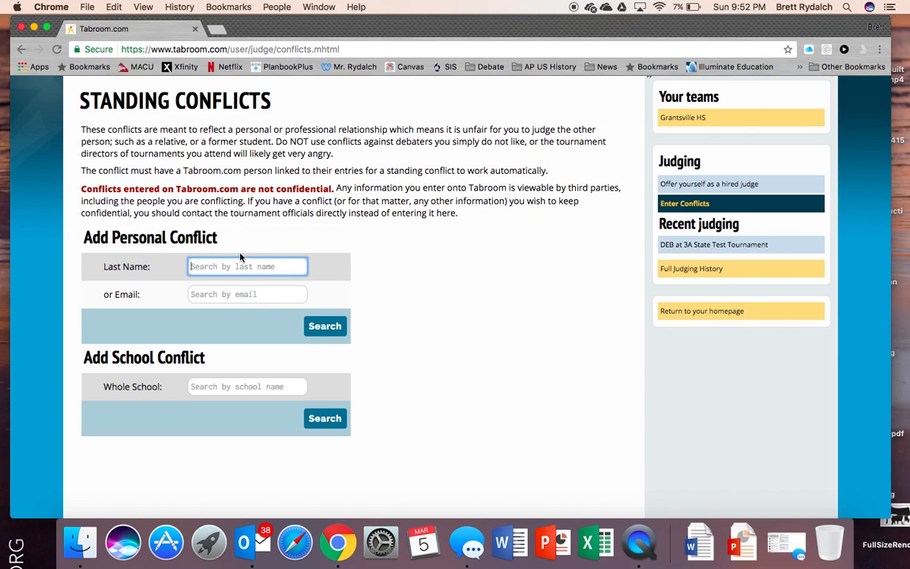
mouse_move(434, 389)
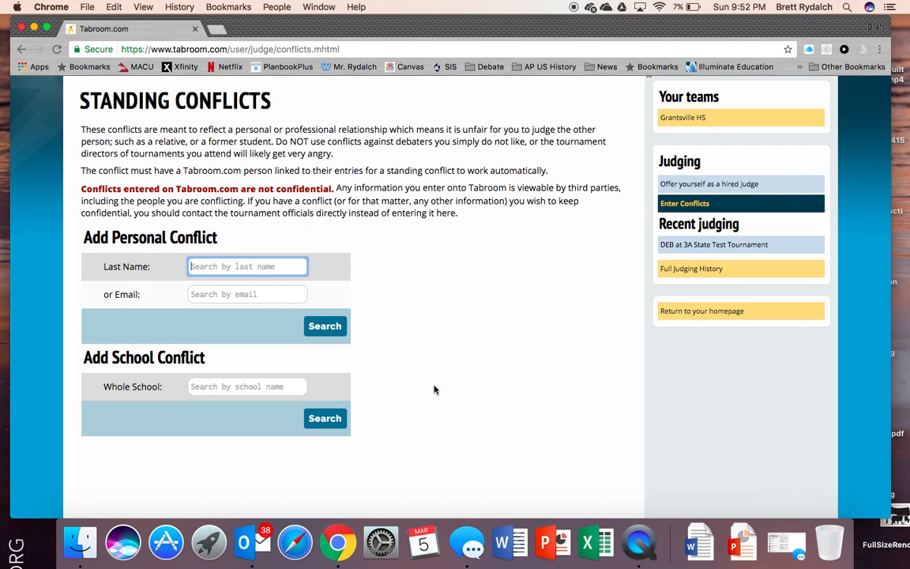
scroll(up, 3)
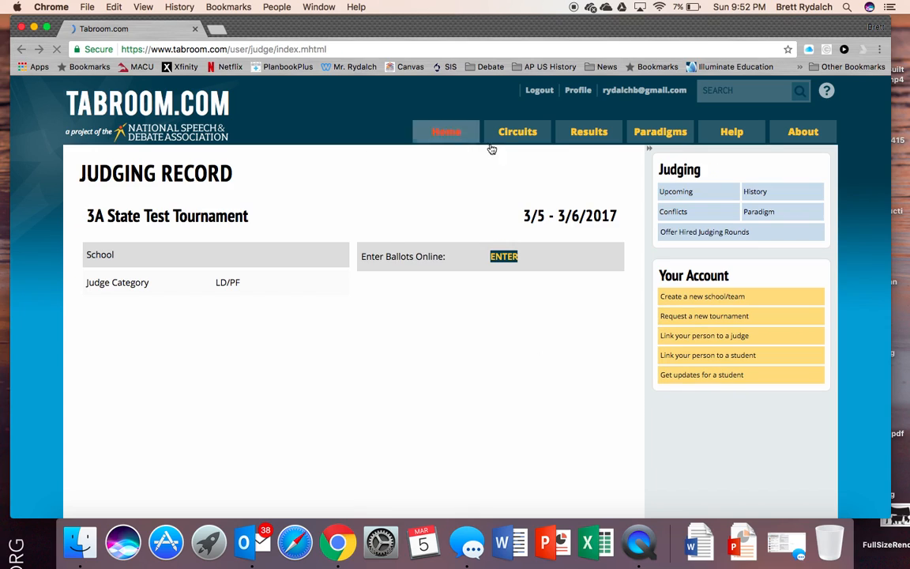
mouse_move(781, 191)
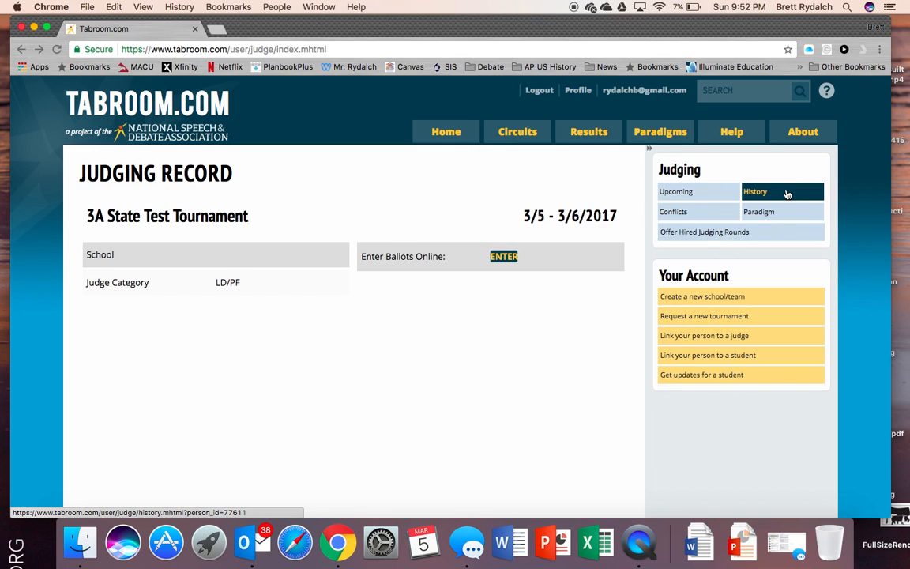
View the judging history, then go to the Your Paradigm editor
click(755, 191)
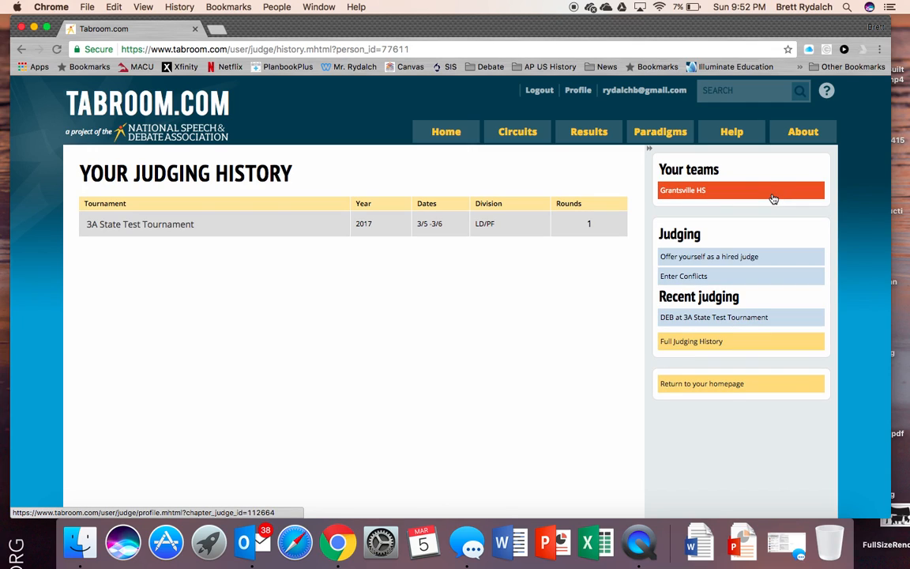
mouse_move(455, 274)
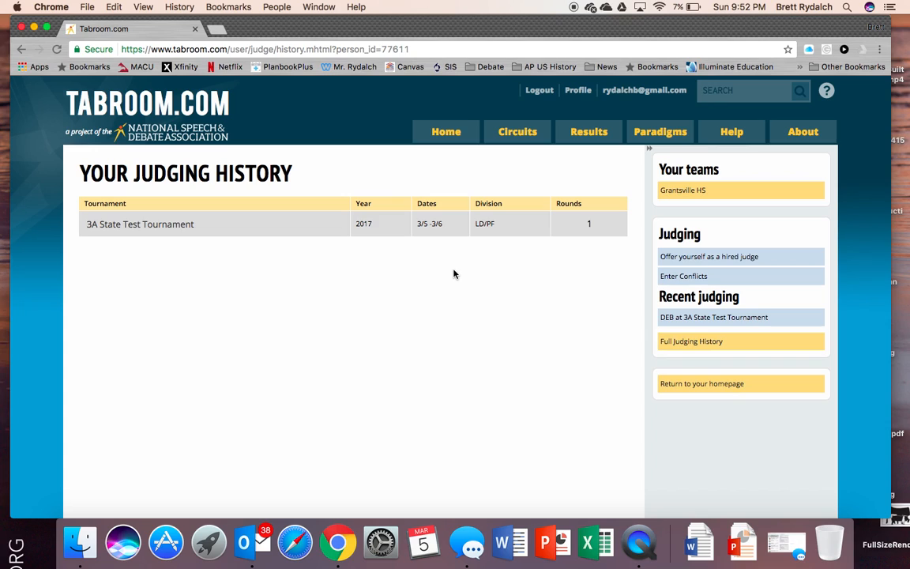
mouse_move(164, 421)
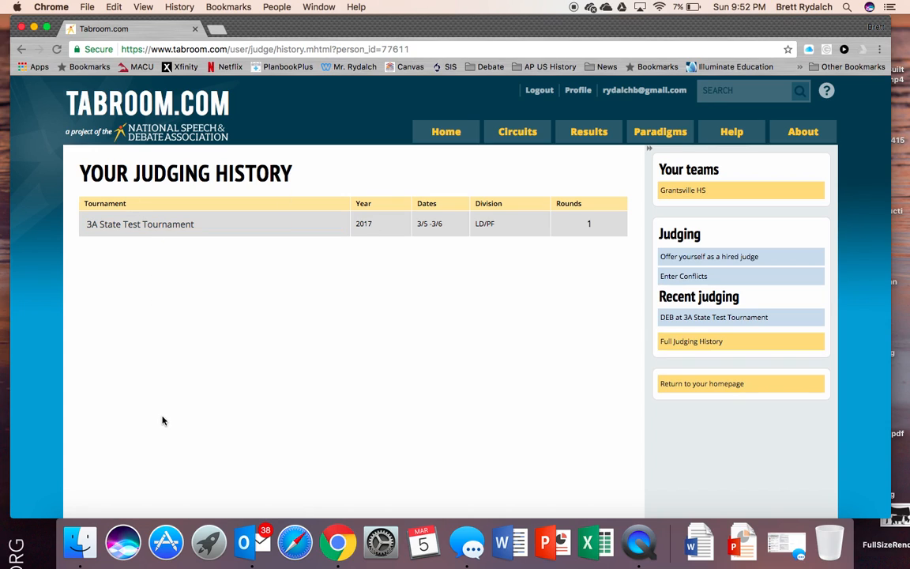
mouse_move(139, 240)
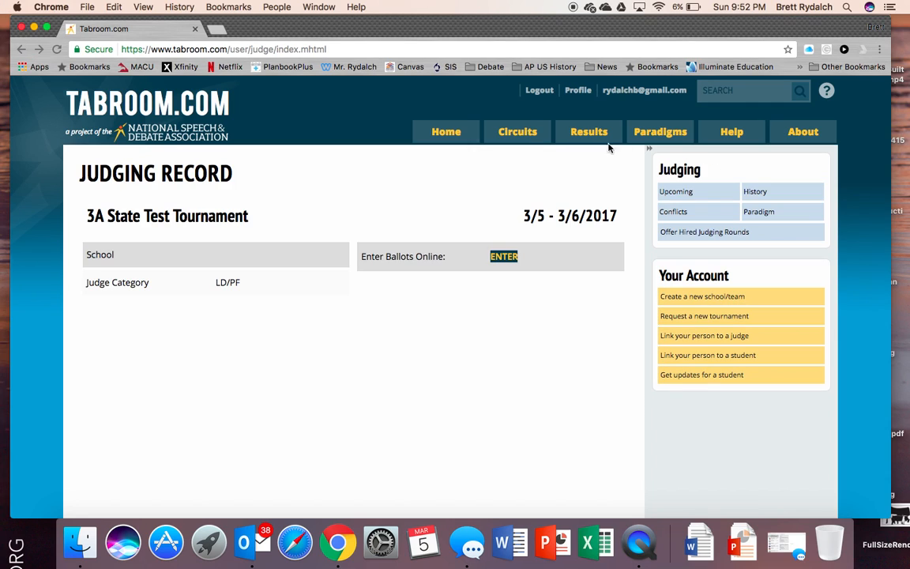
mouse_move(781, 211)
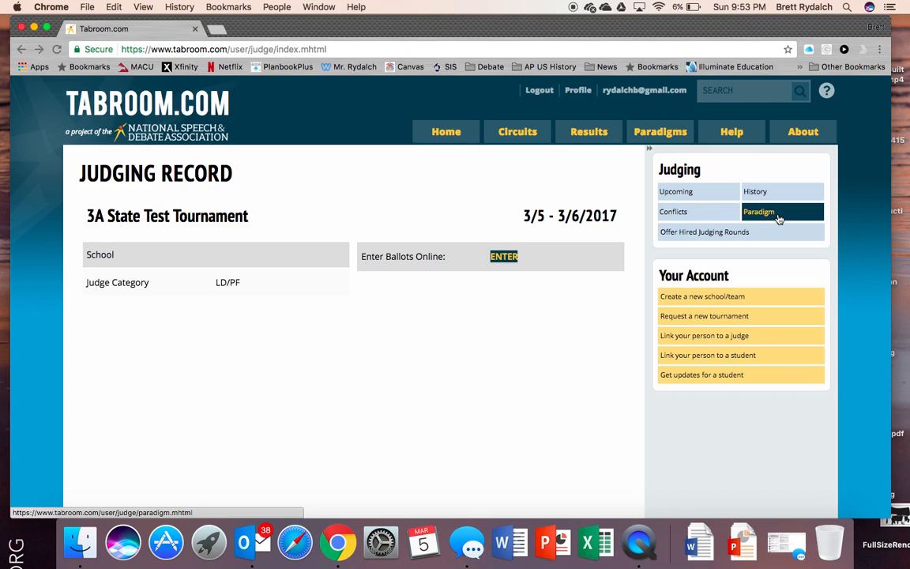
click(759, 211)
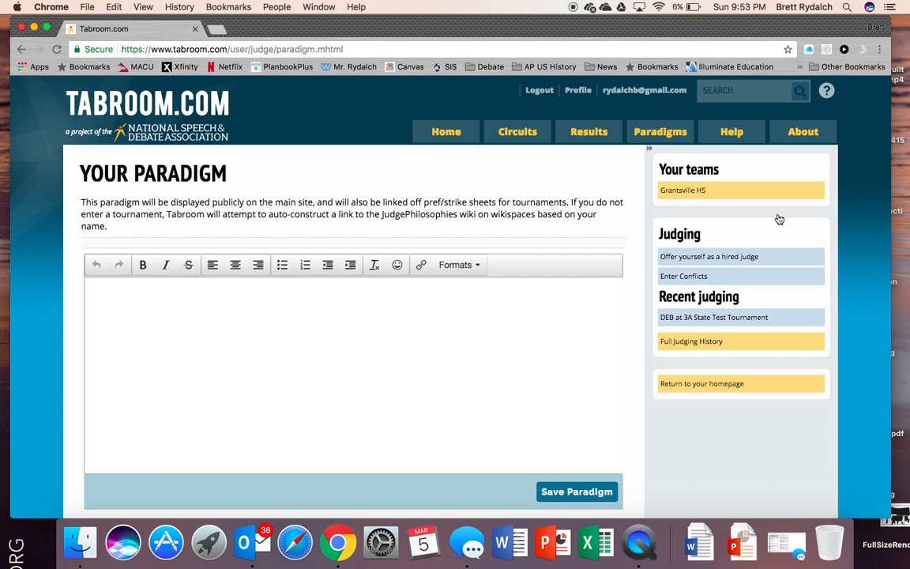
mouse_move(310, 354)
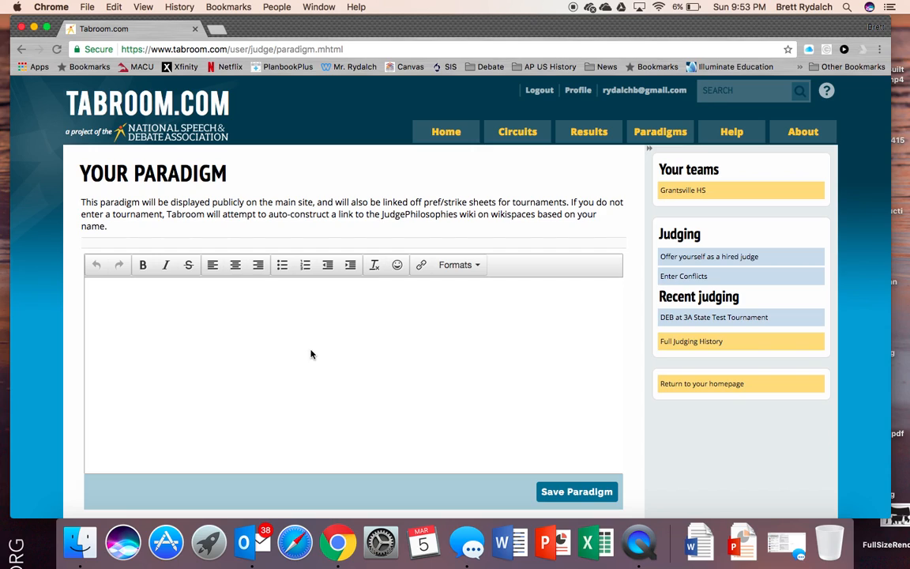
mouse_move(22, 49)
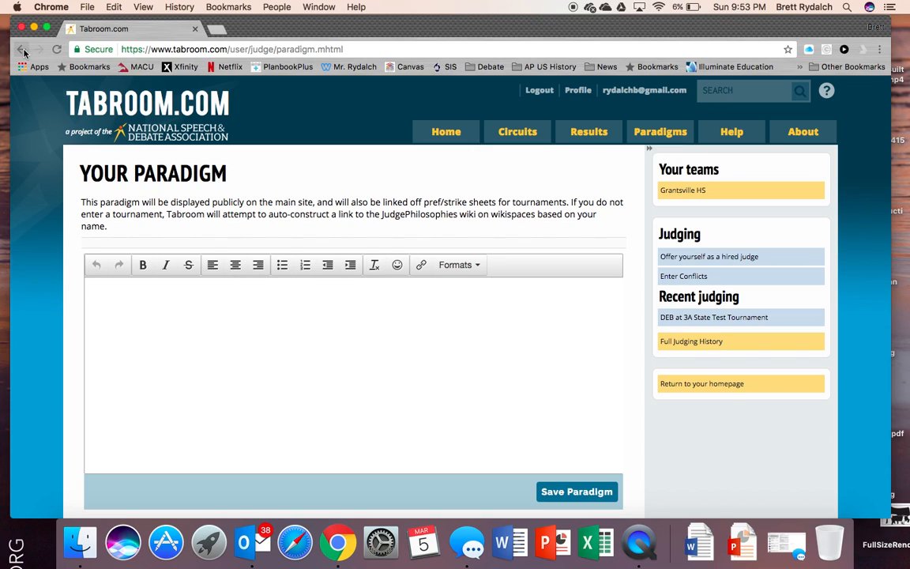
mouse_move(24, 49)
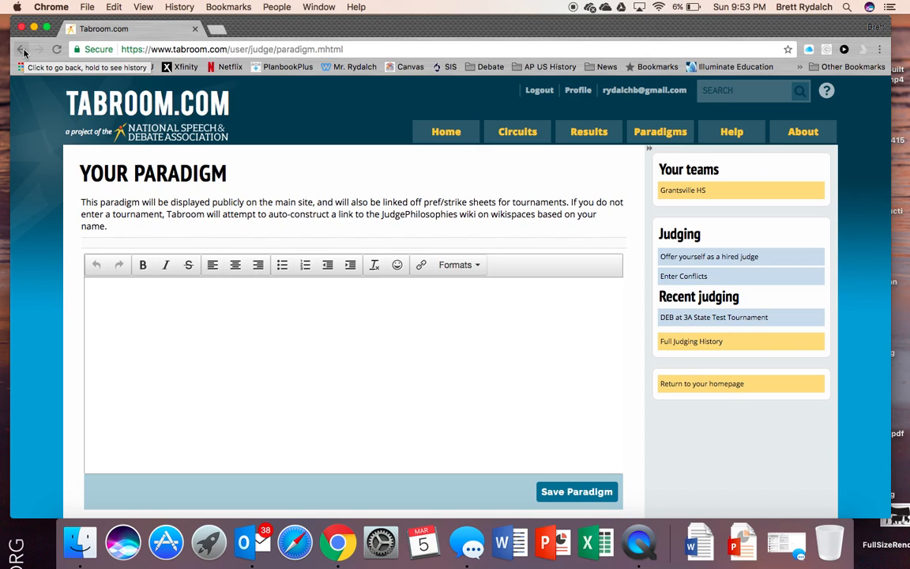
Leave the paradigm editor for the Current Ballots page listing PF Round 1, Flight 2
click(23, 49)
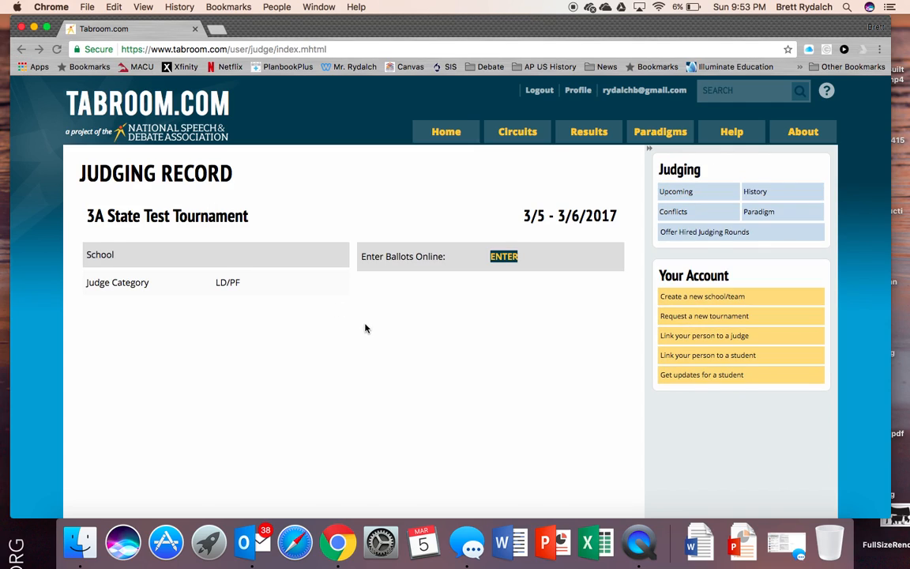
mouse_move(531, 366)
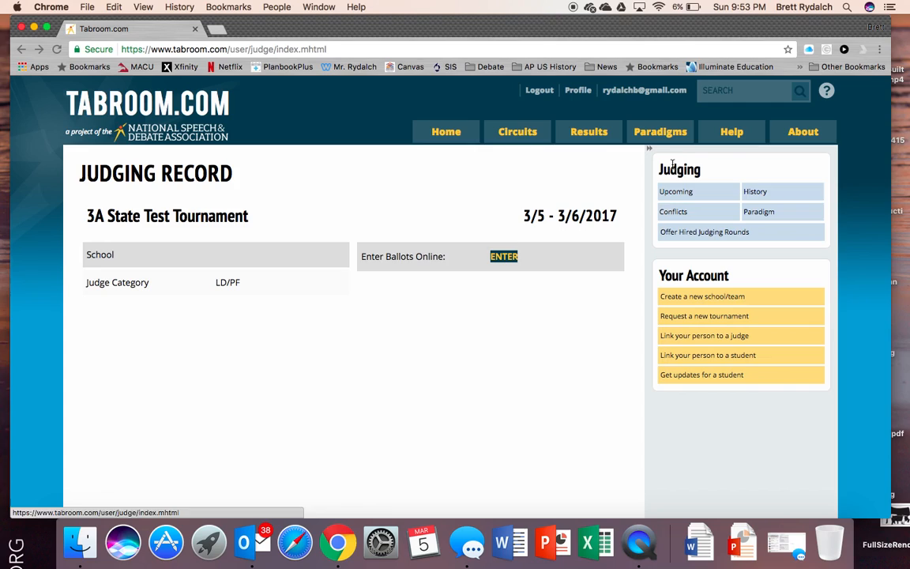
click(504, 256)
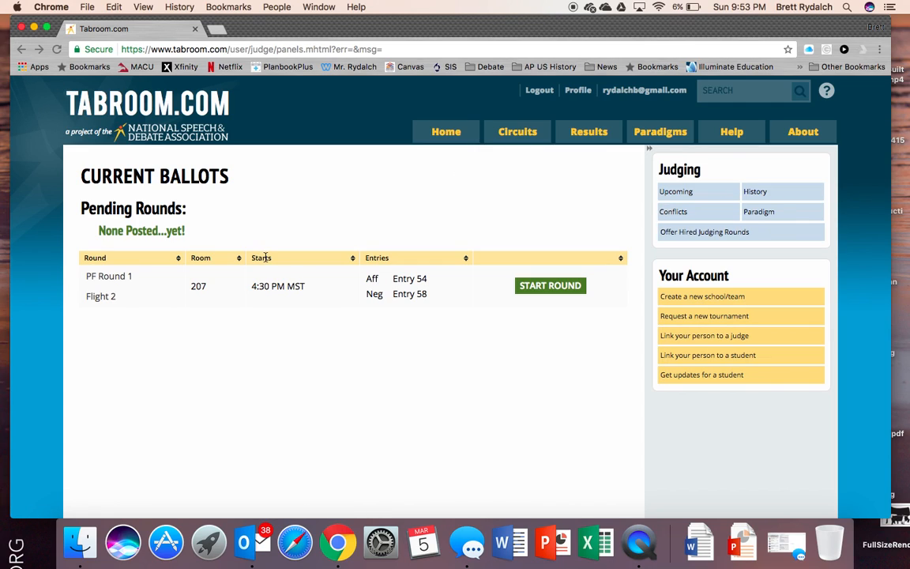
mouse_move(530, 386)
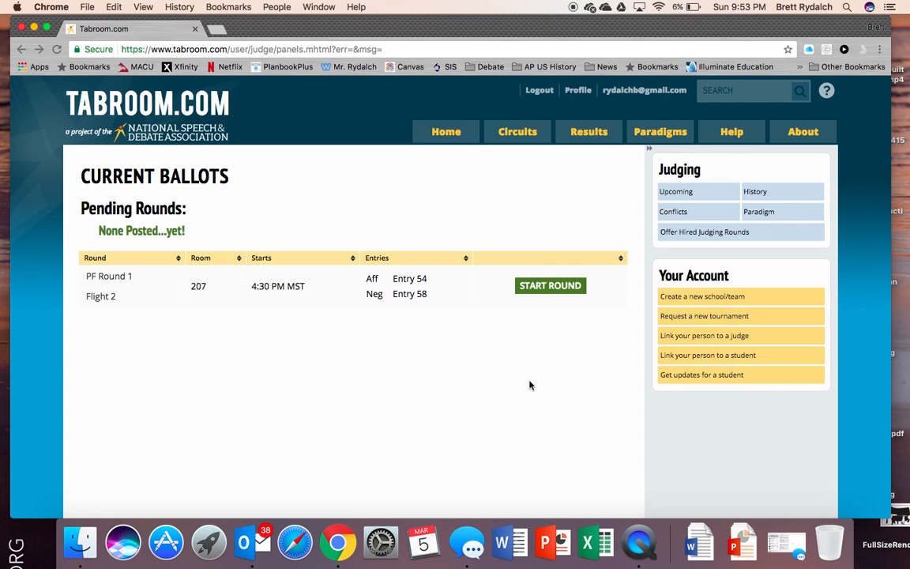
mouse_move(550, 285)
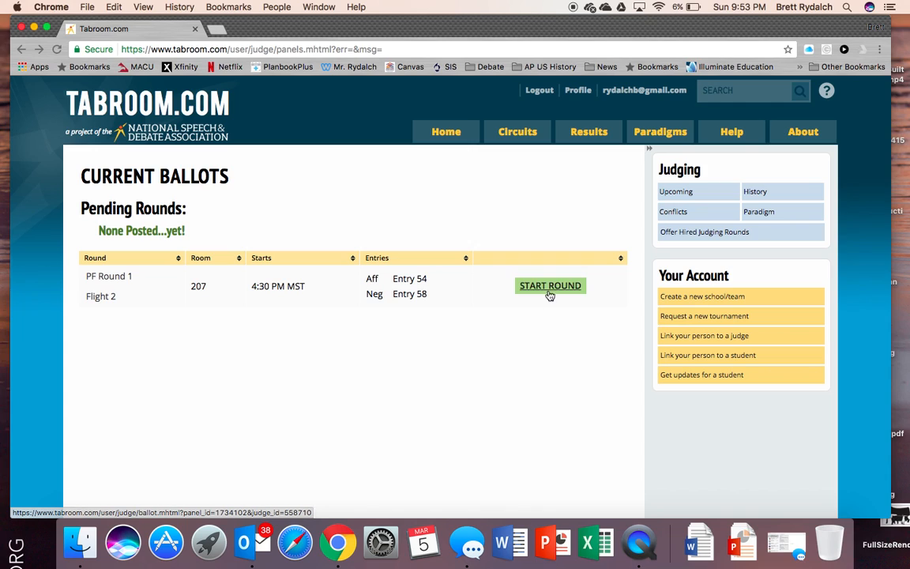
Start the PF Round 1 Flight 2 ballot for room 207
click(550, 285)
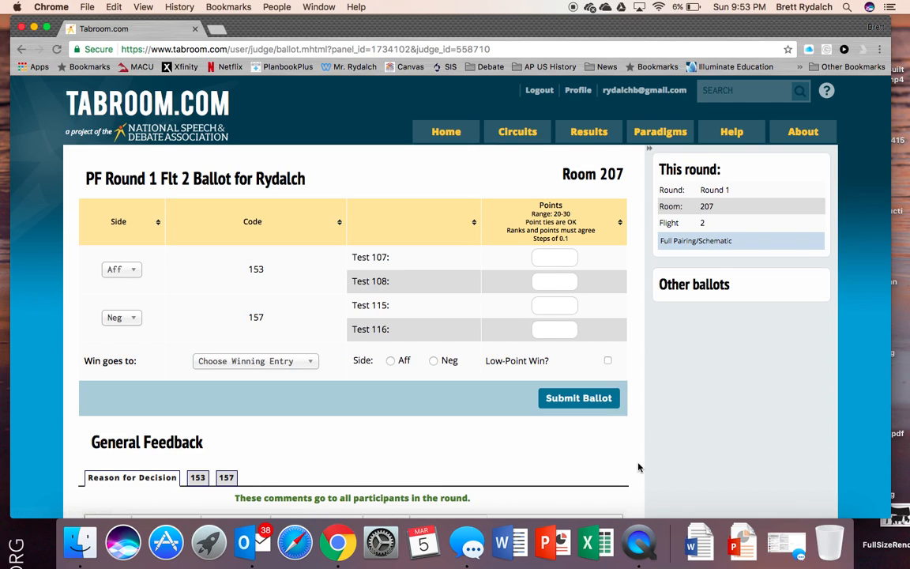
mouse_move(317, 306)
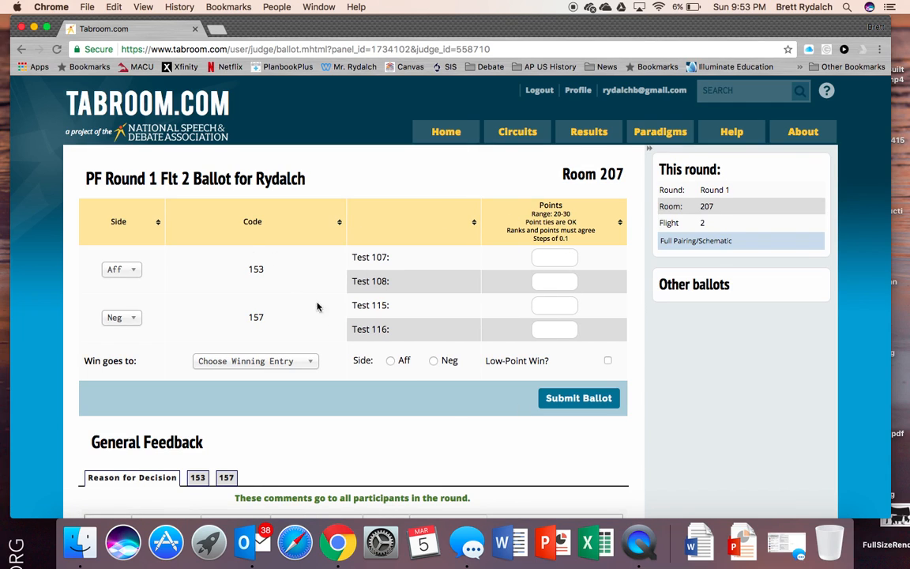
mouse_move(454, 433)
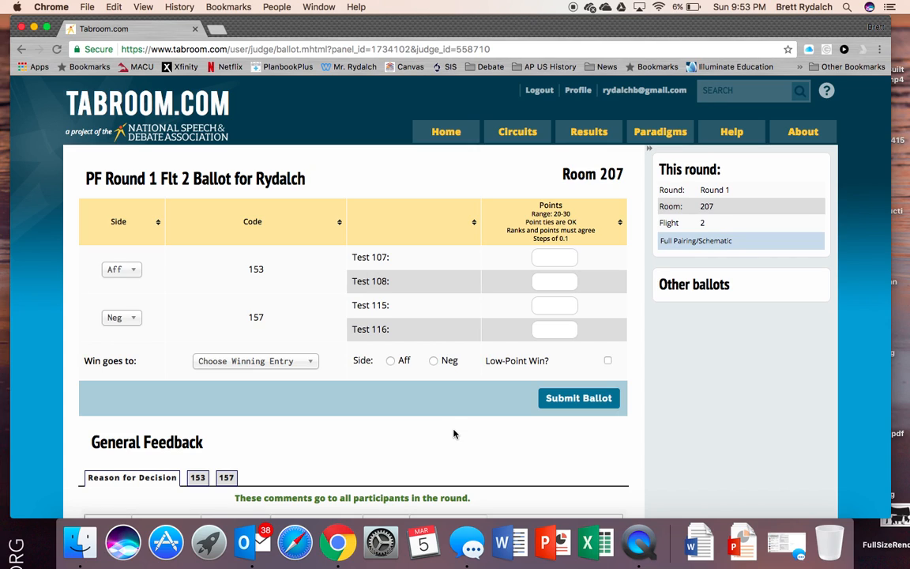
mouse_move(741, 191)
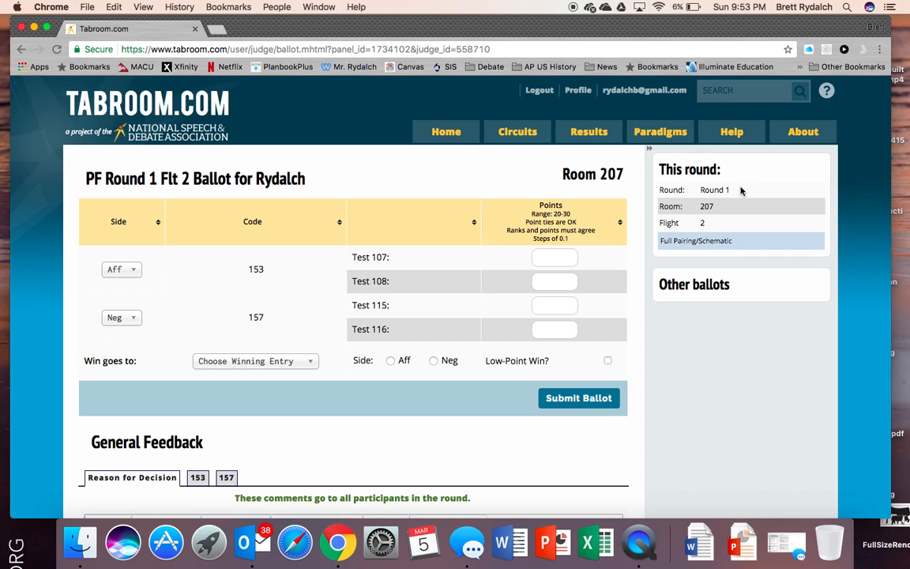
mouse_move(709, 222)
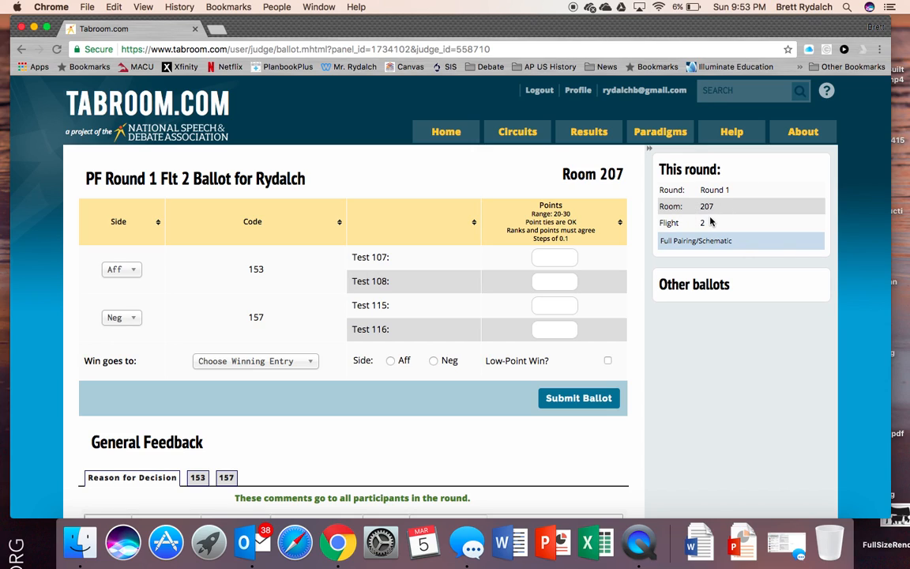
mouse_move(339, 210)
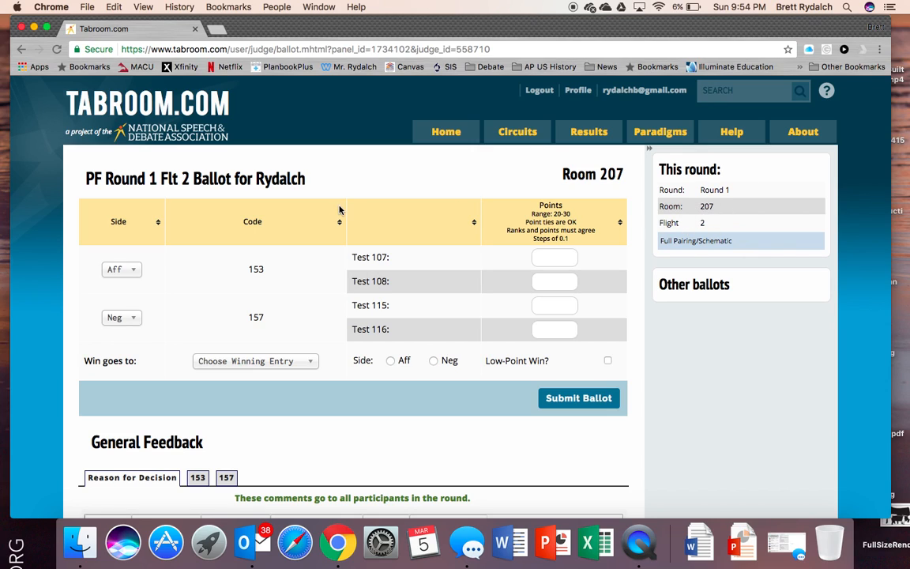
mouse_move(138, 295)
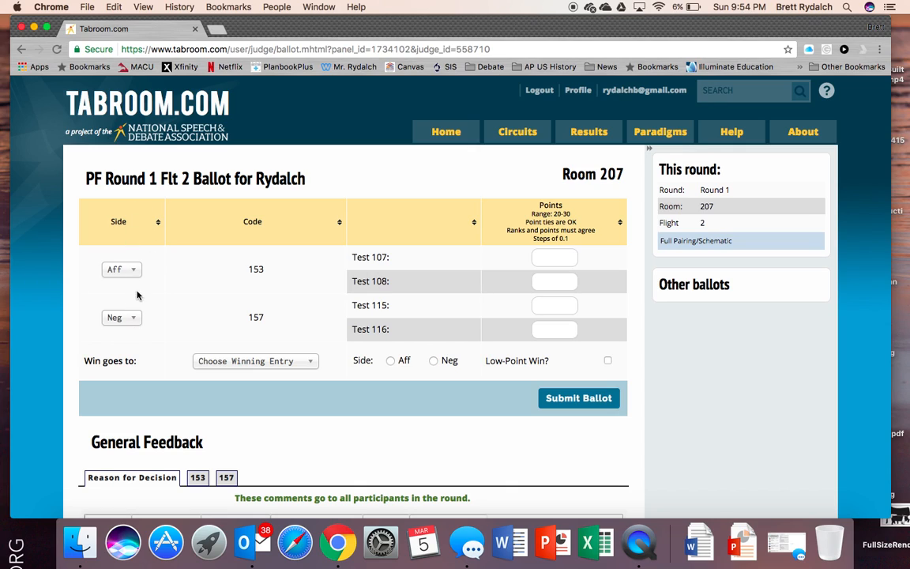
mouse_move(138, 243)
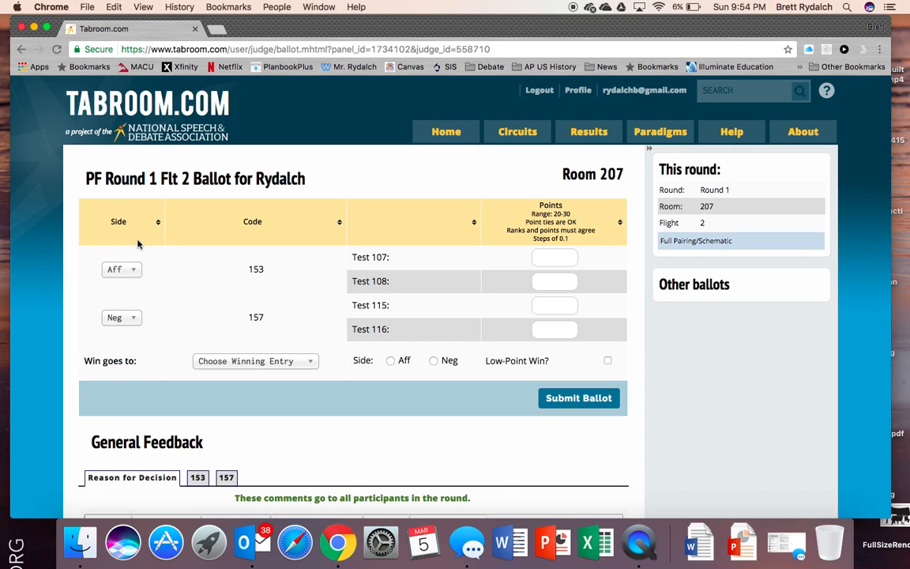
mouse_move(262, 263)
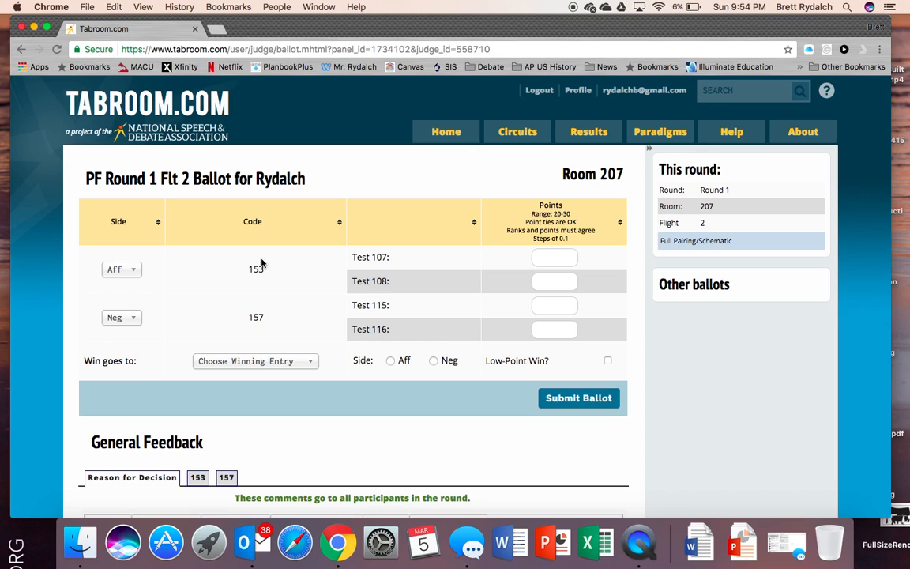
mouse_move(262, 330)
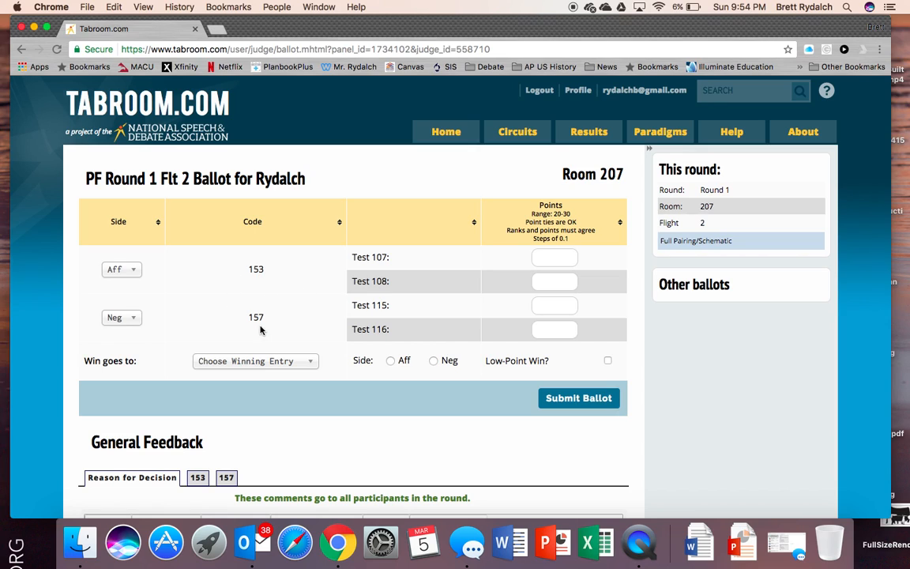
mouse_move(123, 276)
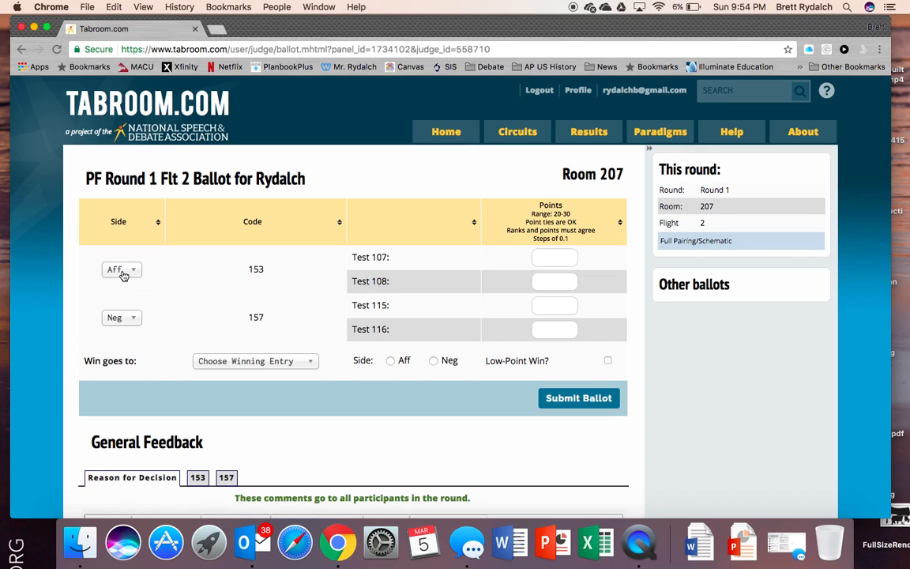
Swap sides so entry 153 is Neg and entry 157 is Aff
click(121, 269)
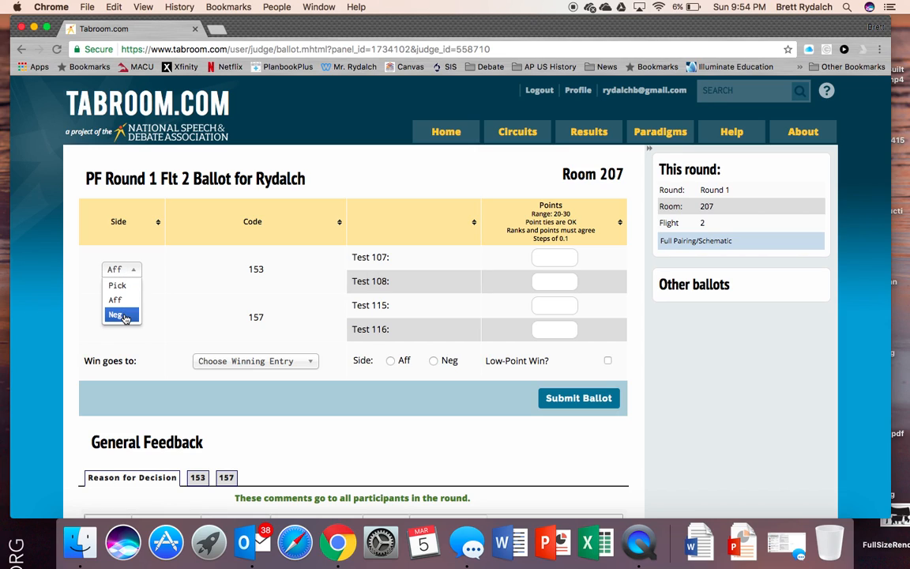
click(116, 314)
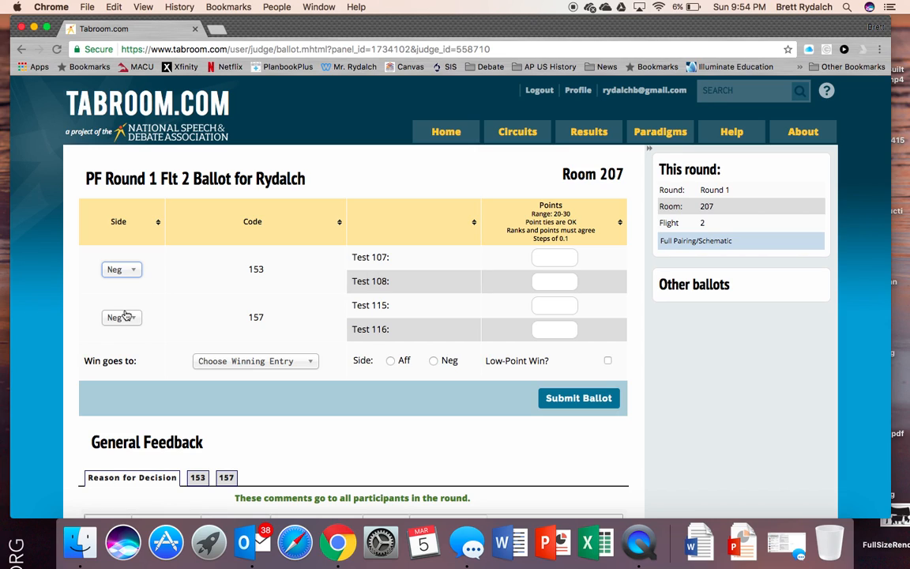
click(122, 317)
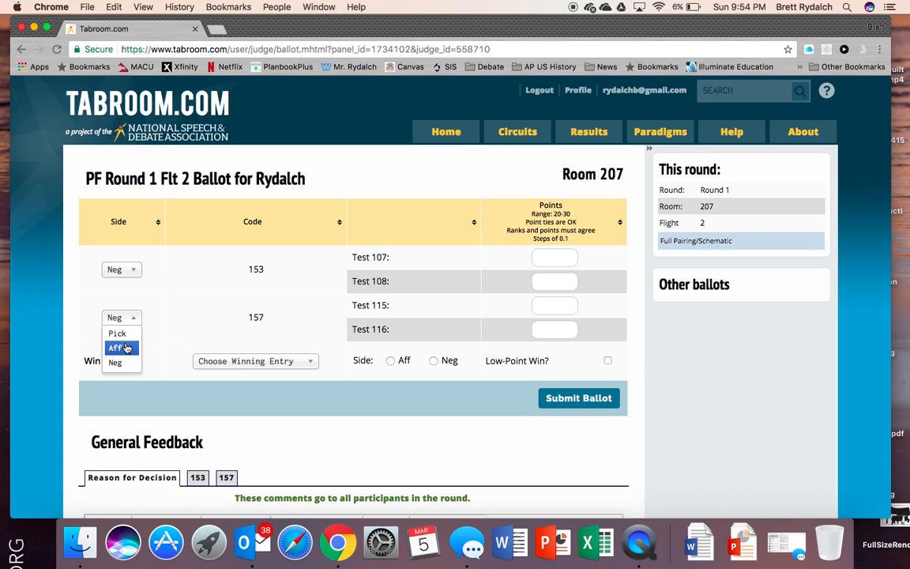
click(117, 348)
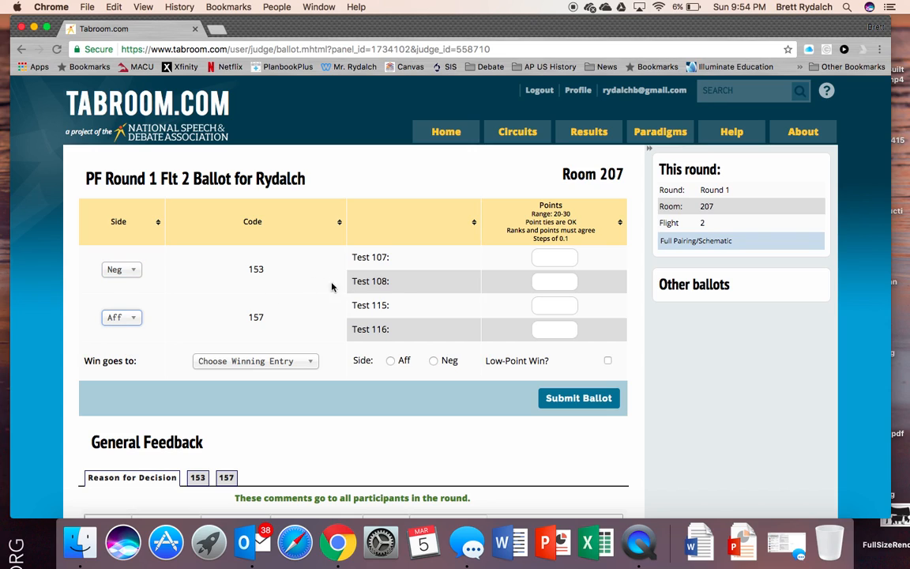
mouse_move(375, 344)
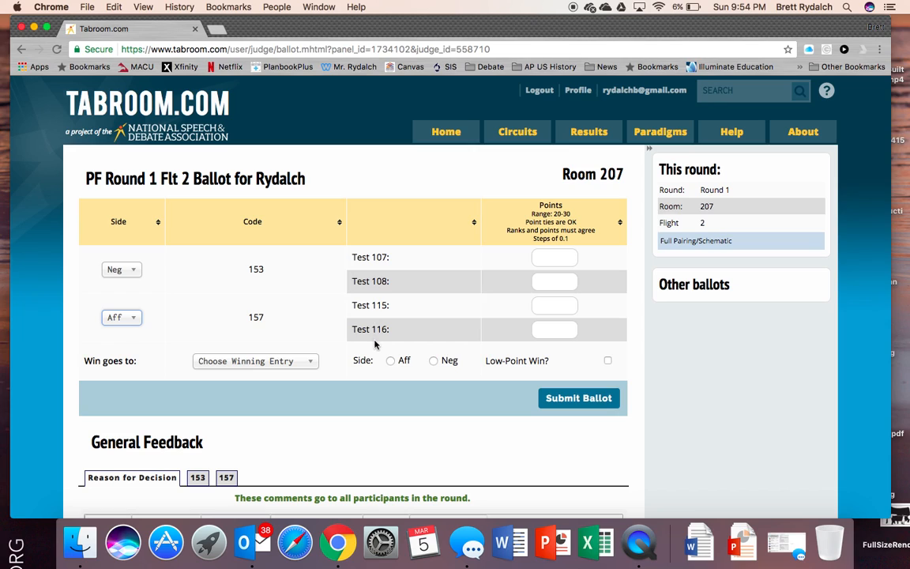
mouse_move(375, 254)
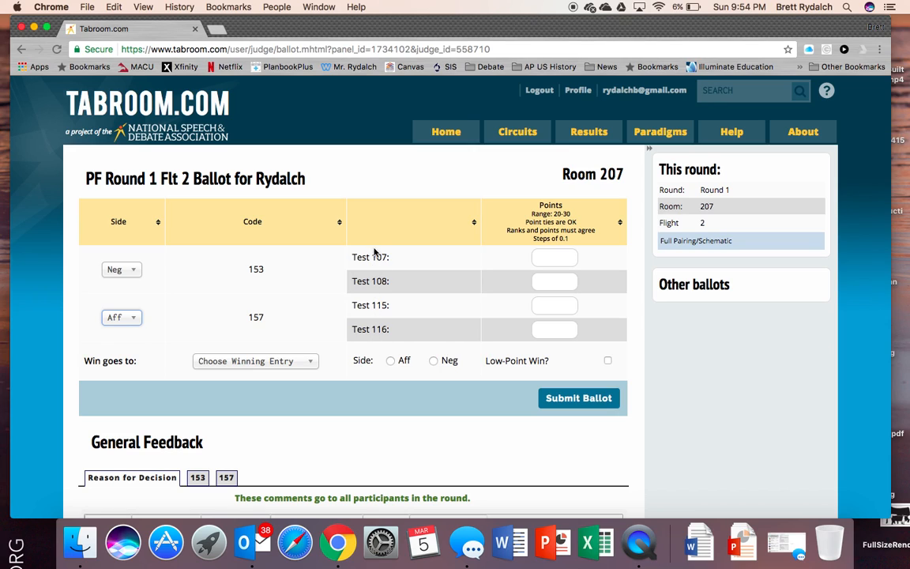
mouse_move(376, 348)
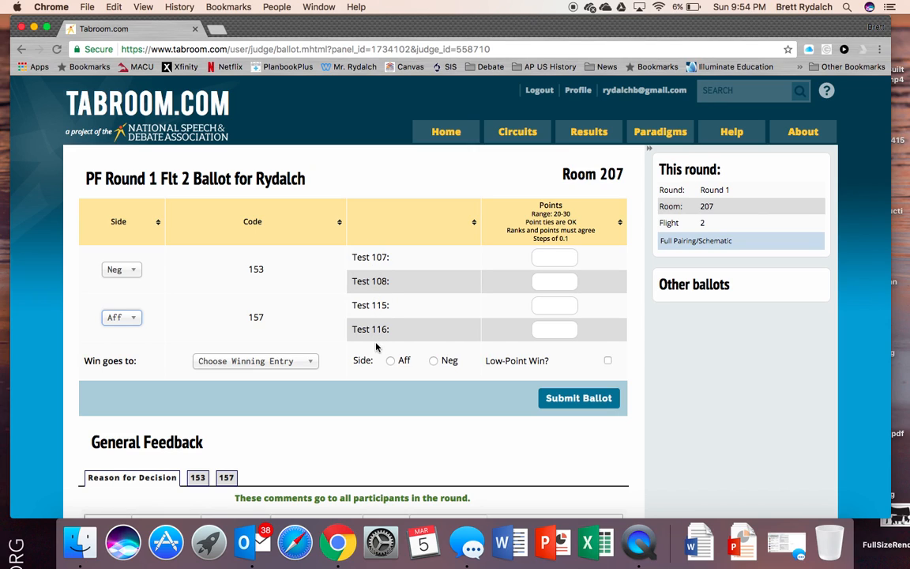
mouse_move(403, 273)
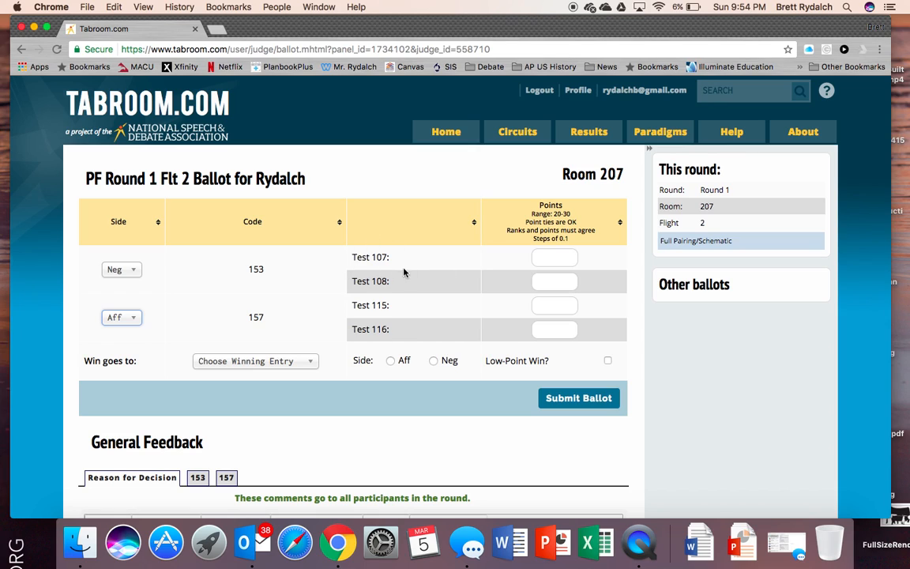
mouse_move(573, 245)
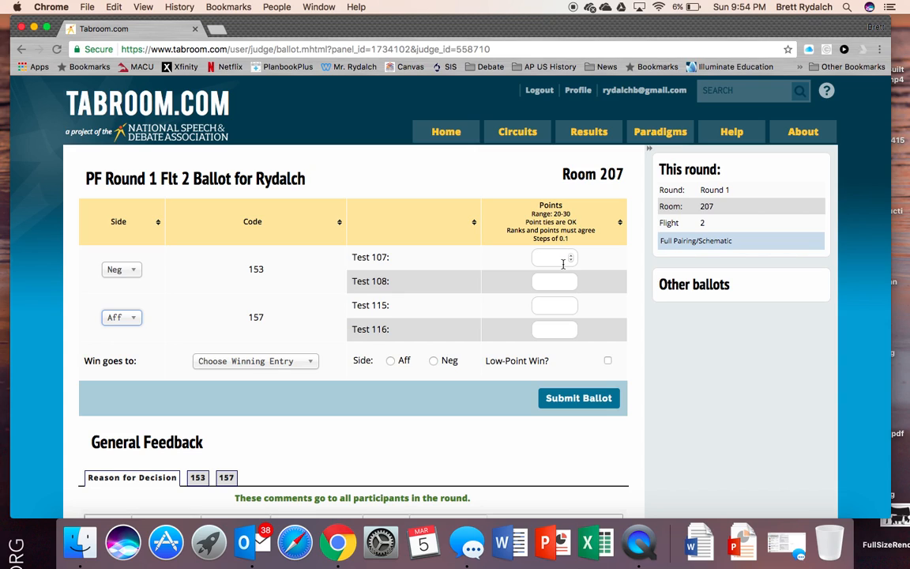
mouse_move(559, 232)
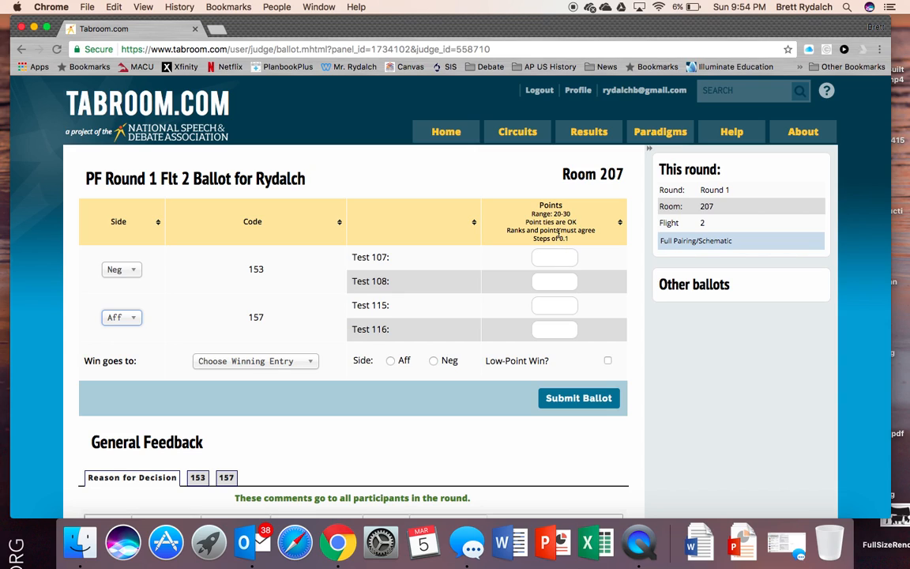
mouse_move(588, 264)
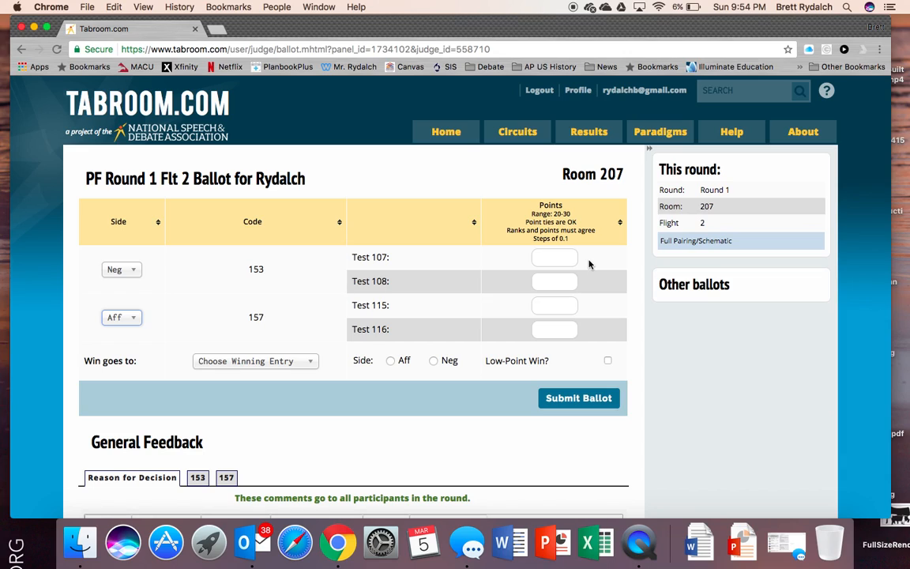
mouse_move(534, 271)
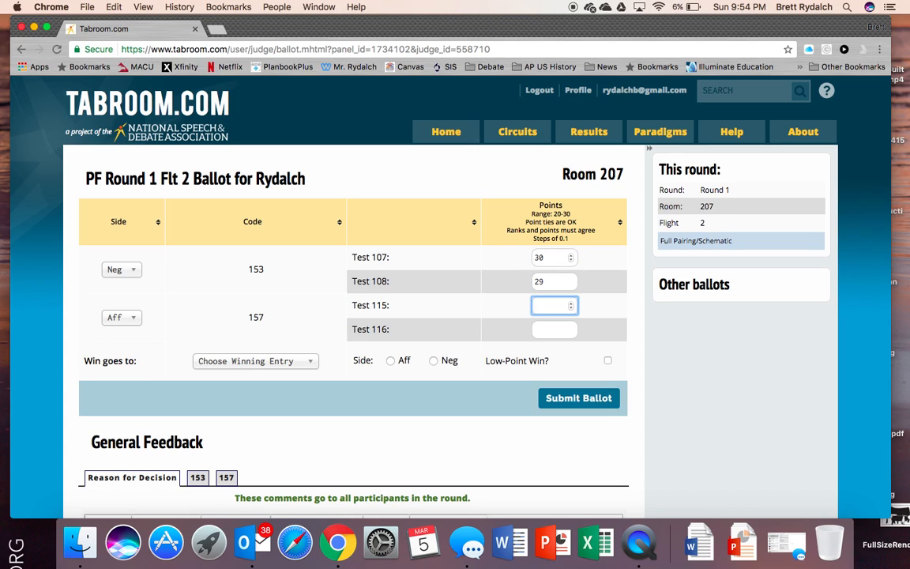
Enter 27 as the fourth speaker's points and give the win to 153 on Neg
text(27)
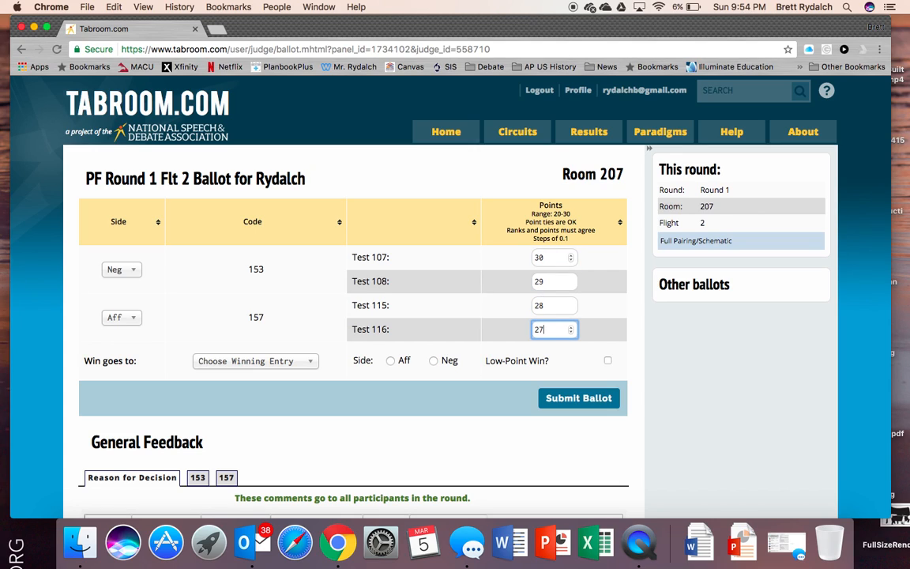
click(232, 377)
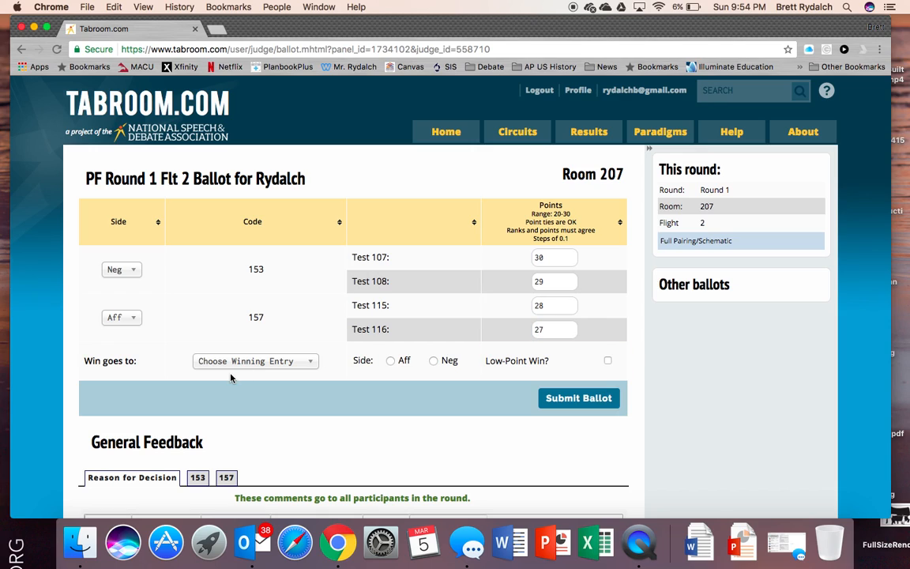
mouse_move(227, 368)
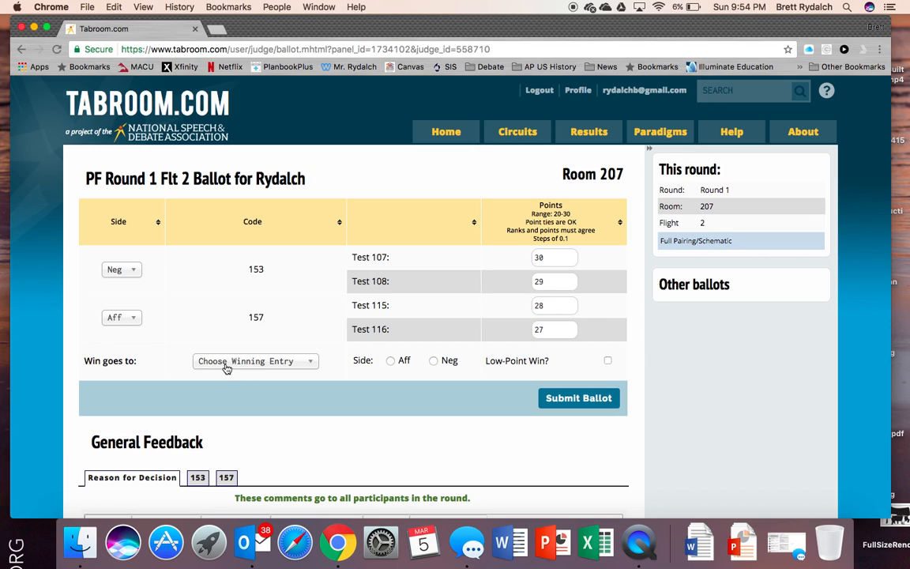
click(255, 360)
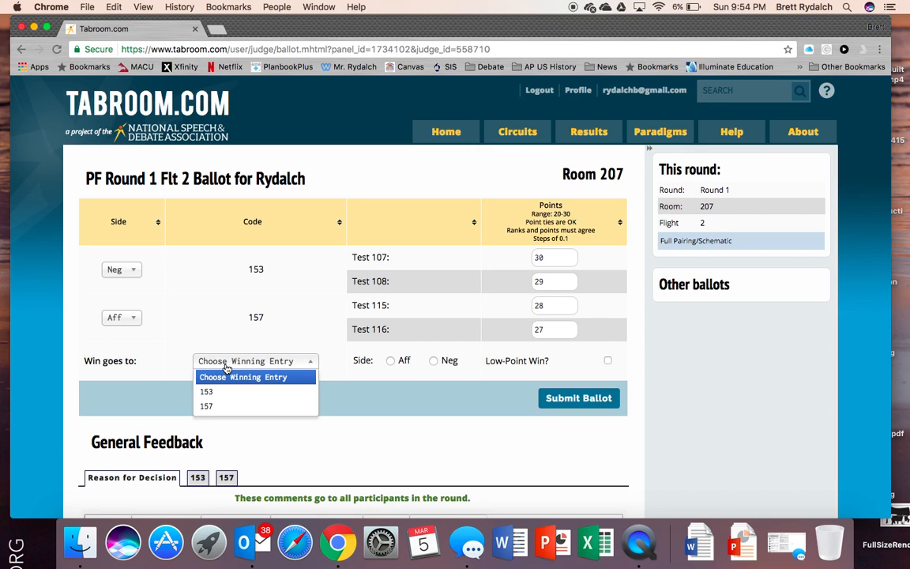
click(206, 391)
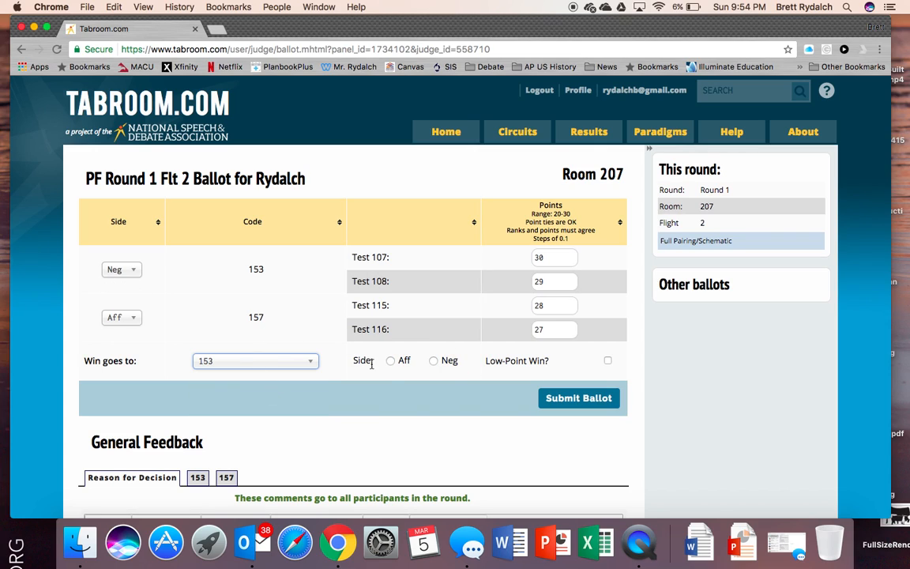
click(432, 360)
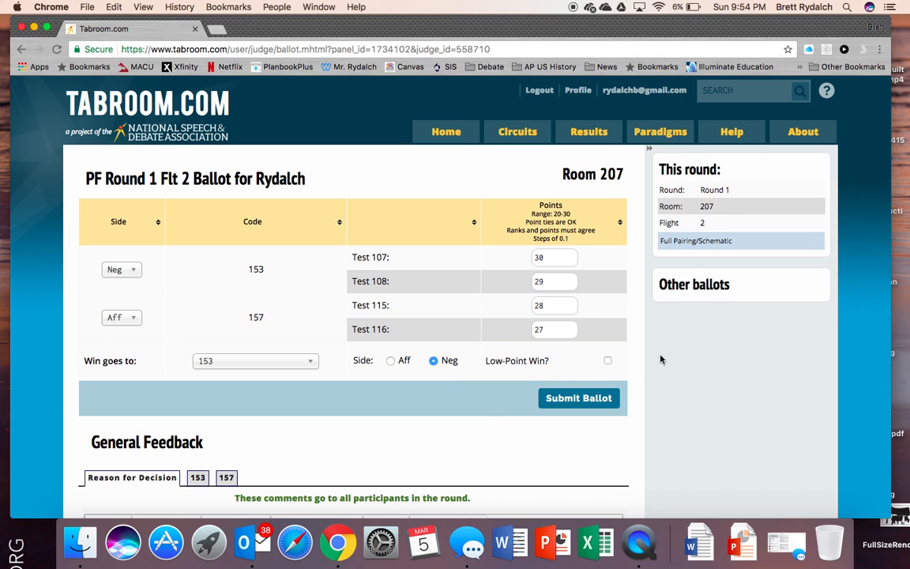
mouse_move(651, 458)
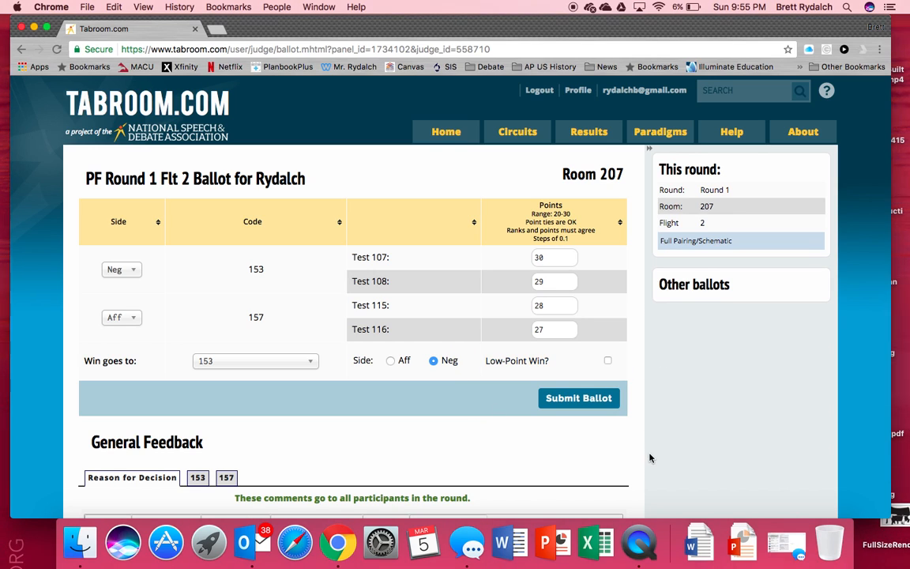
Scroll down to the empty Reason for Decision box in General Feedback
scroll(down, 3)
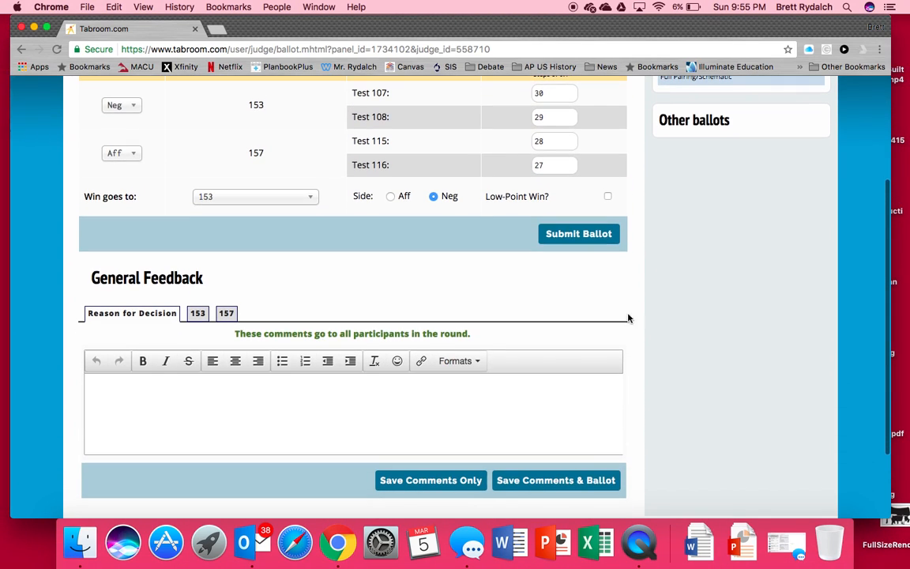
scroll(down, 3)
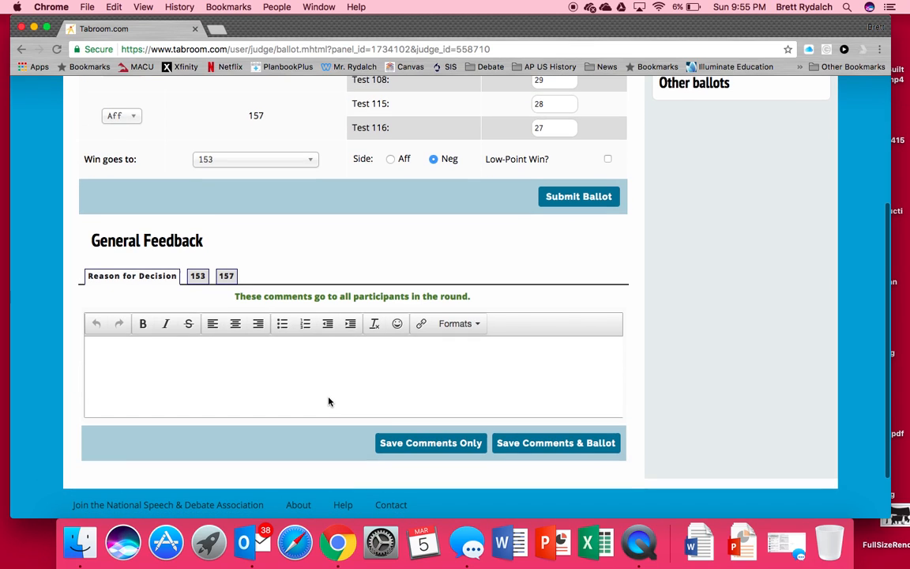
mouse_move(166, 358)
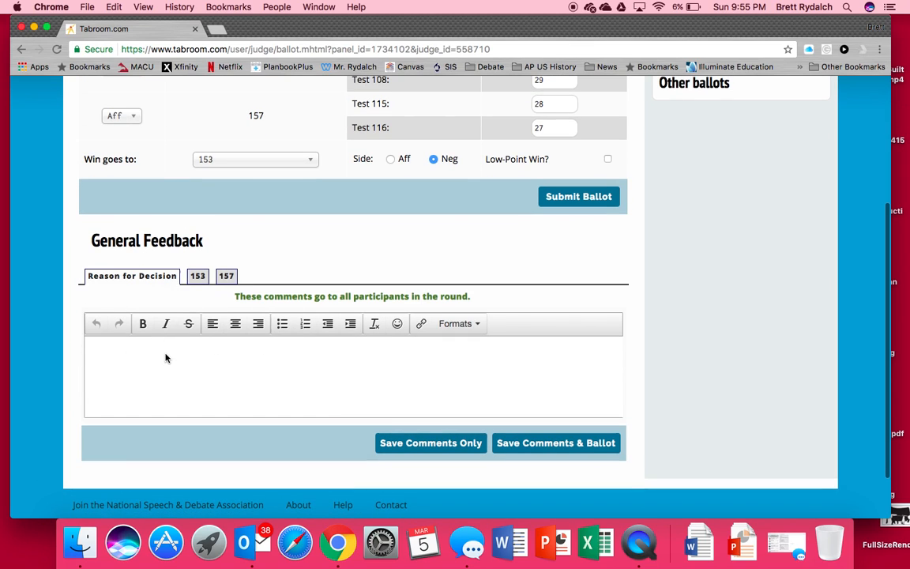
mouse_move(205, 413)
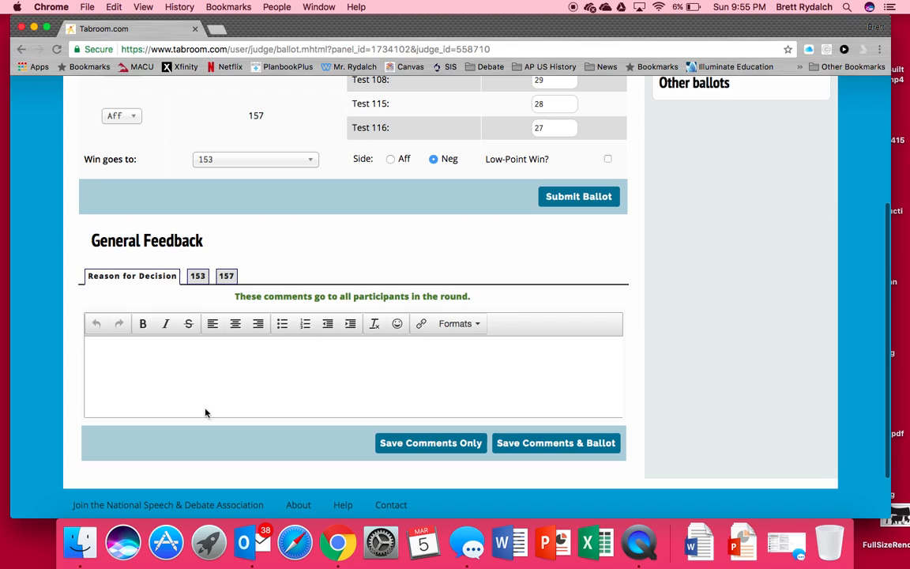
mouse_move(210, 374)
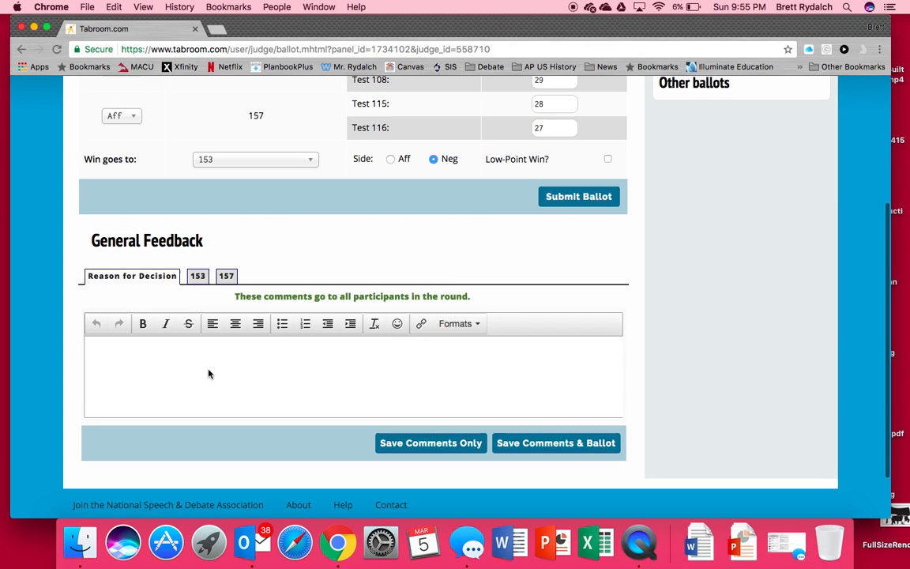
mouse_move(236, 379)
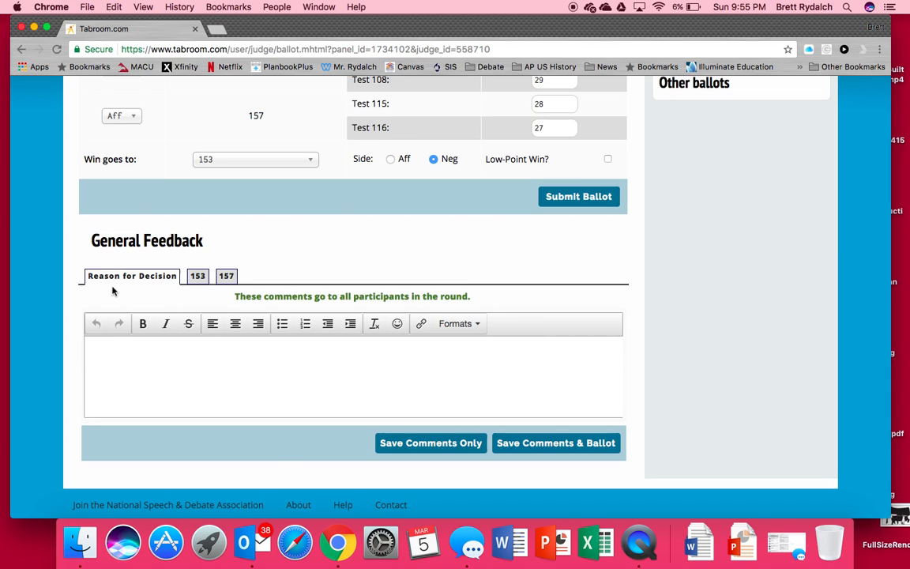
mouse_move(502, 542)
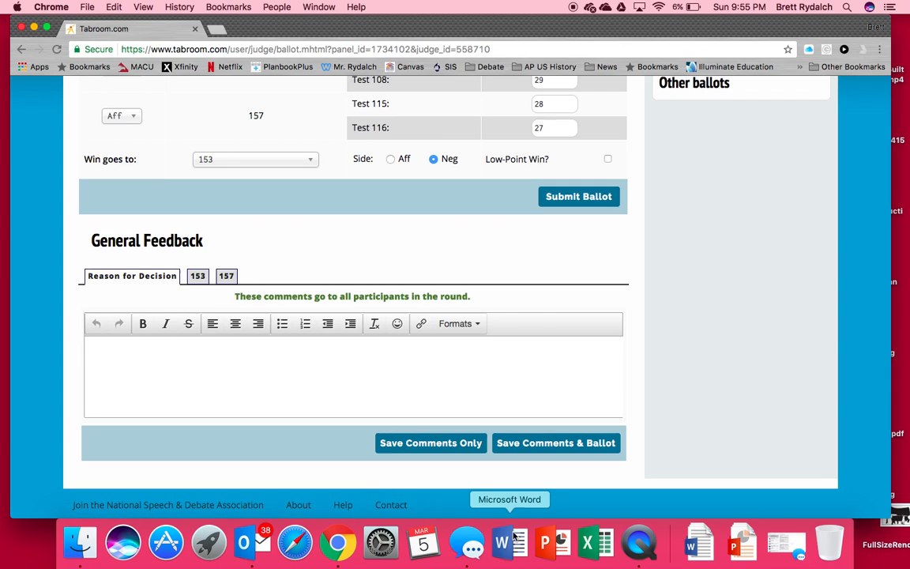
mouse_move(239, 276)
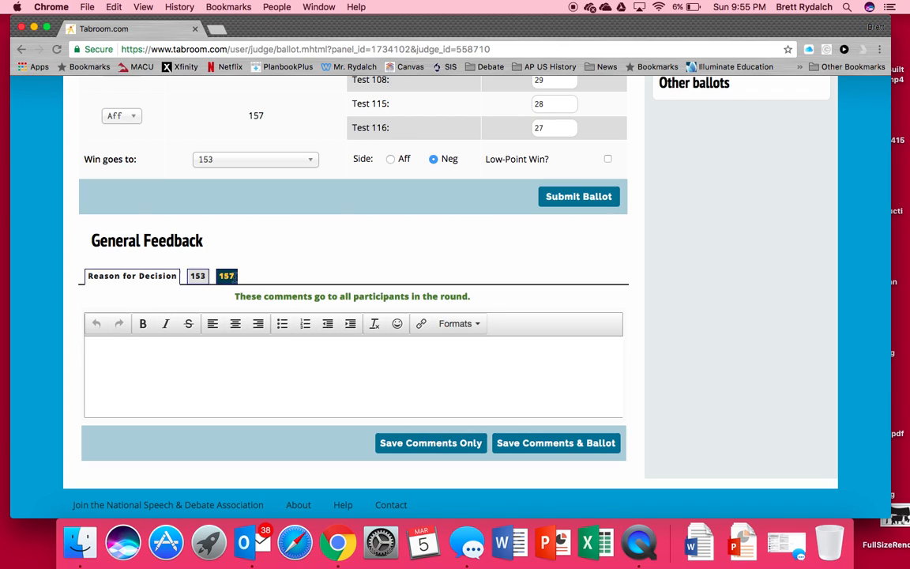
Browse the General Feedback tabs for 153 and 157, dismissing the low battery notification
click(197, 275)
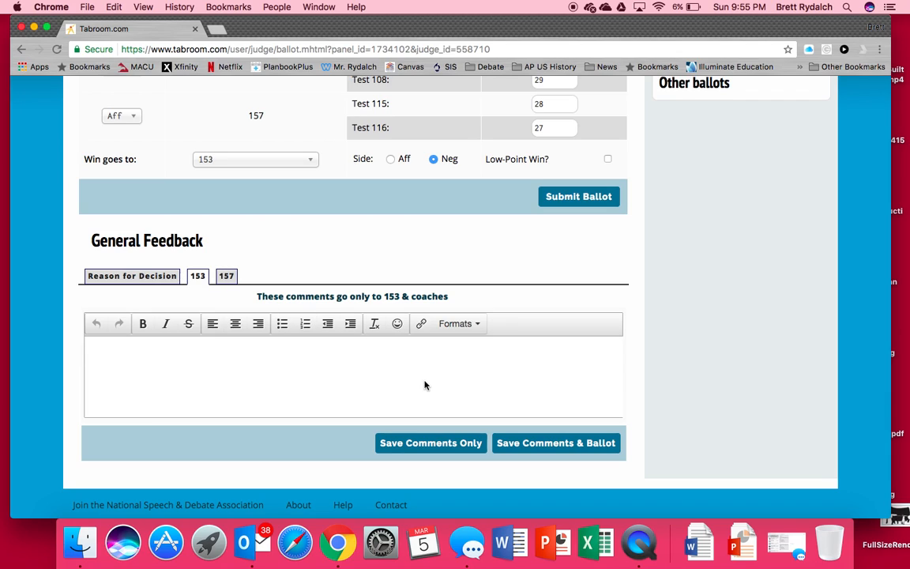
mouse_move(349, 301)
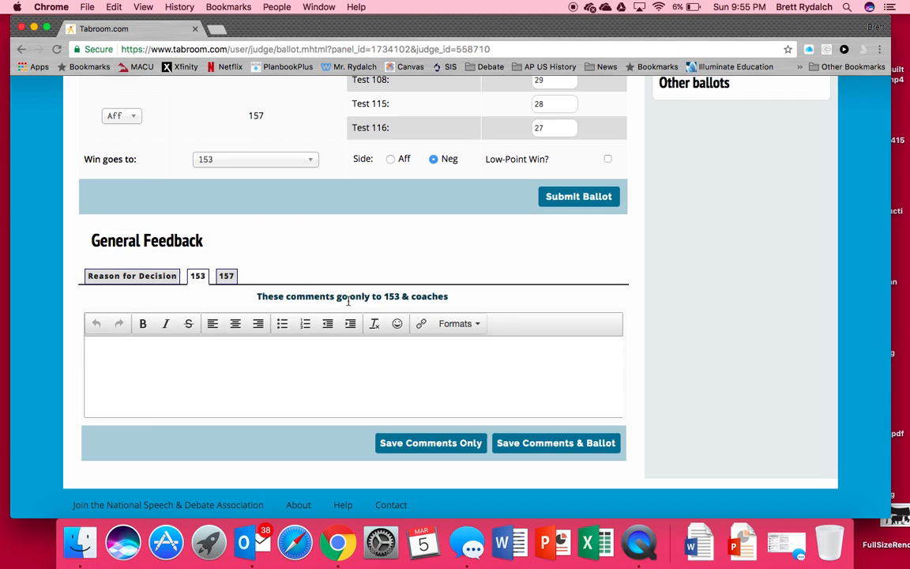
mouse_move(397, 312)
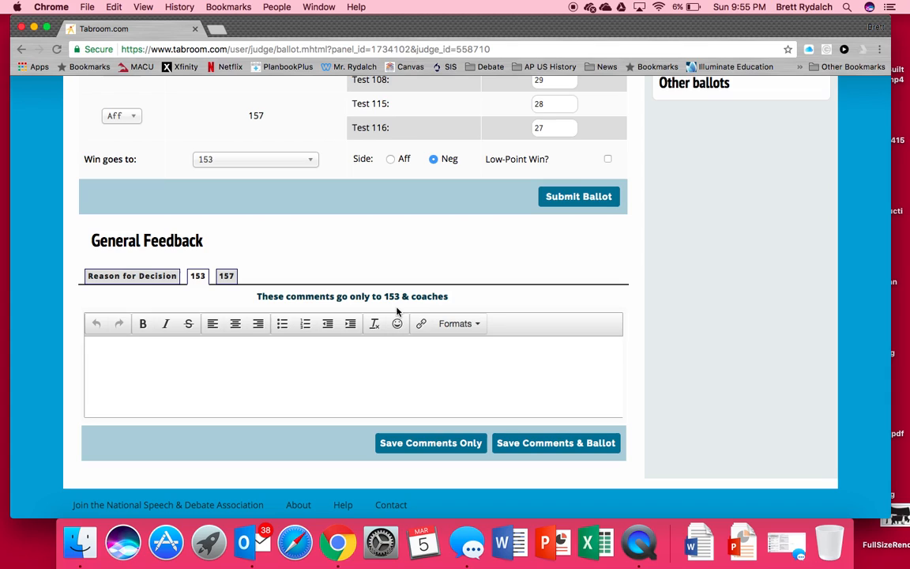
mouse_move(418, 368)
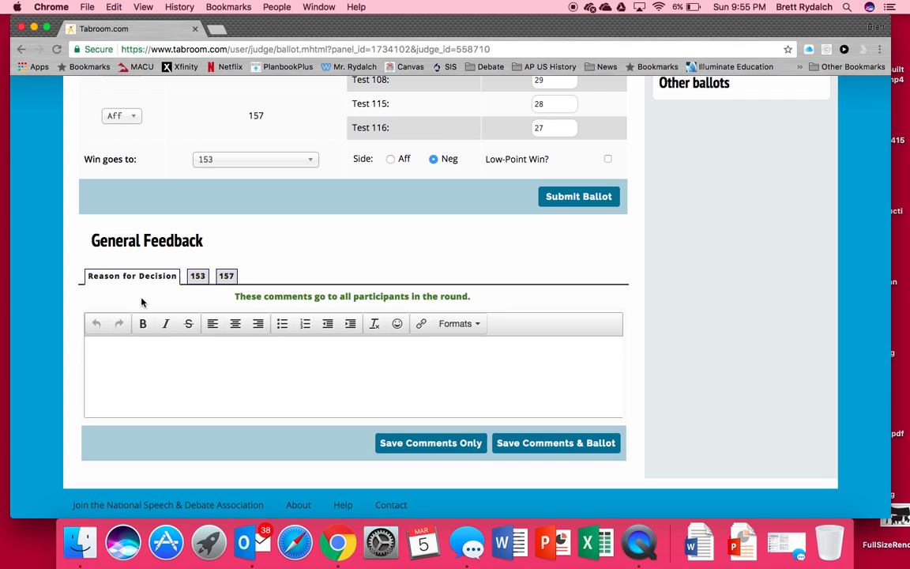
mouse_move(245, 406)
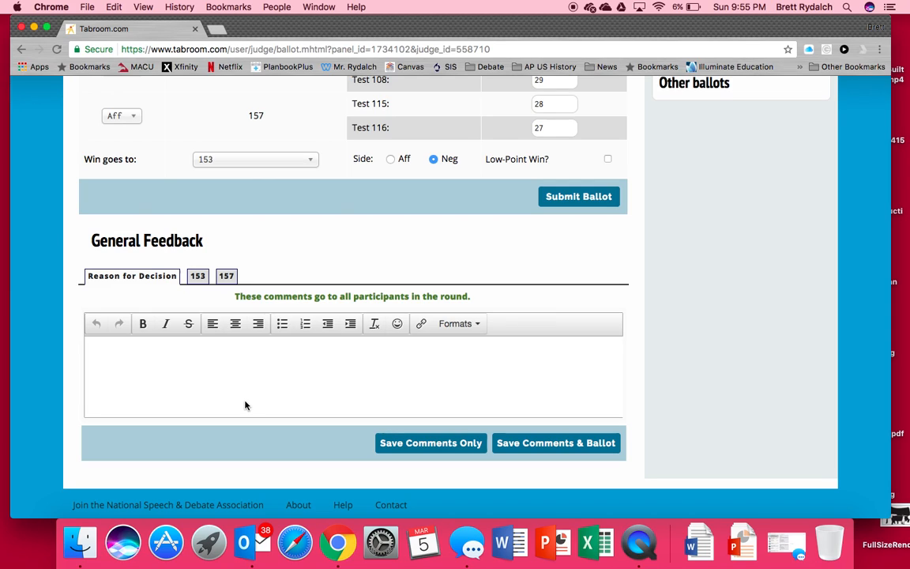
click(198, 275)
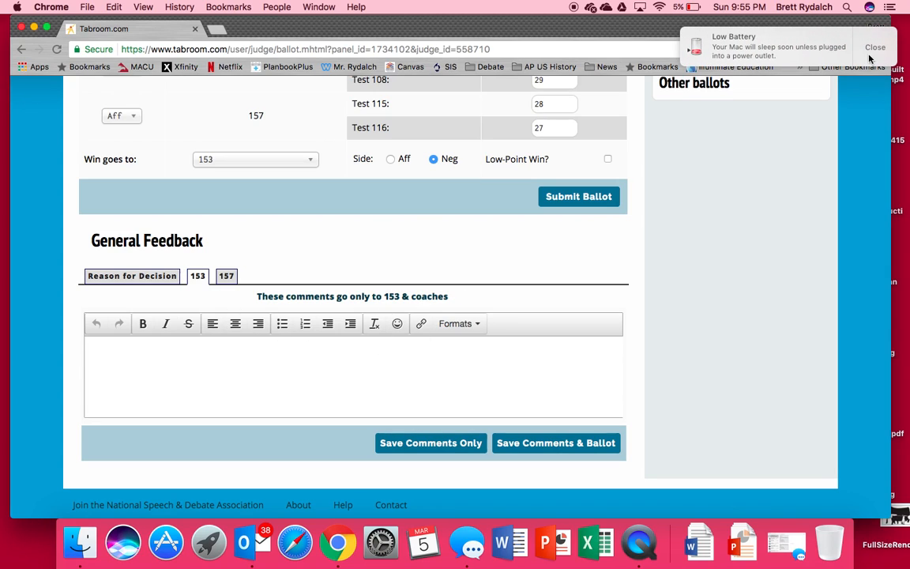
click(875, 47)
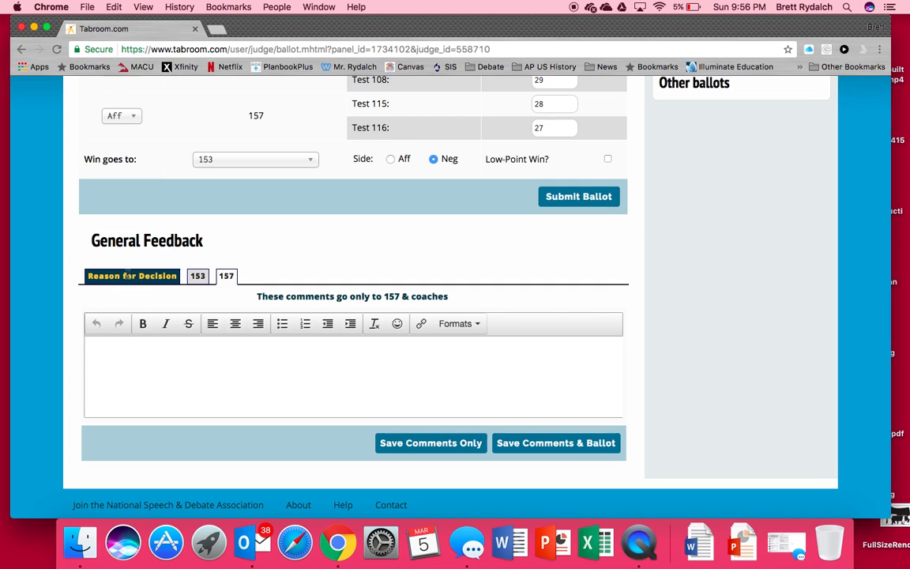
Enter 'The NEG did a better job.' as the reason for decision, then review the ballot
click(132, 276)
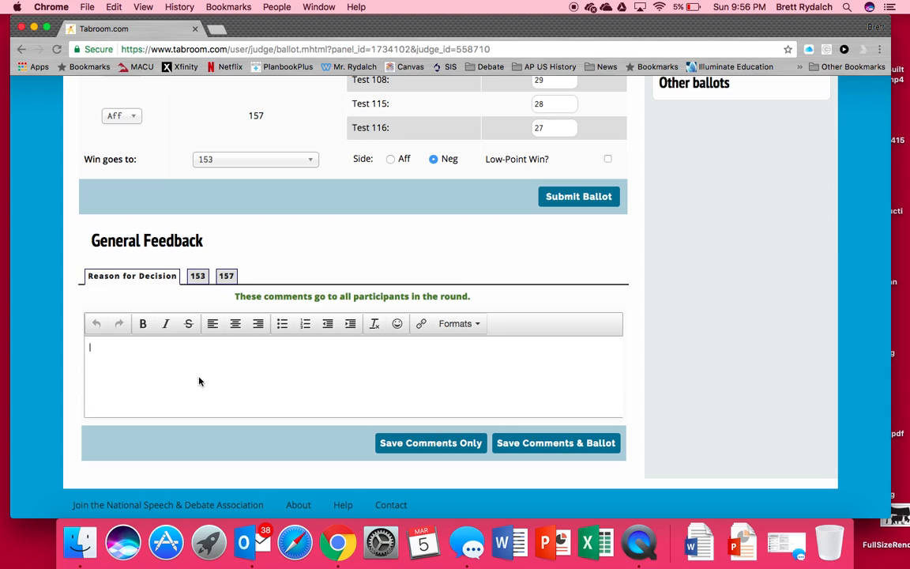
text(The N)
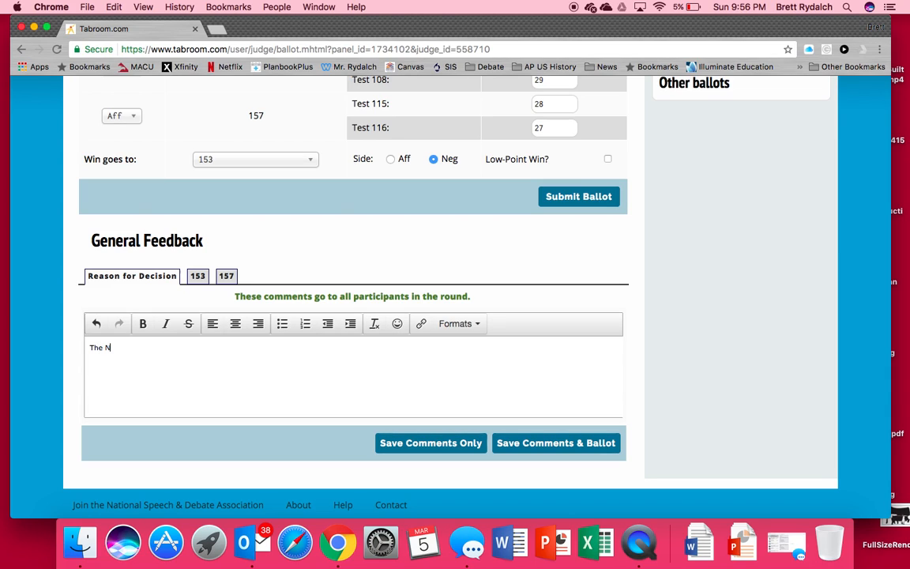
text(EG did a bet)
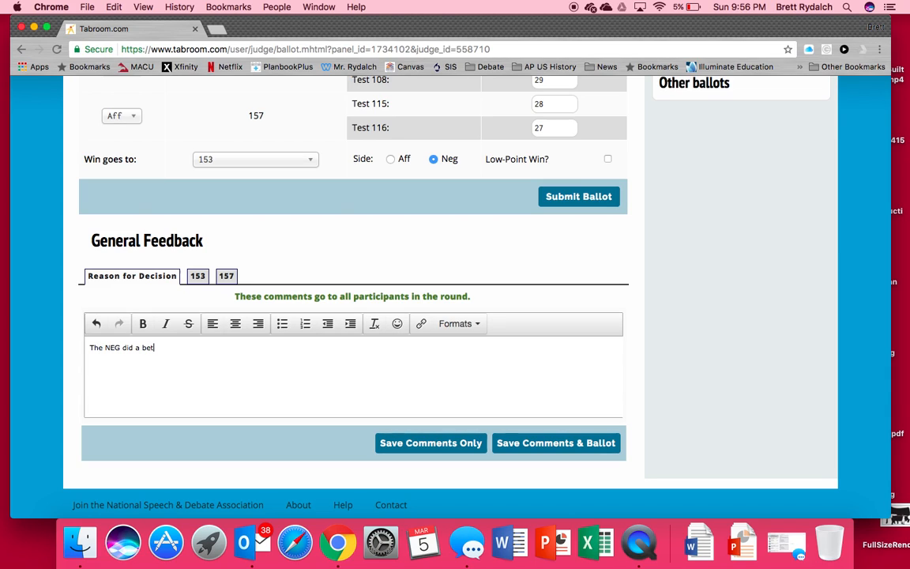
text(ter job.)
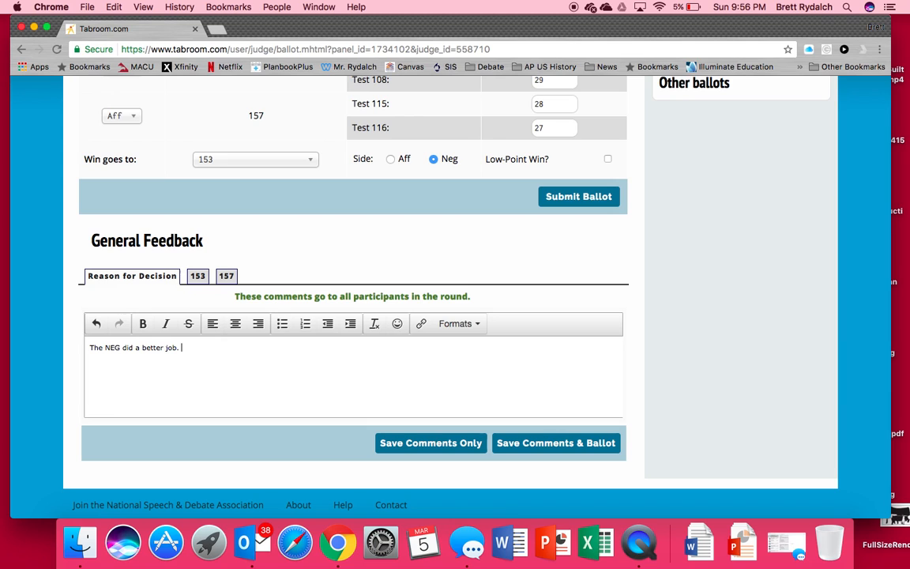
scroll(up, 3)
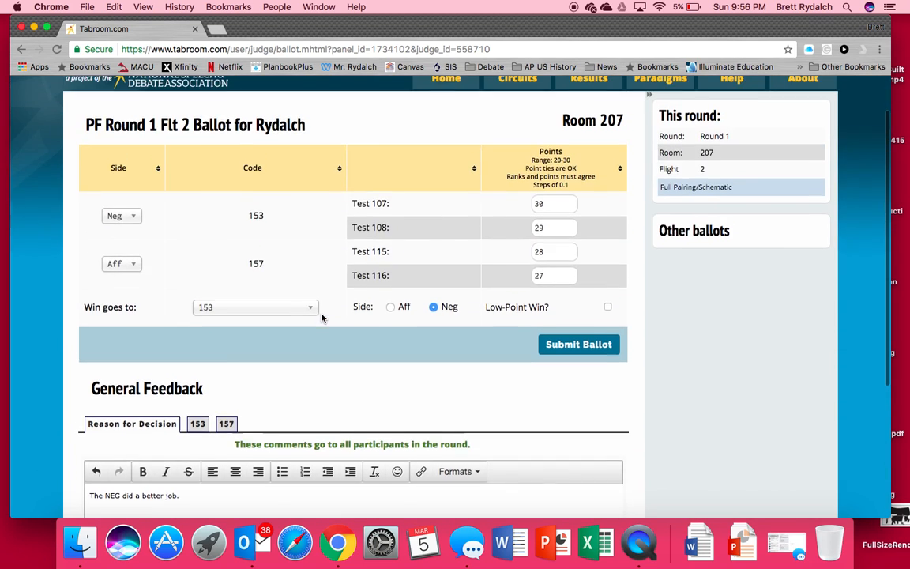
scroll(down, 3)
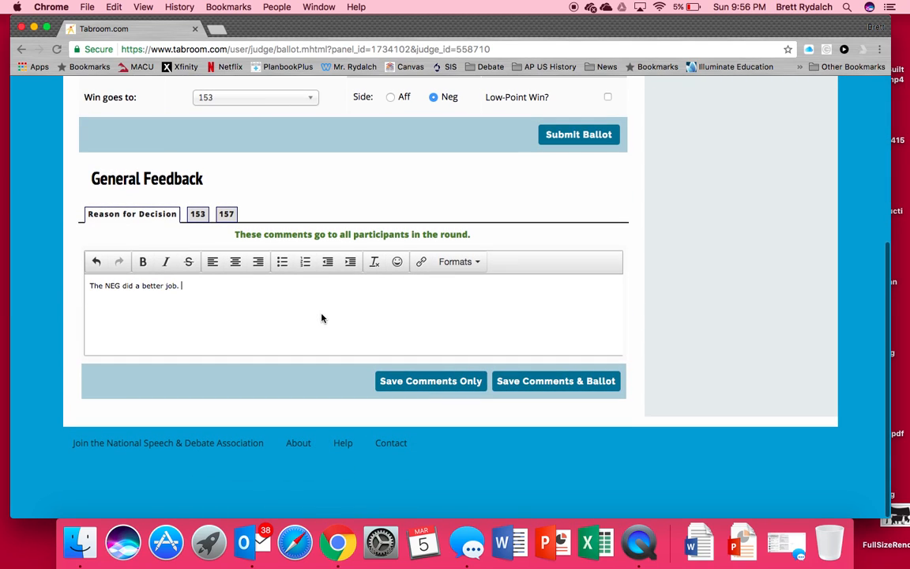
mouse_move(365, 361)
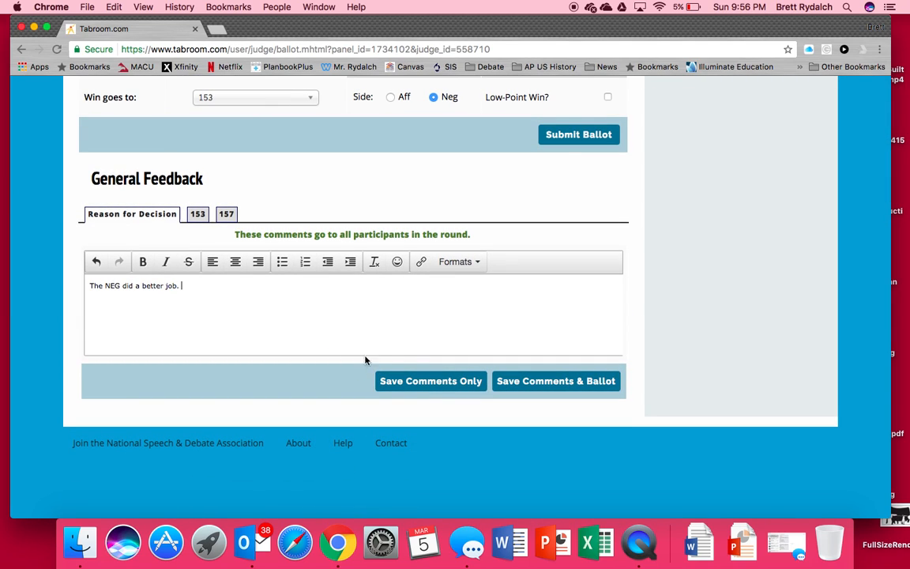
mouse_move(417, 354)
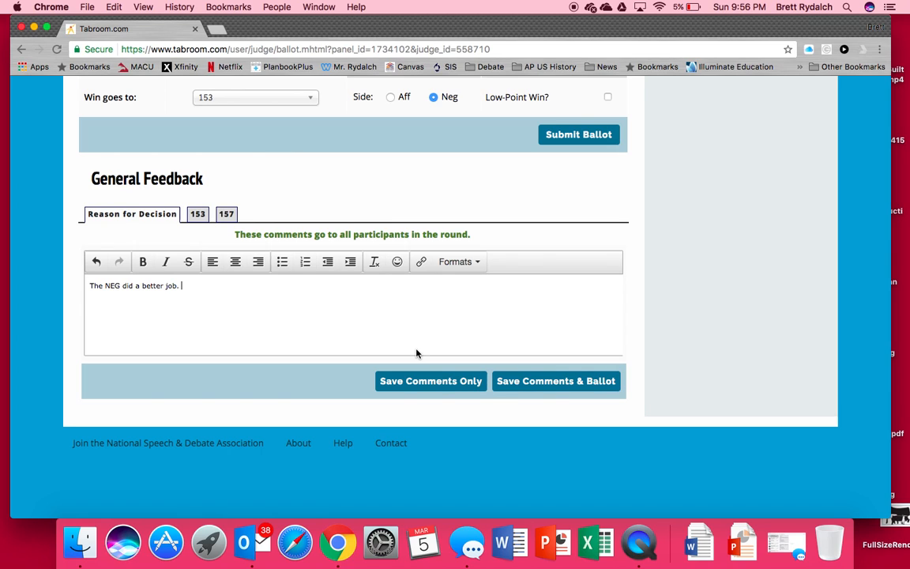
scroll(up, 3)
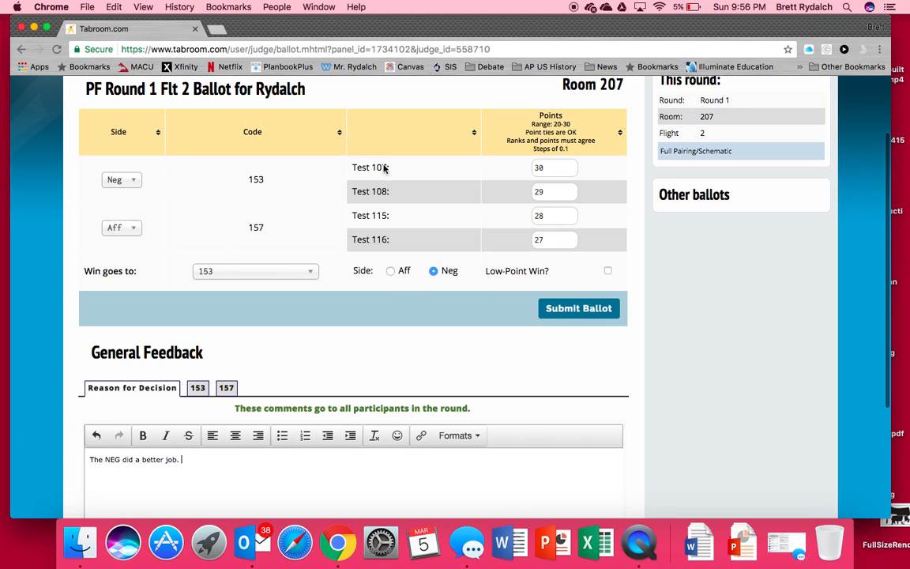
scroll(down, 3)
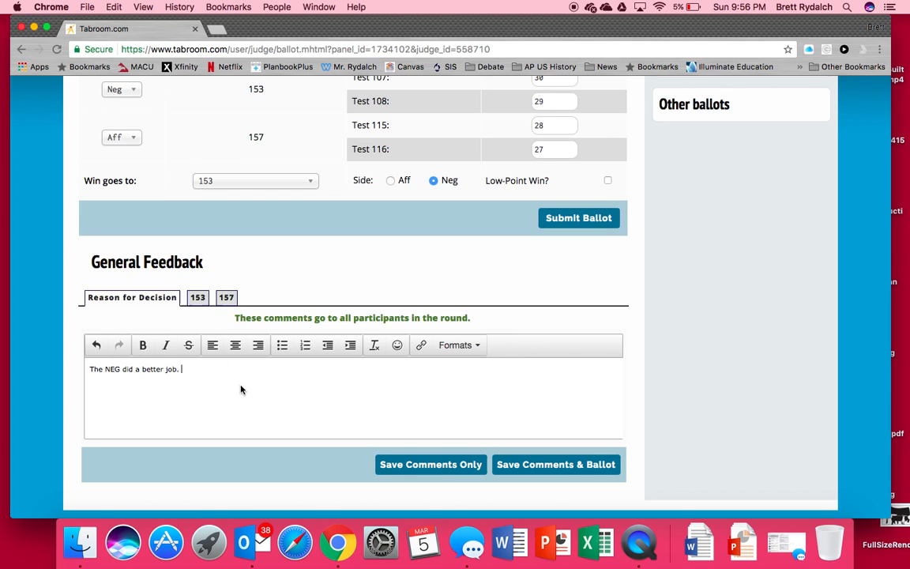
scroll(up, 3)
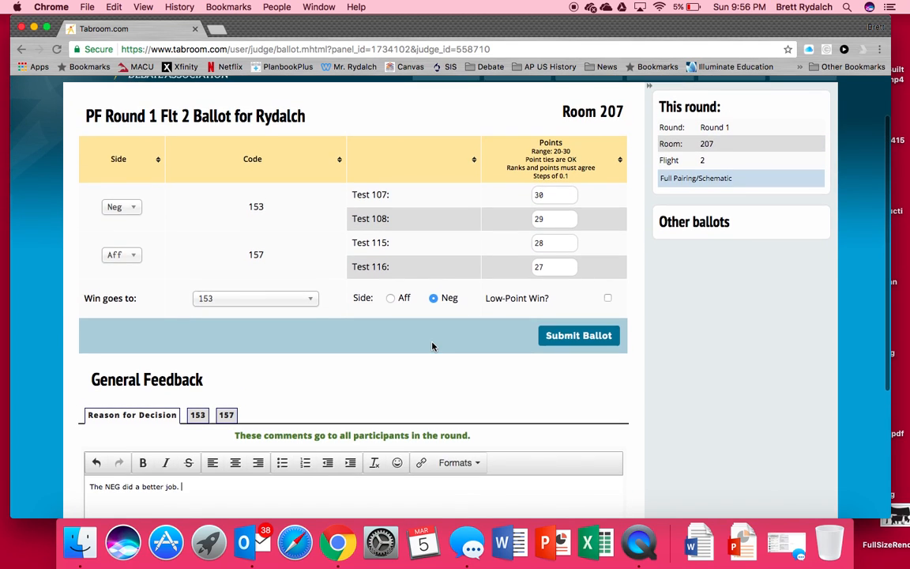
scroll(down, 3)
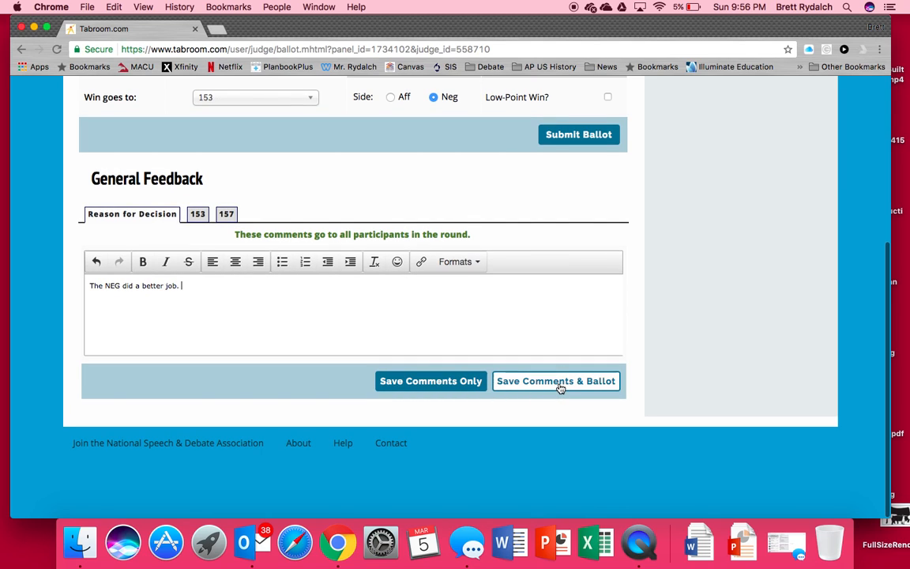
Save the comments and ballot to reach the confirmation page
click(556, 381)
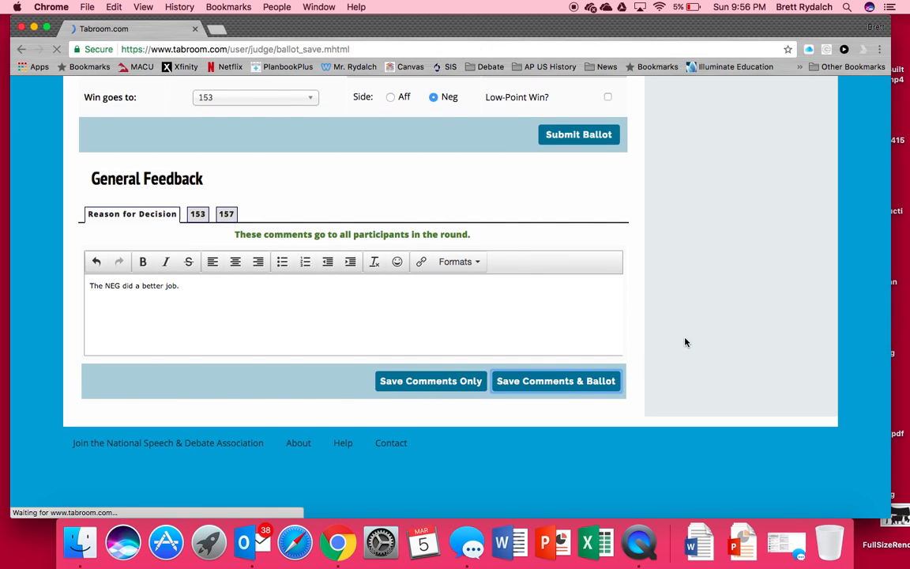
click(556, 381)
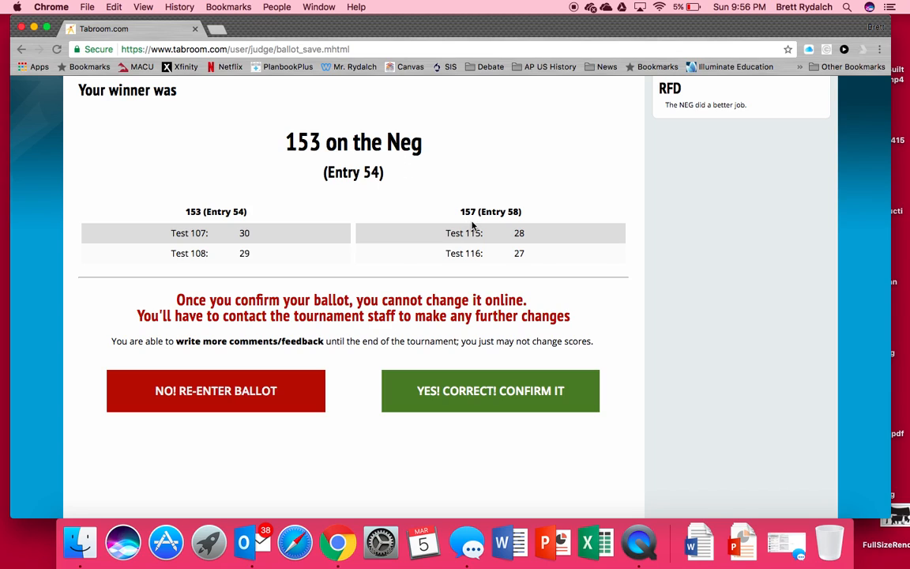
mouse_move(283, 255)
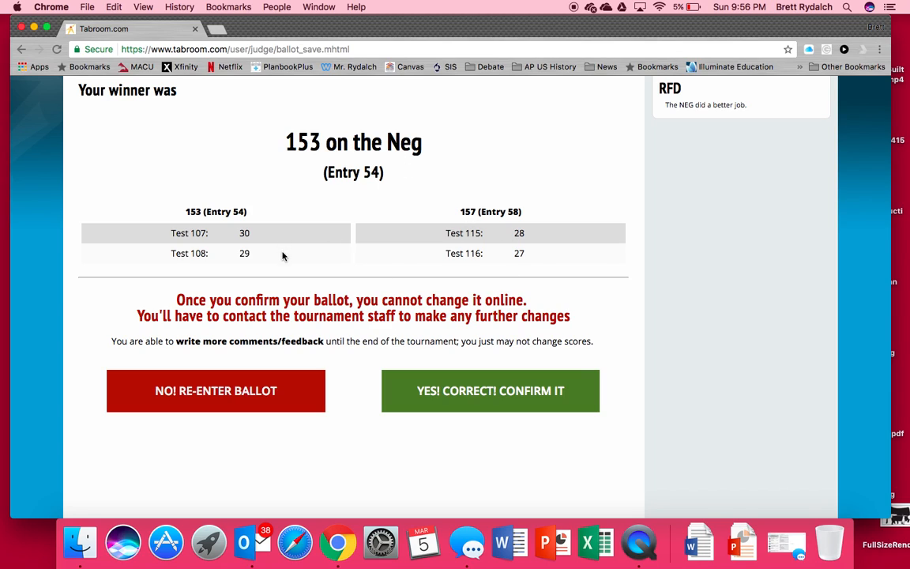
mouse_move(215, 229)
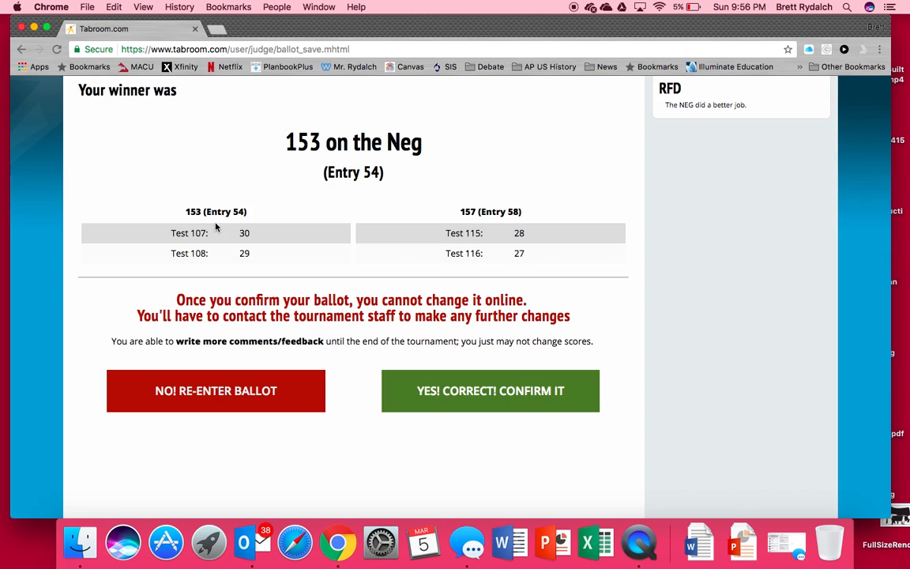
mouse_move(271, 266)
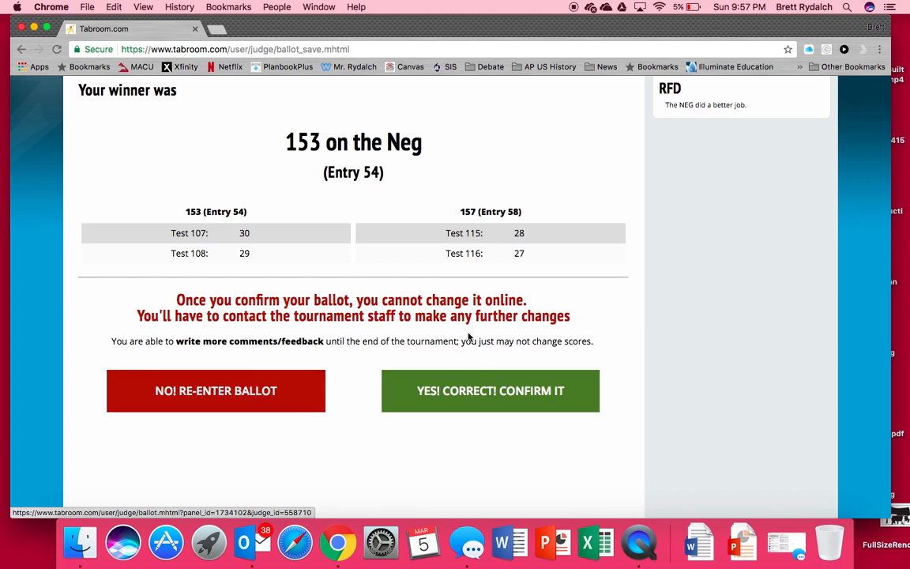
Confirm the ballot results as correct
click(489, 390)
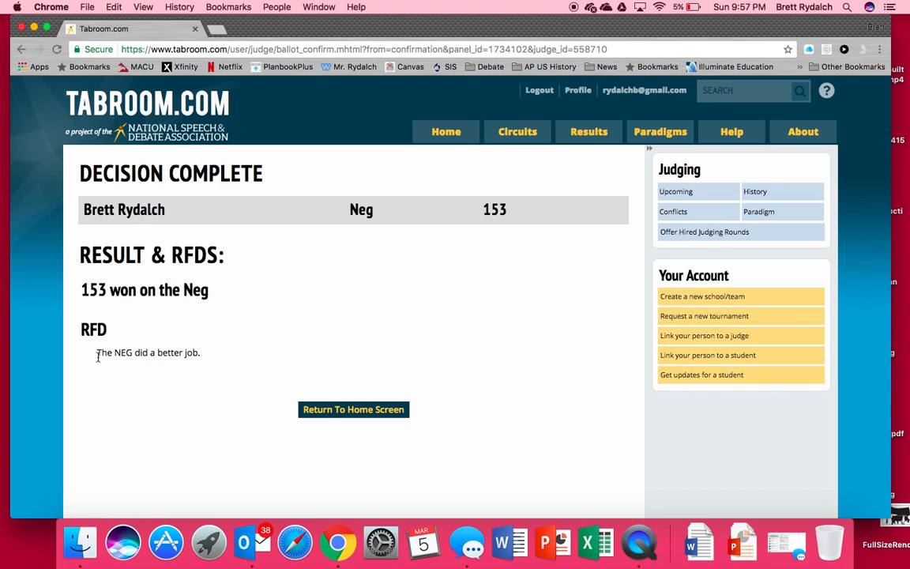
mouse_move(208, 374)
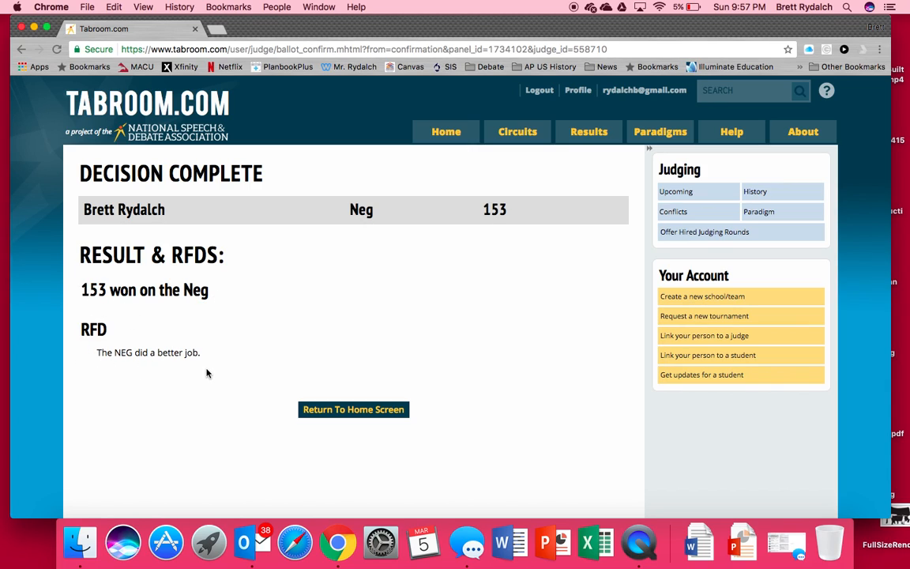
mouse_move(755, 191)
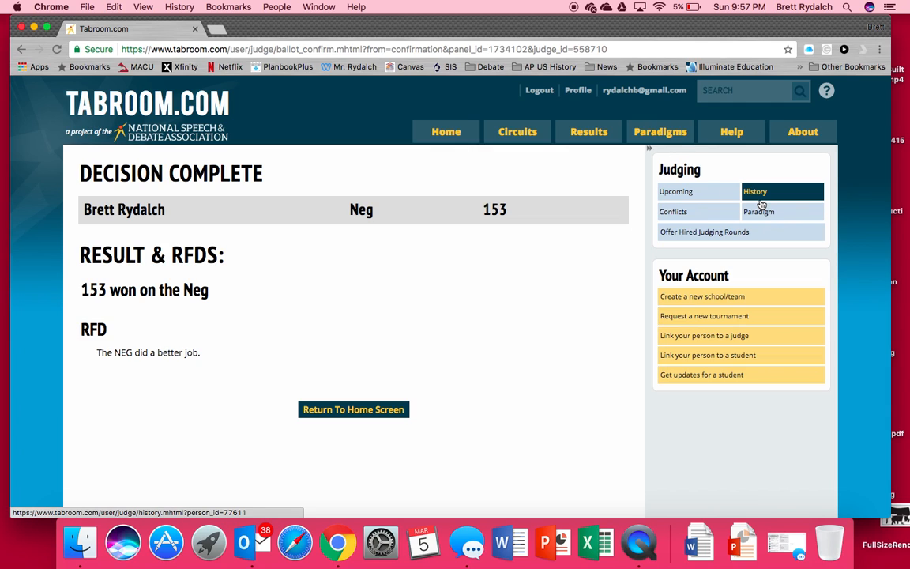
Revisit the 3A State Test Tournament in judging history, then return to the home screen
click(755, 191)
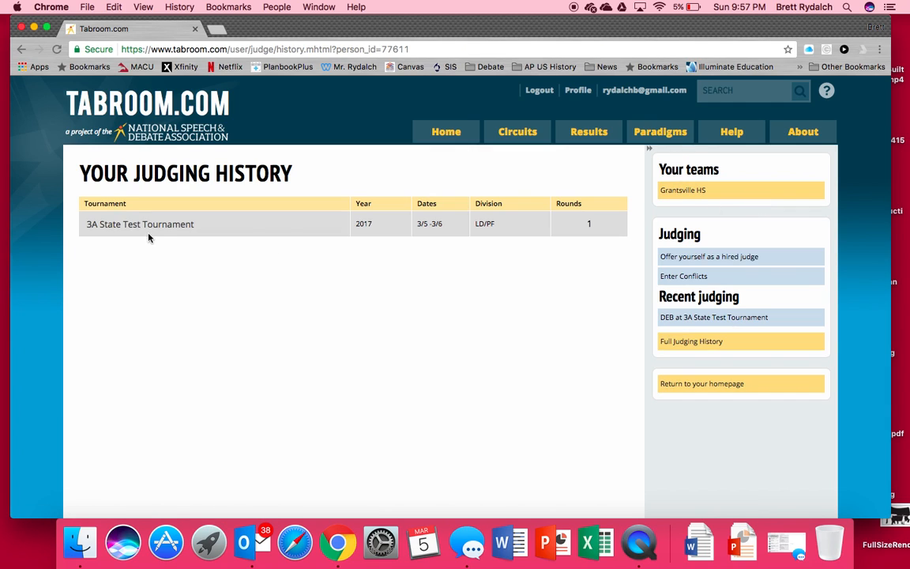
click(140, 224)
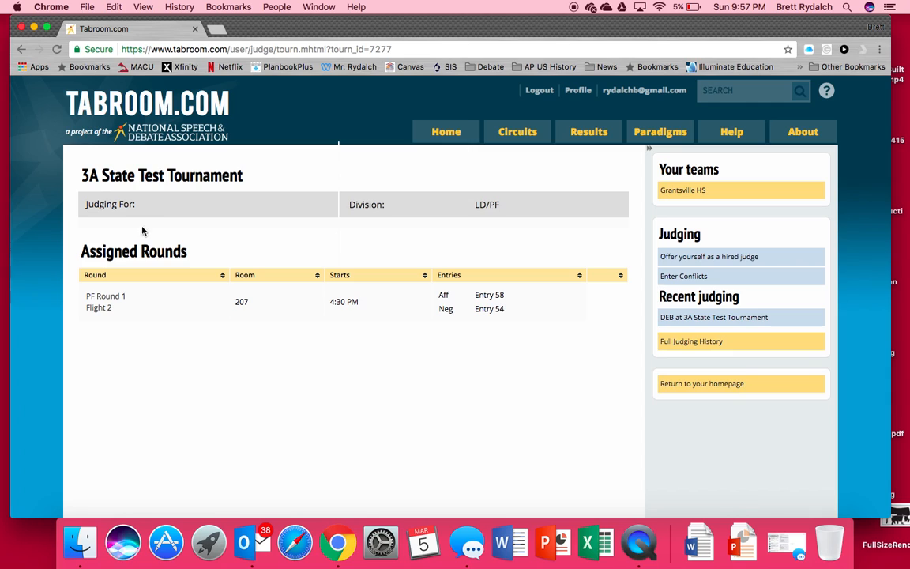
mouse_move(105, 296)
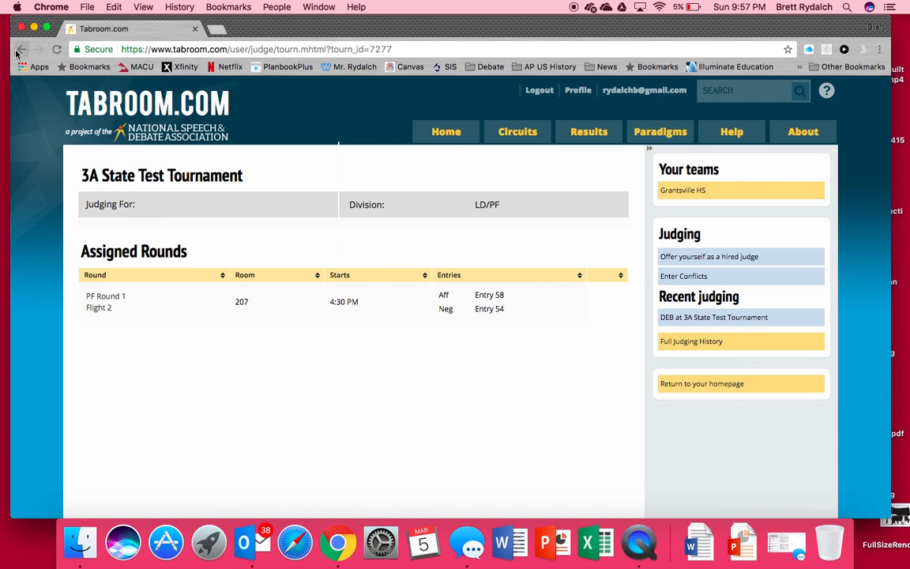
click(691, 341)
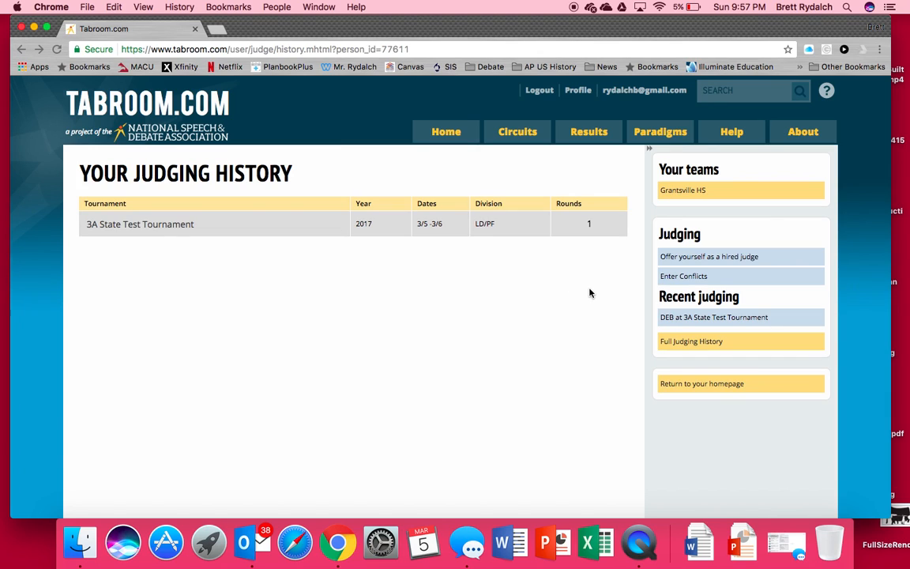
click(713, 317)
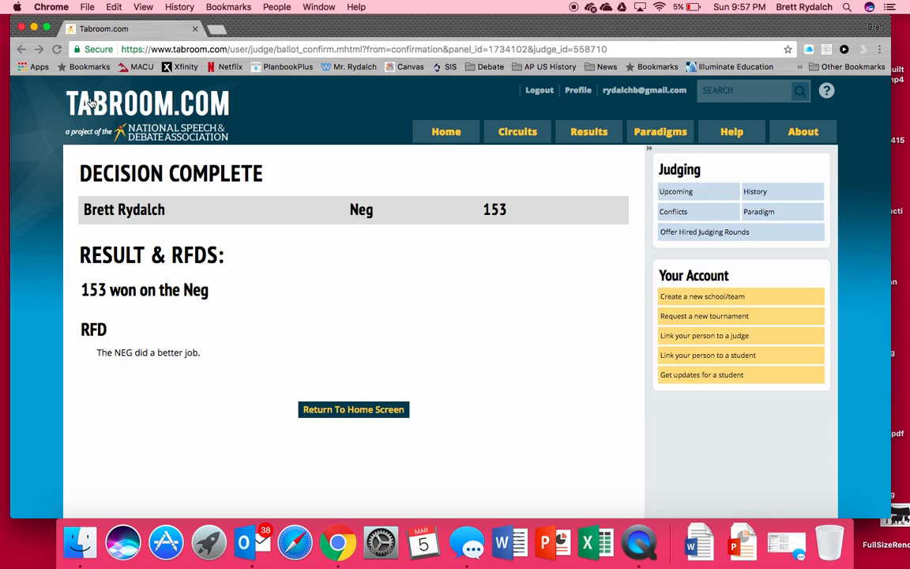
mouse_move(270, 344)
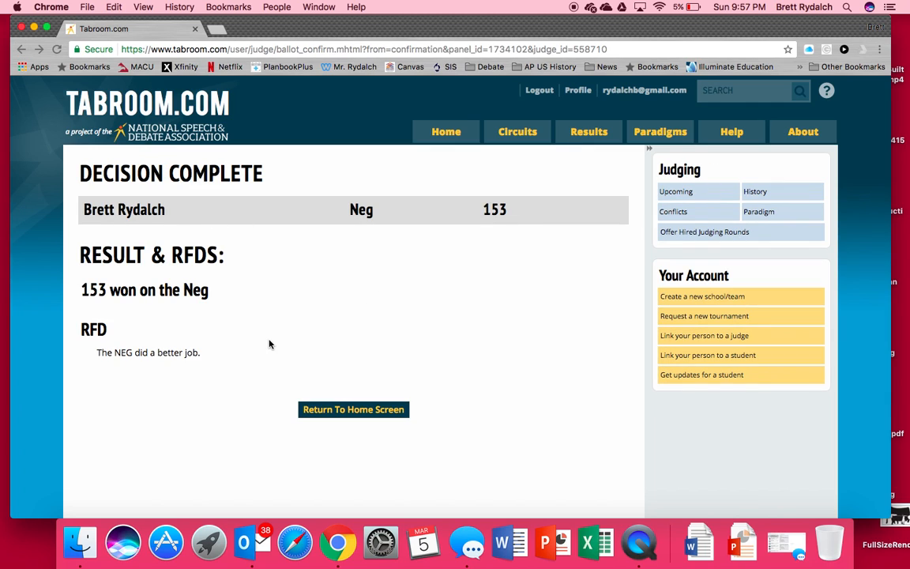
click(353, 409)
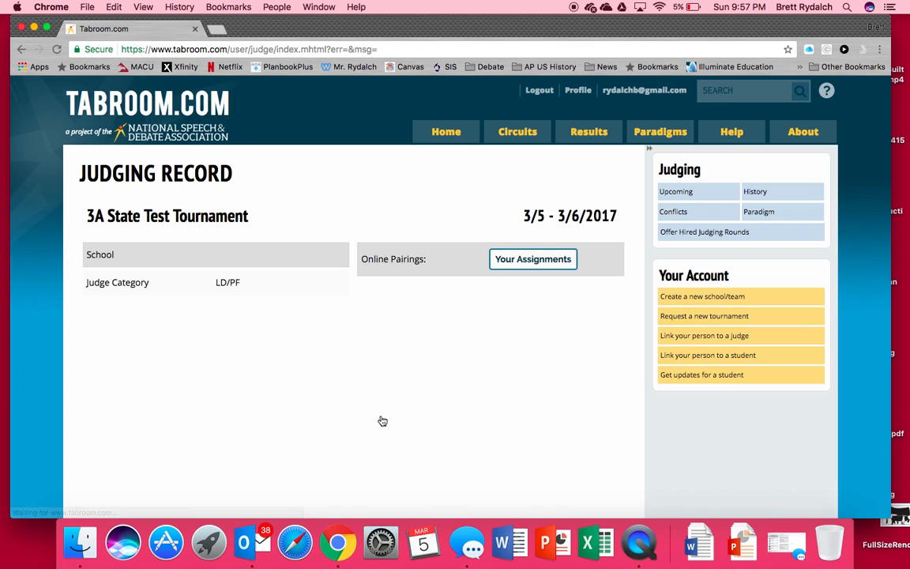